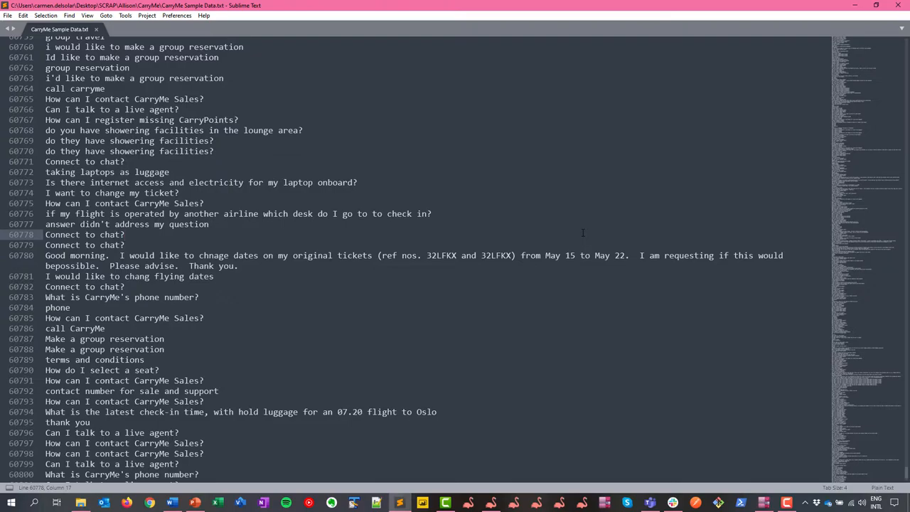
mouse_move(434, 237)
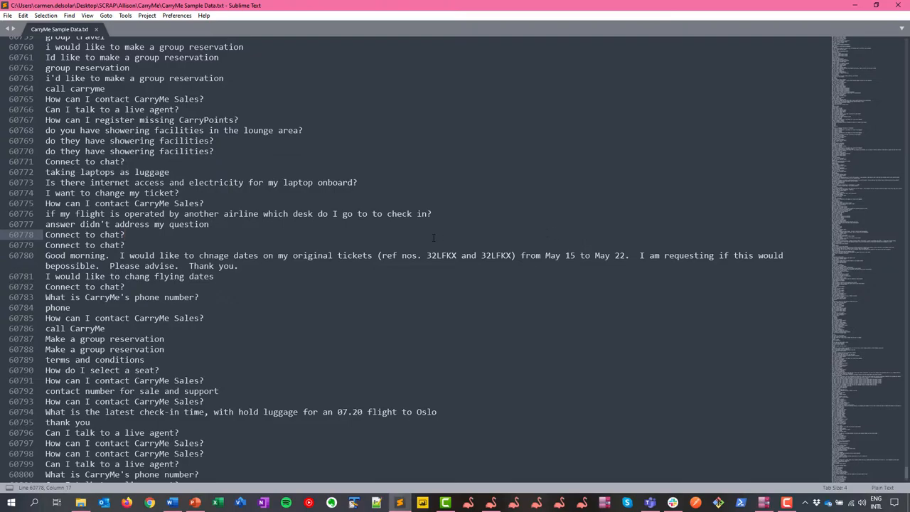
Open the side-panel selector that currently shows Inputs, beside the concept treemap.
scroll(down, 3)
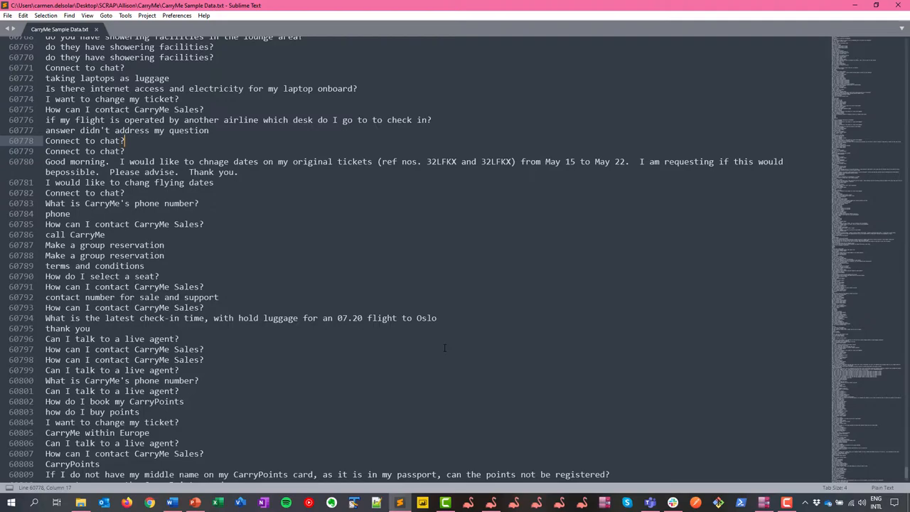
mouse_move(737, 435)
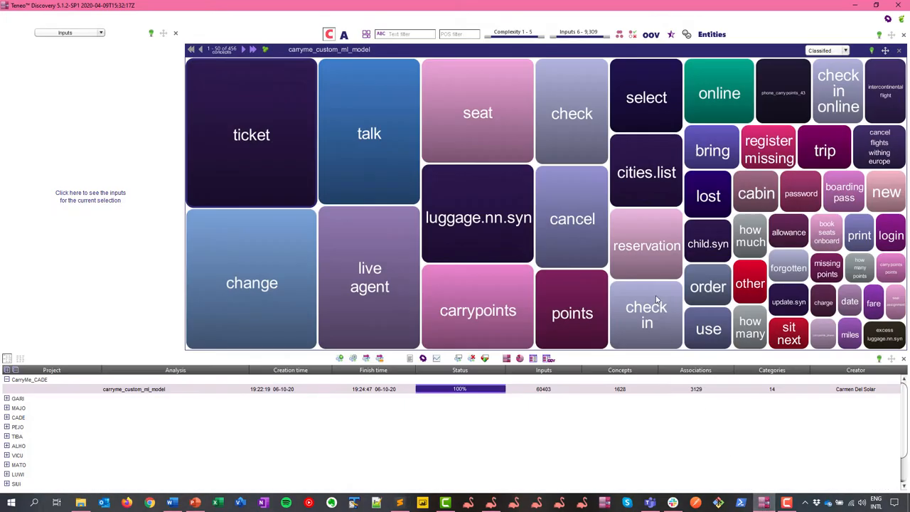
mouse_move(572, 113)
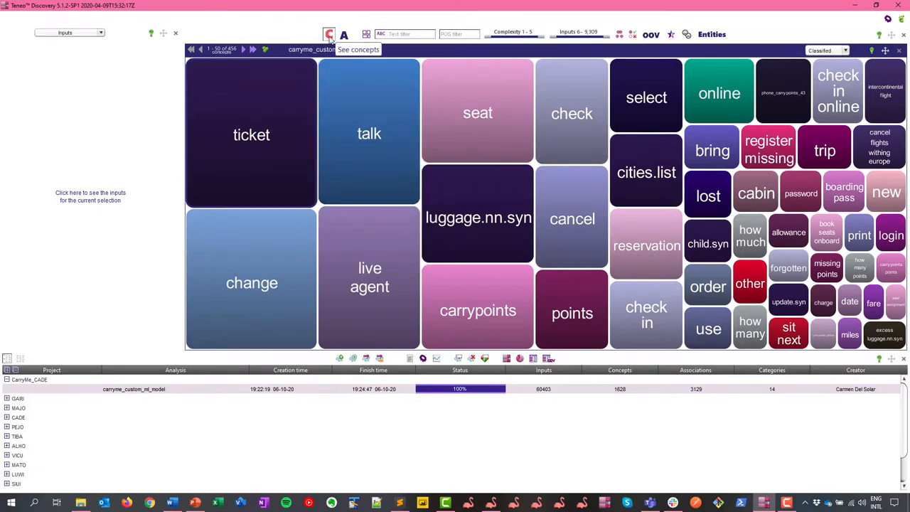
mouse_move(344, 34)
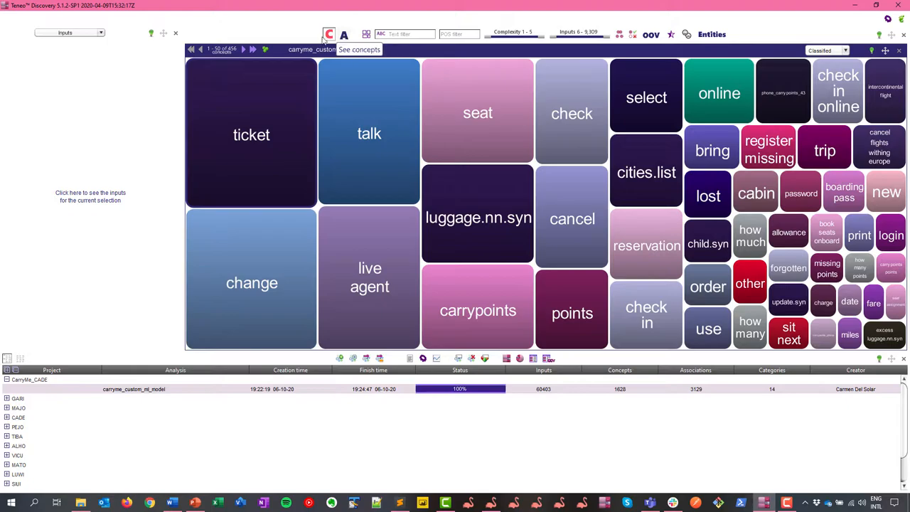
click(100, 32)
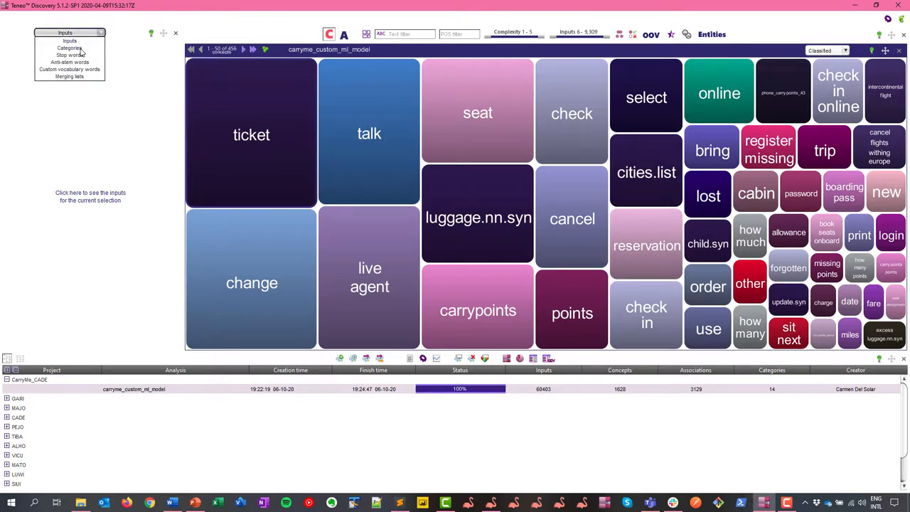
Switch the side panel to Categories, listing FAQ_BAGGAGE_ALLOWANCE, FAQ_SEATS and FIND_FLIGHT.
click(69, 48)
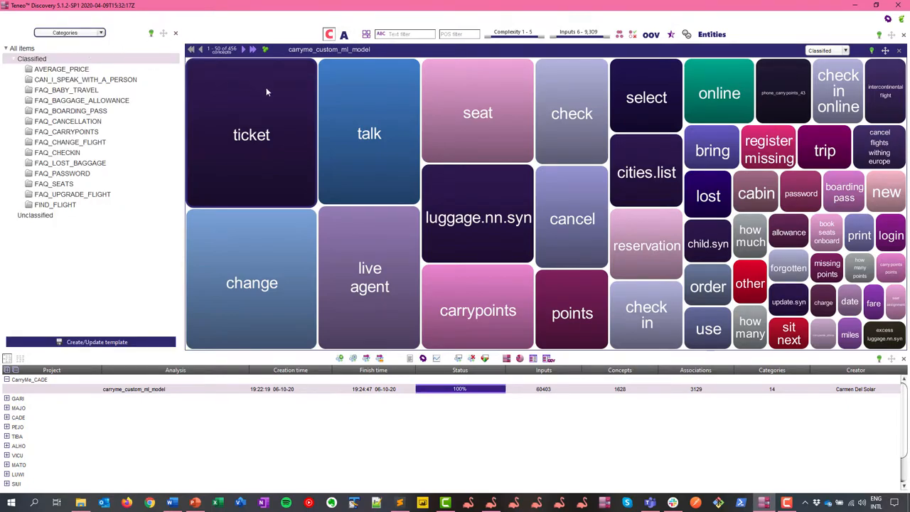
mouse_move(329, 34)
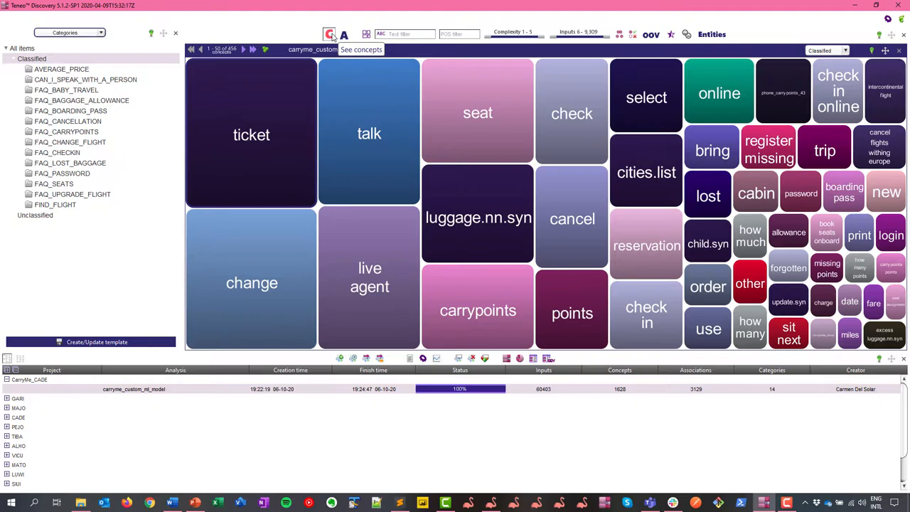
mouse_move(251, 135)
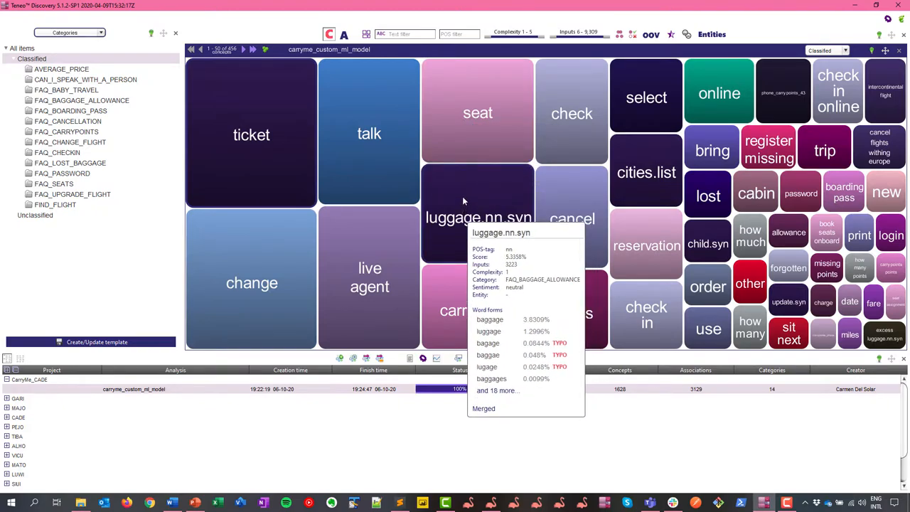
Select the luggage.nn.syn concept tile to list its 3,223 baggage-related inputs.
click(69, 32)
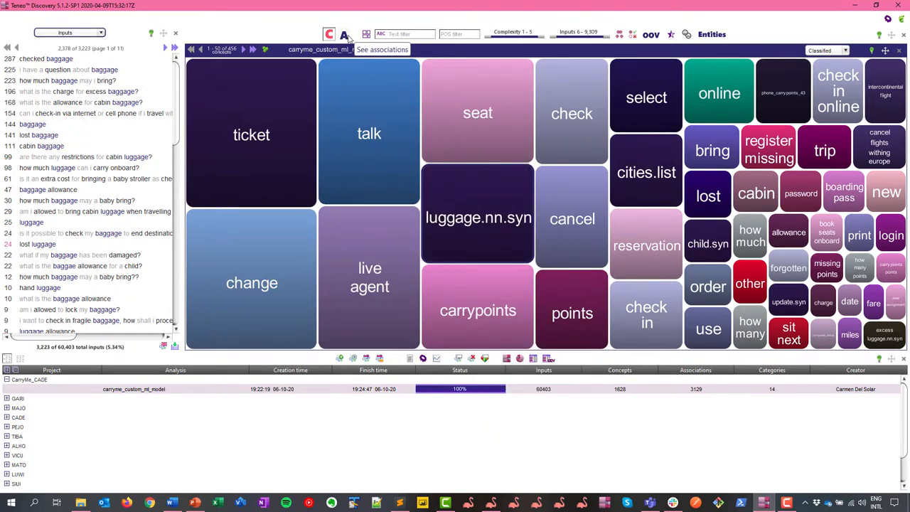
Show the associations map with pairs like change ticket, talk live agent and book flight.
click(359, 33)
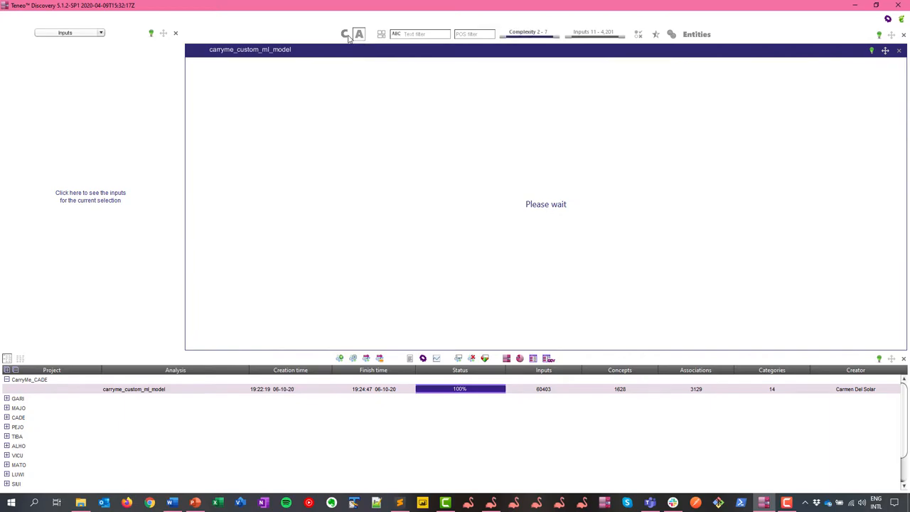
click(345, 34)
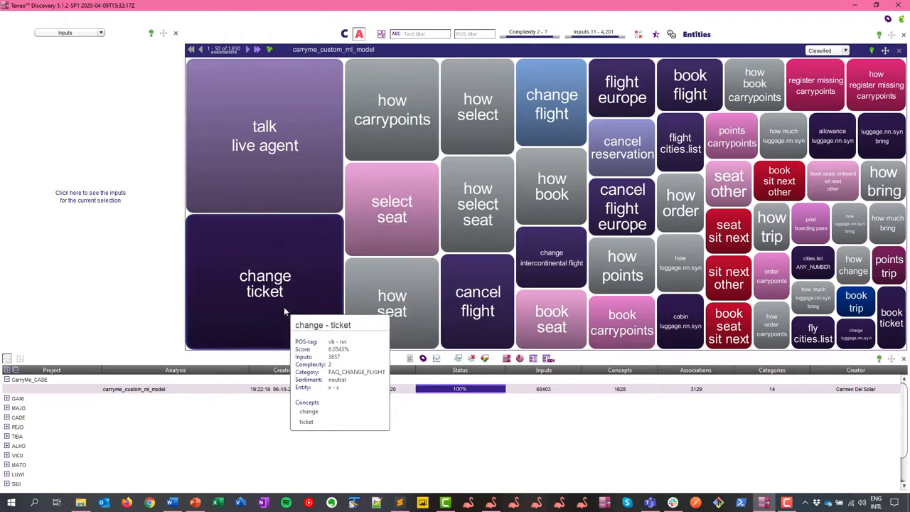
mouse_move(268, 314)
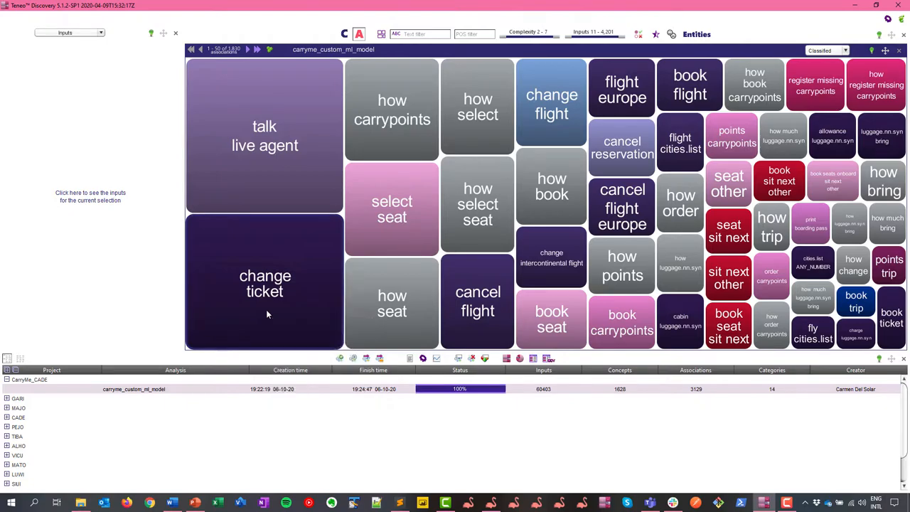
Open the change ticket association to list its 3,657 customer inputs.
click(264, 283)
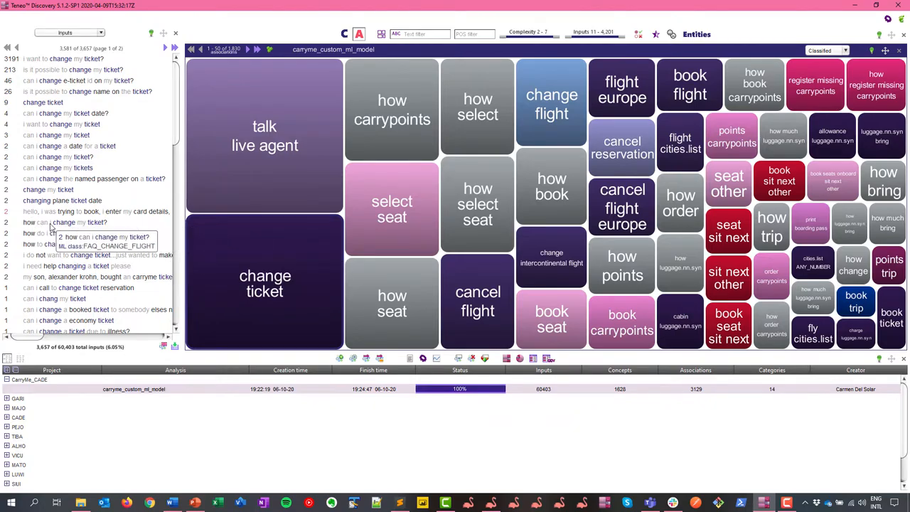
mouse_move(84, 277)
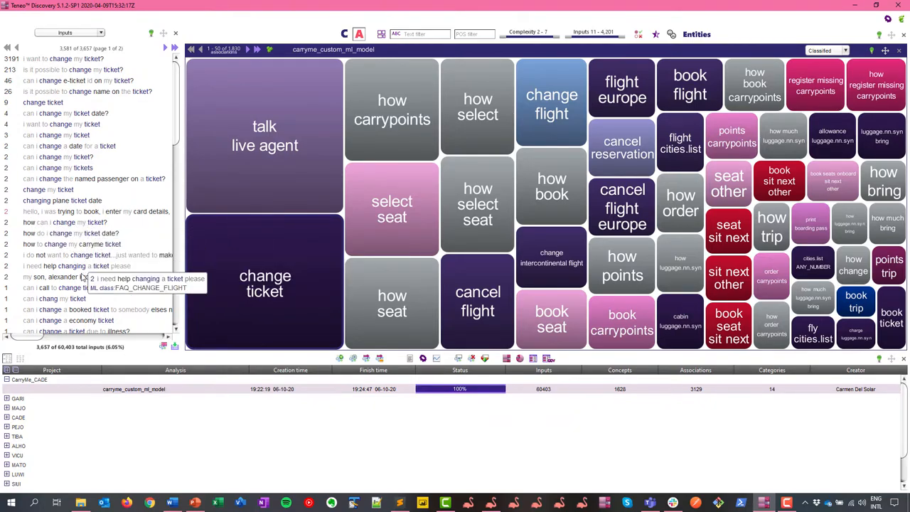
mouse_move(71, 299)
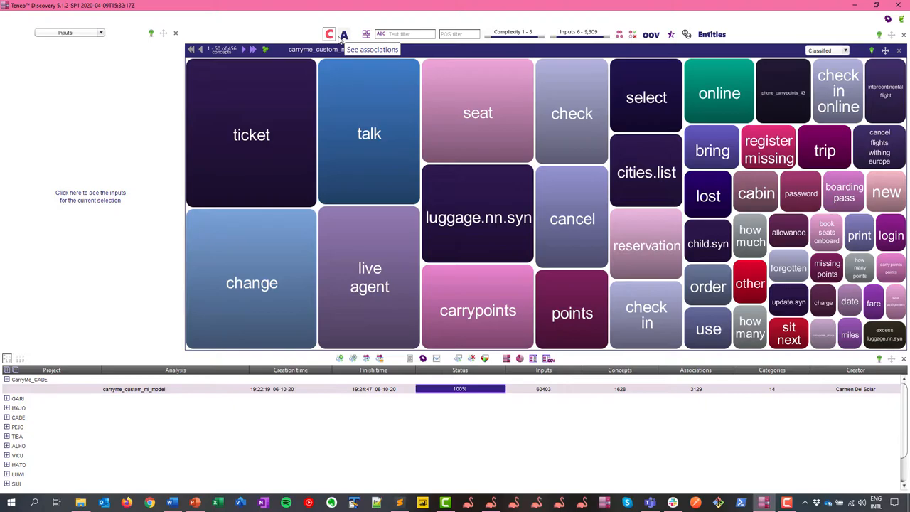
mouse_move(392, 114)
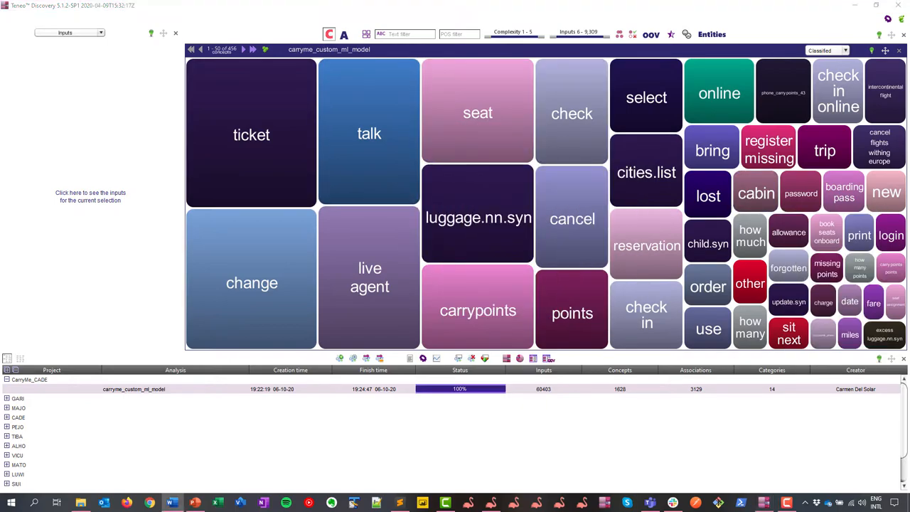
mouse_move(886, 192)
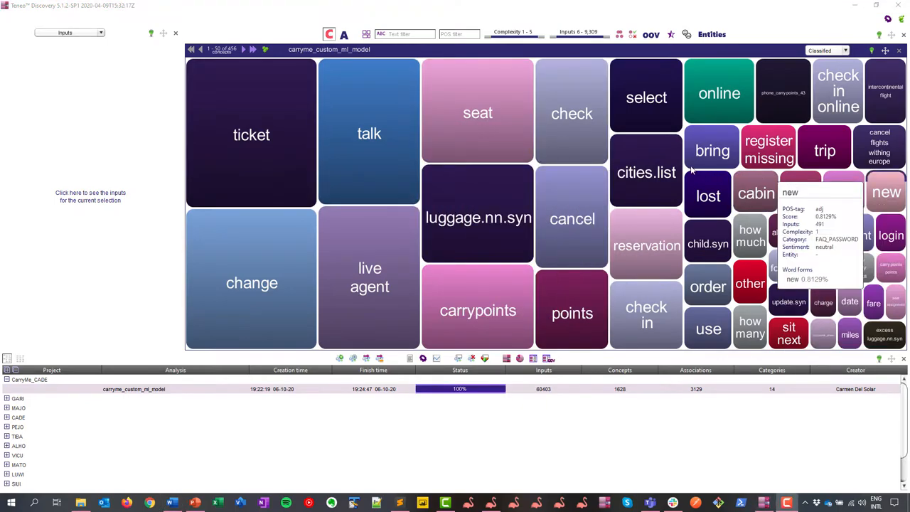
mouse_move(505, 130)
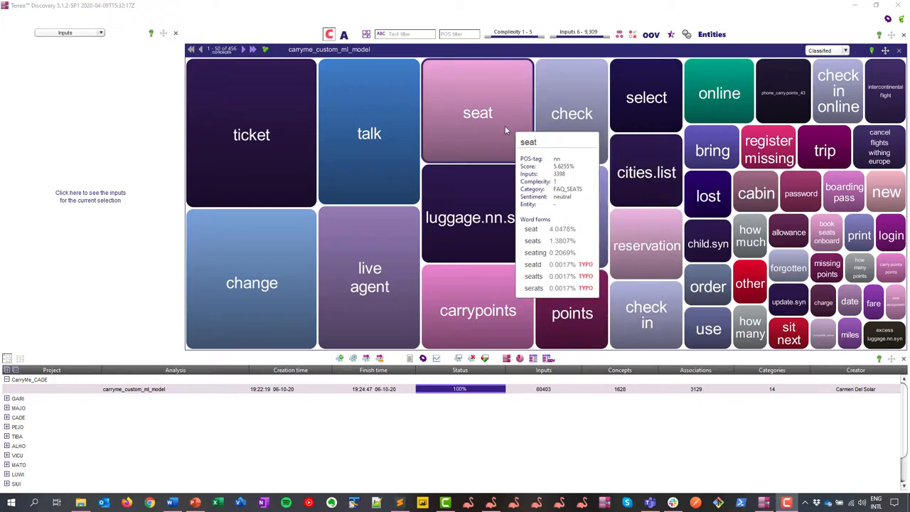
mouse_move(392, 121)
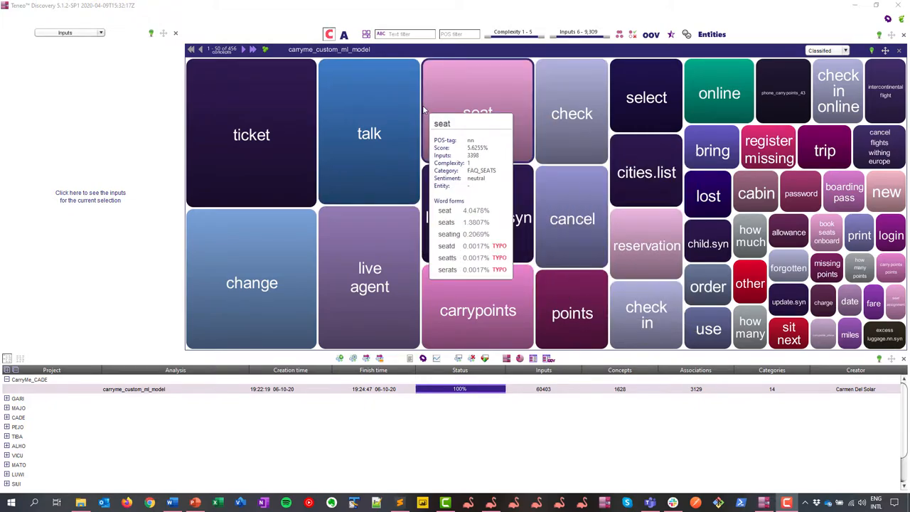
mouse_move(388, 118)
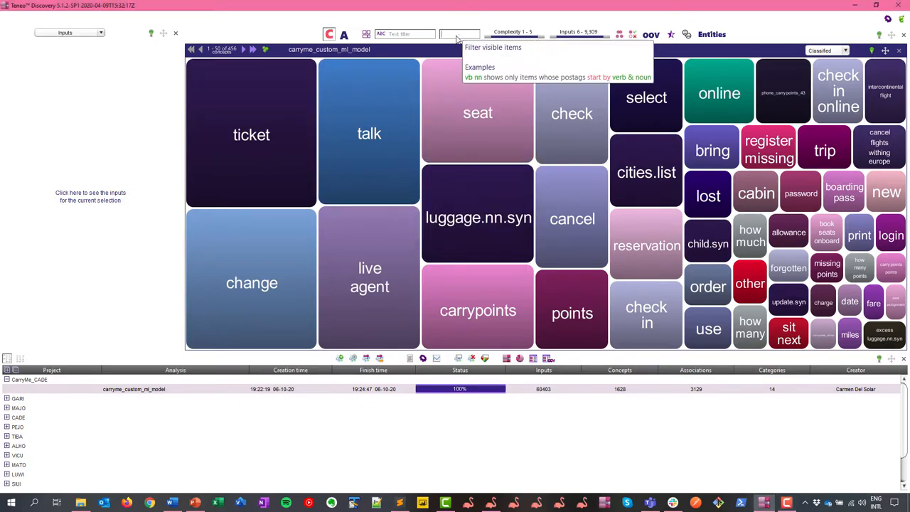
Enter a part-of-speech filter so the map shows 170 noun concepts like ticket and seat.
text(vb)
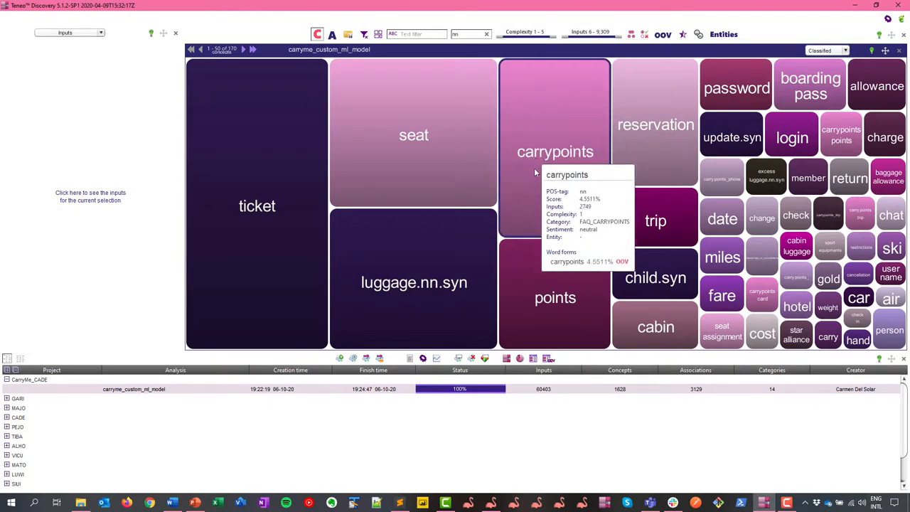
mouse_move(547, 358)
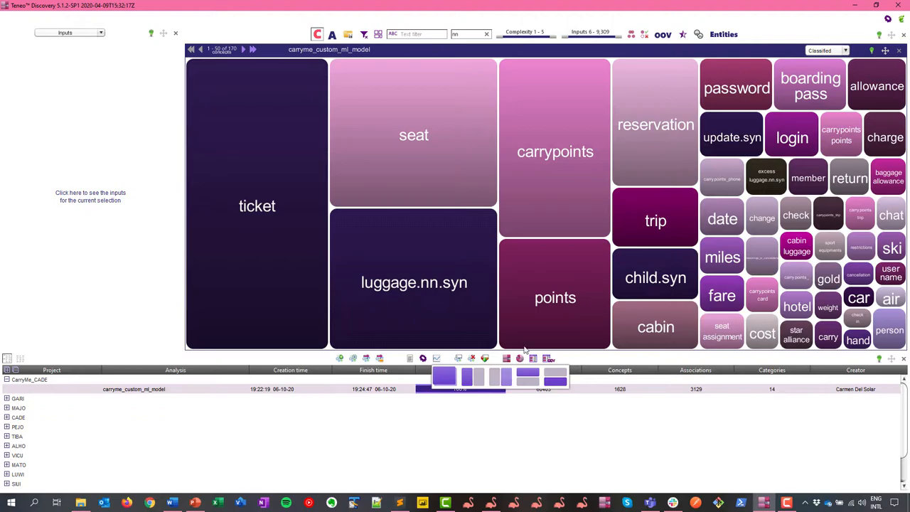
Add the OOV word-forms panel, showing 58 unknown forms like carryme, carrypoints and orbitz.
click(663, 35)
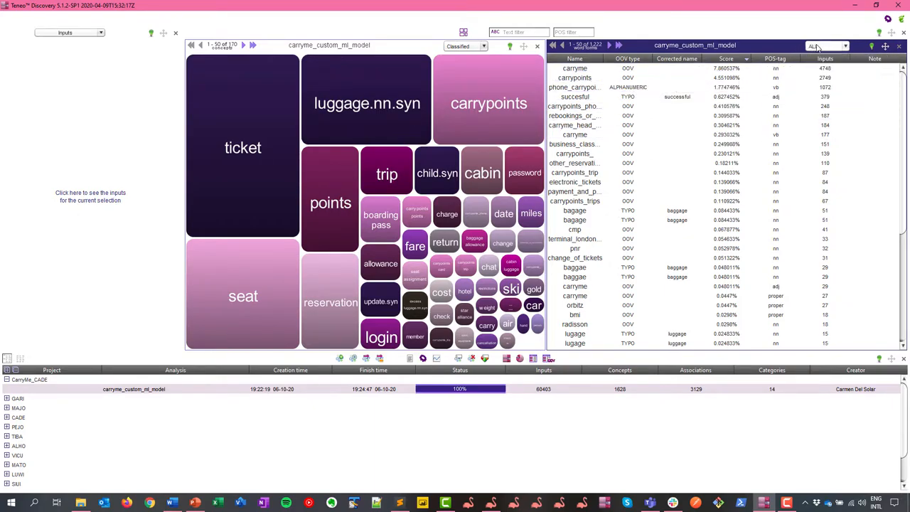
click(827, 45)
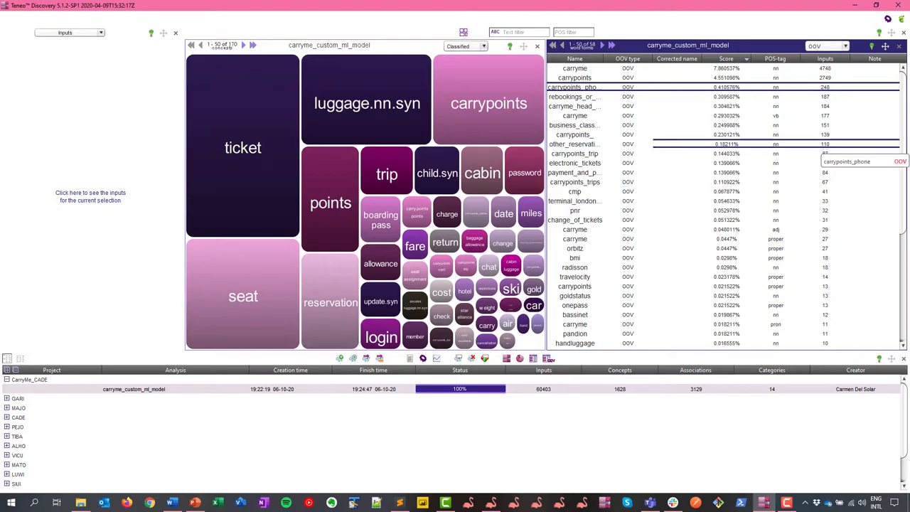
click(575, 248)
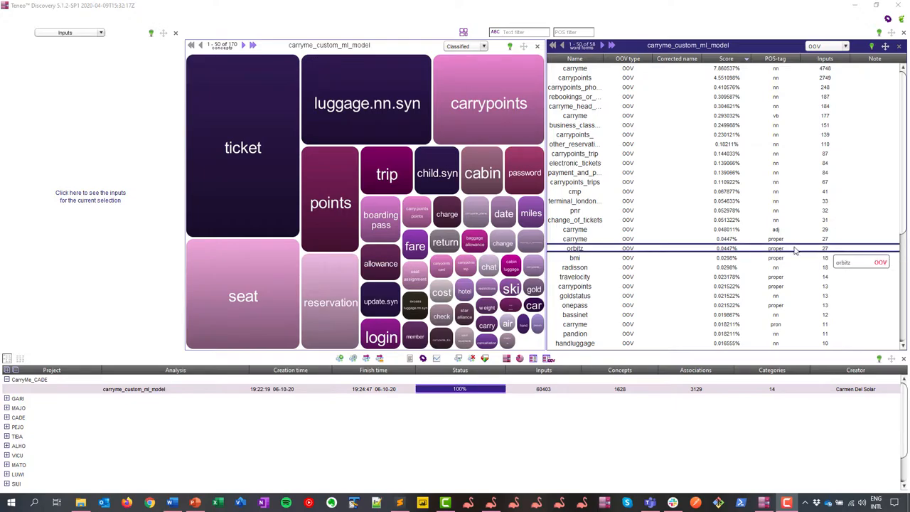
mouse_move(621, 200)
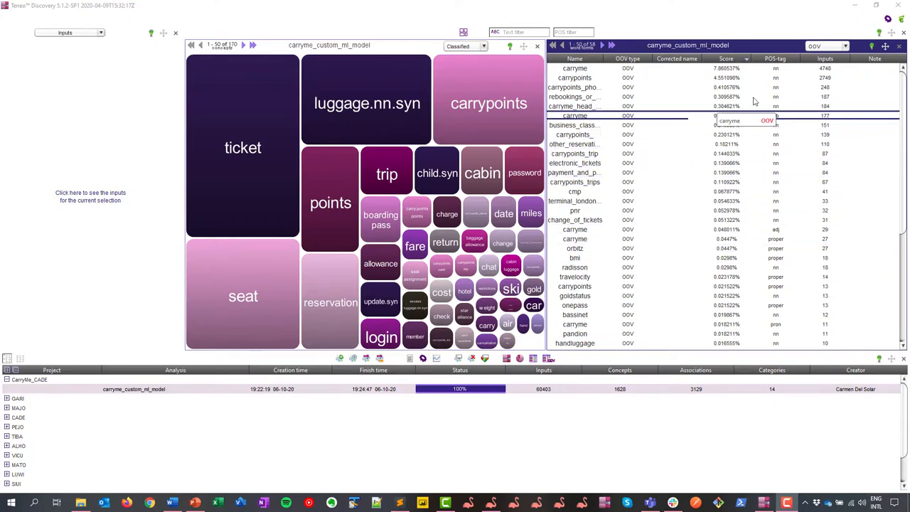
click(844, 45)
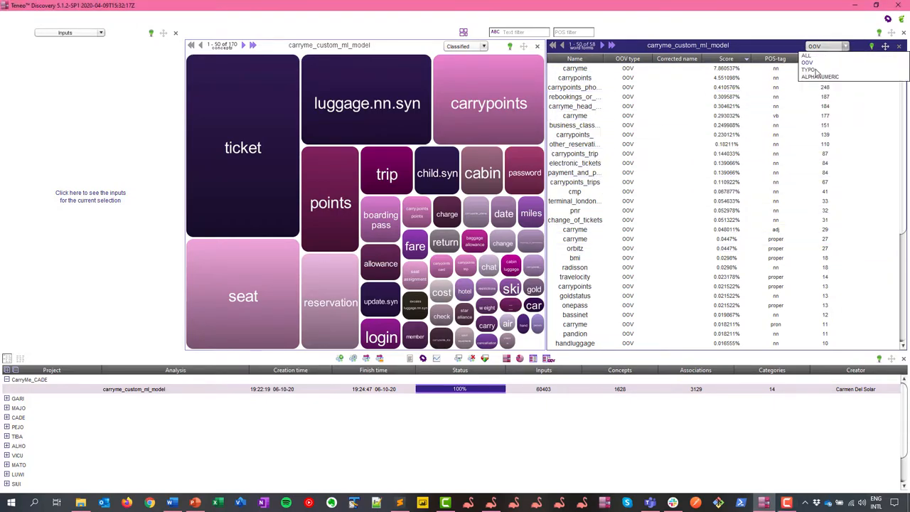
List the TYPO and then the ALPHANUMERIC out-of-vocabulary words.
click(808, 69)
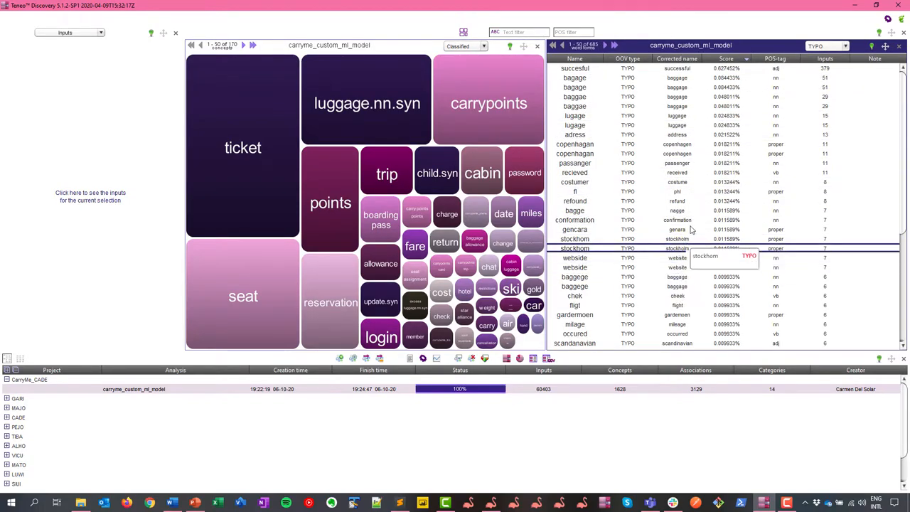
mouse_move(700, 173)
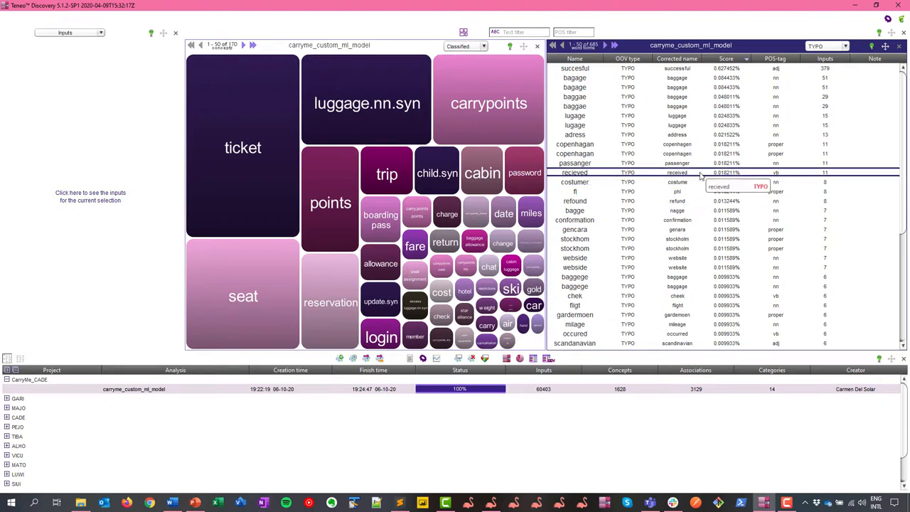
click(845, 45)
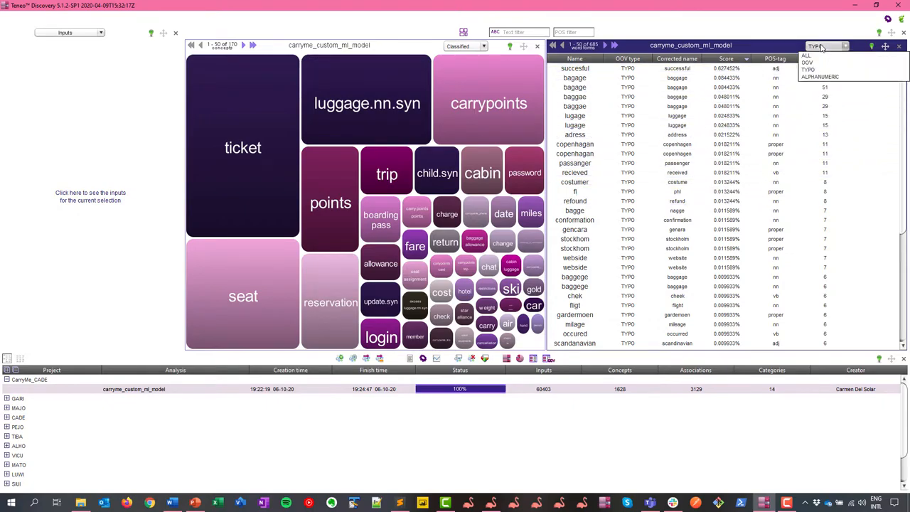
click(820, 77)
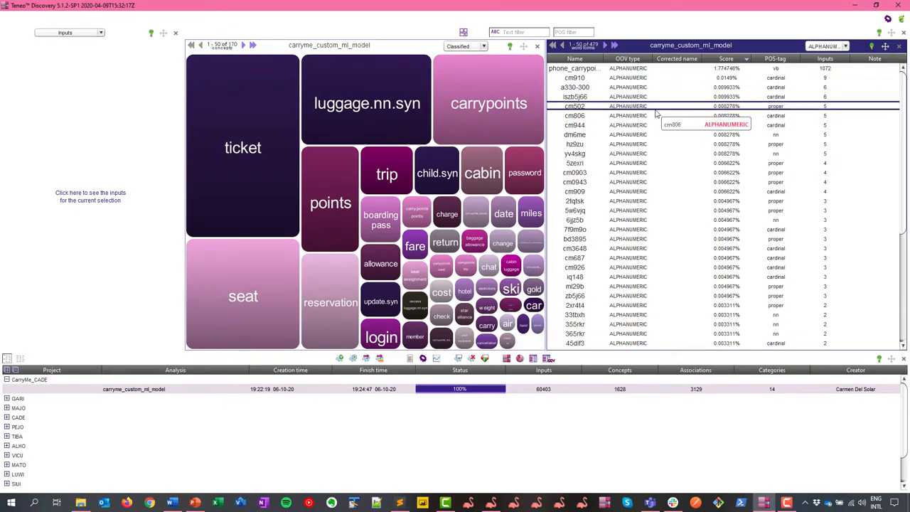
Close the OOV list and clear the noun POS filter, restoring all 456 concepts.
click(575, 115)
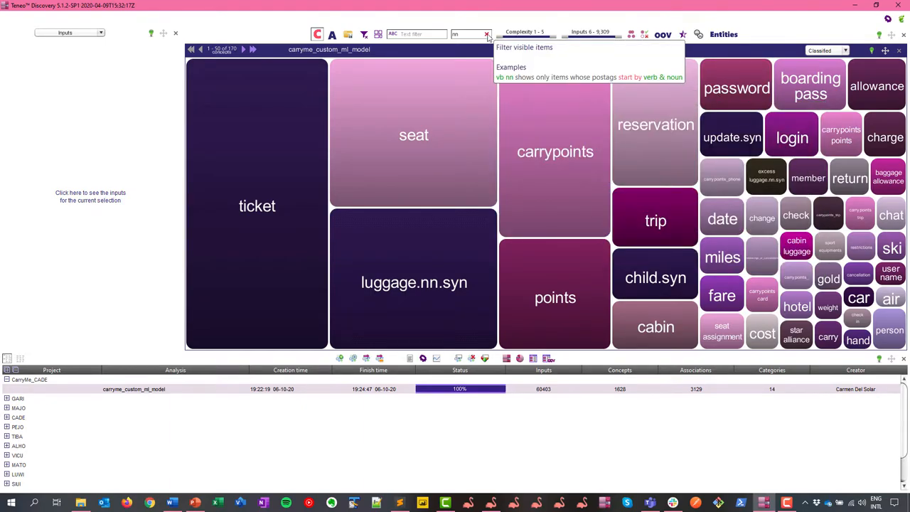
click(489, 34)
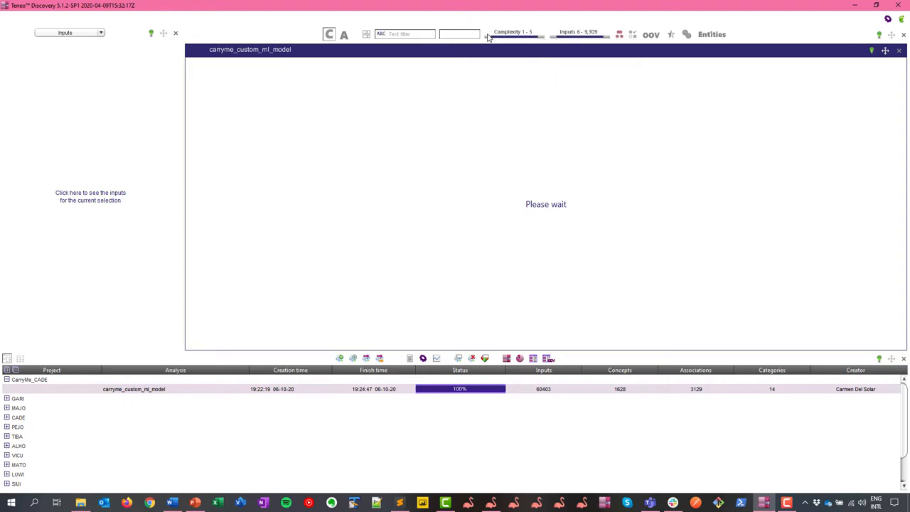
click(688, 34)
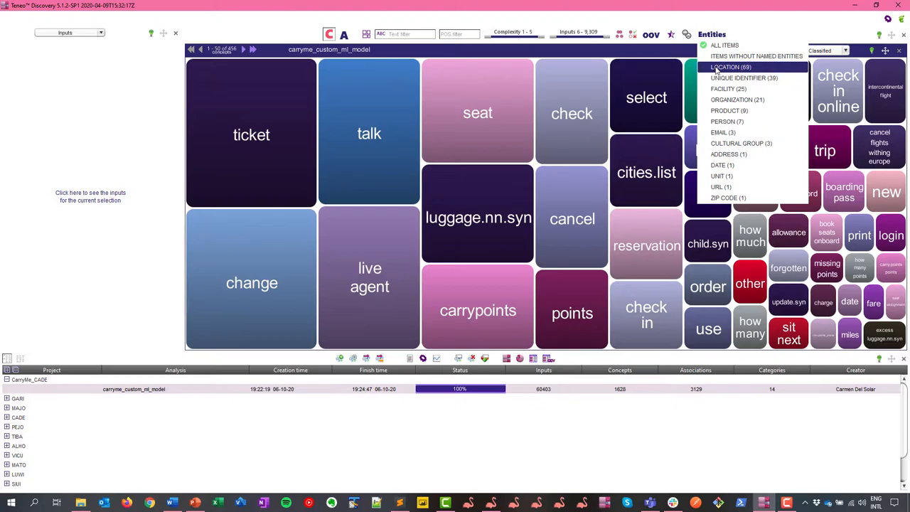
Filter the map to LOCATION entities, showing 35 concepts like cities.list, bergen and seattle.
click(731, 67)
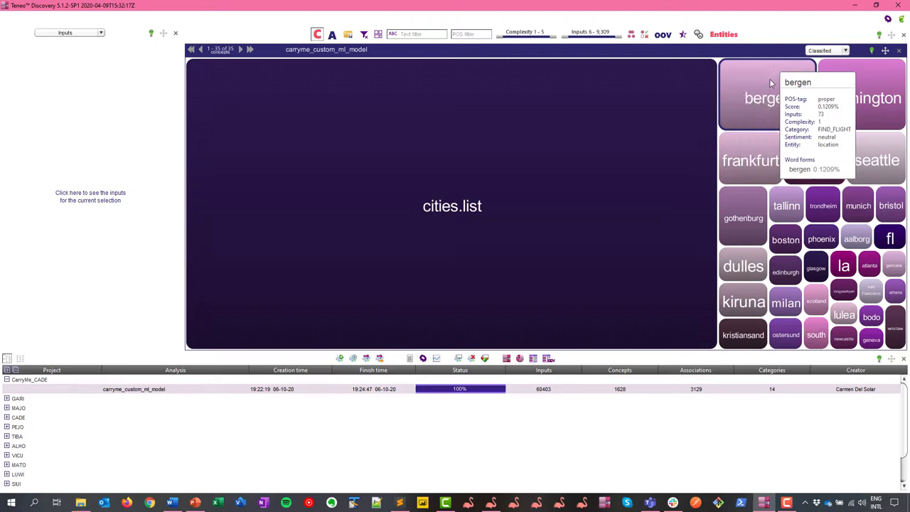
mouse_move(744, 301)
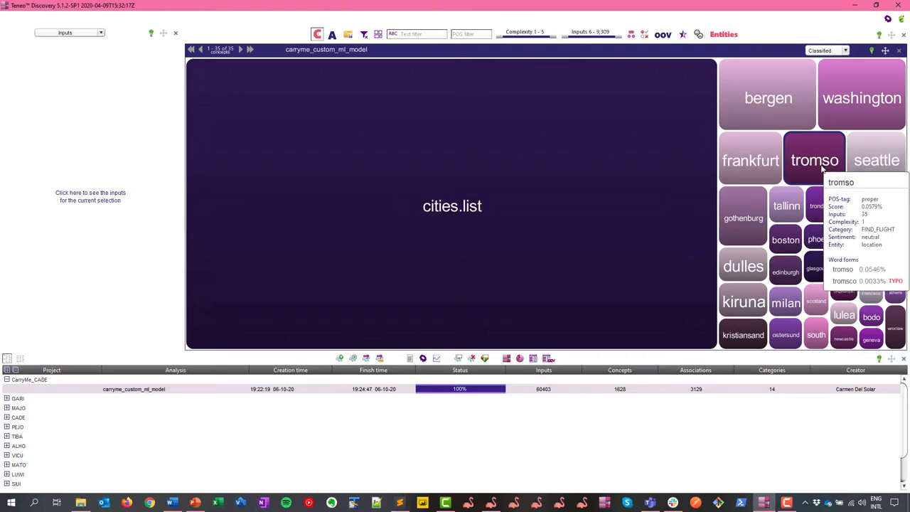
mouse_move(724, 35)
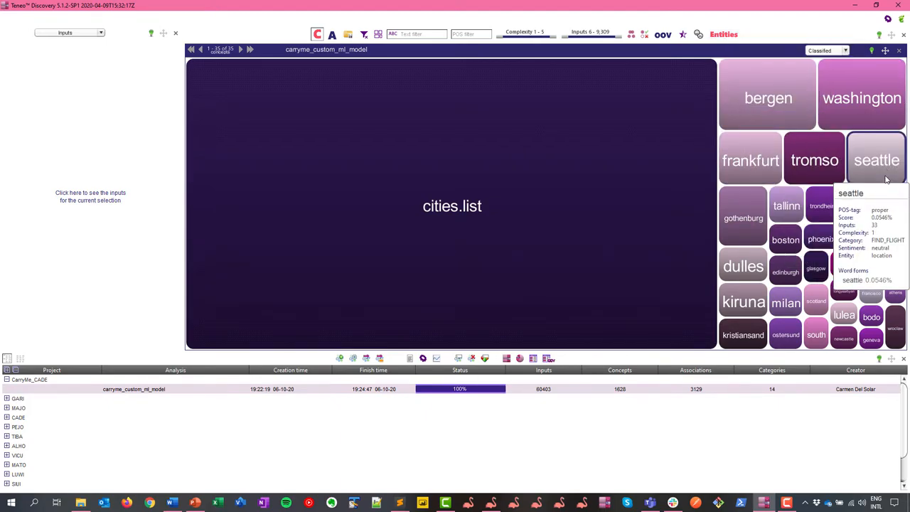
mouse_move(891, 206)
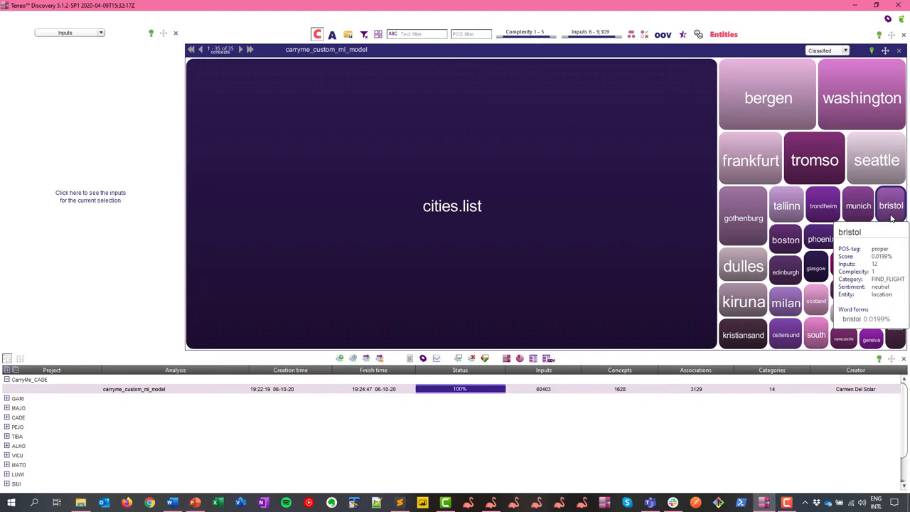
mouse_move(886, 211)
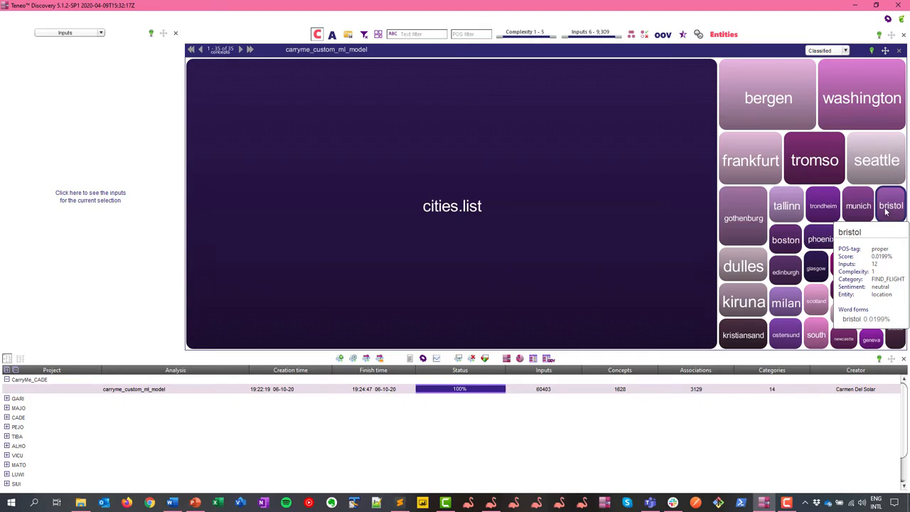
mouse_move(740, 55)
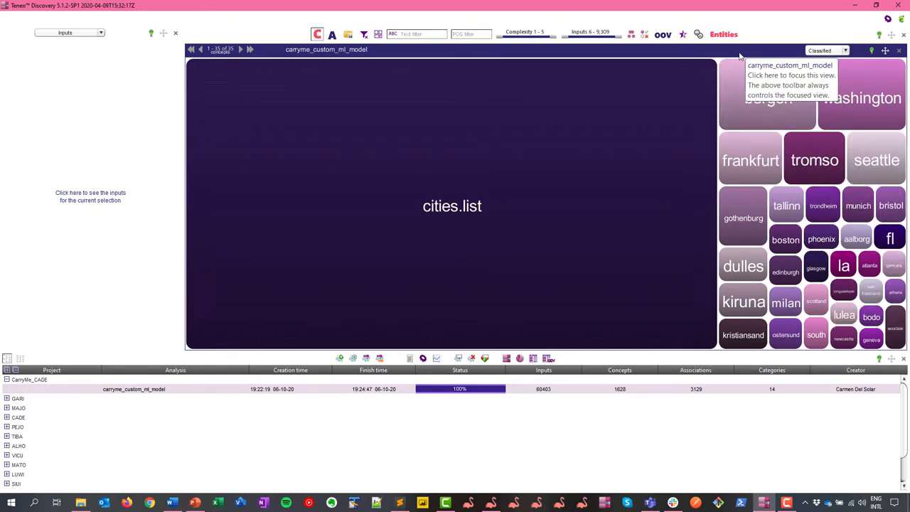
Set the Entities filter to ALL ITEMS to restore all 456 concepts.
click(724, 34)
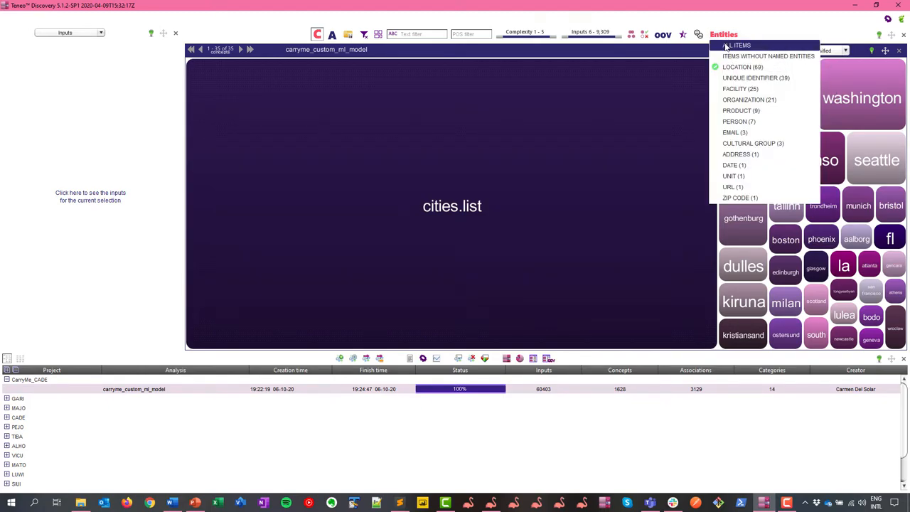
click(738, 45)
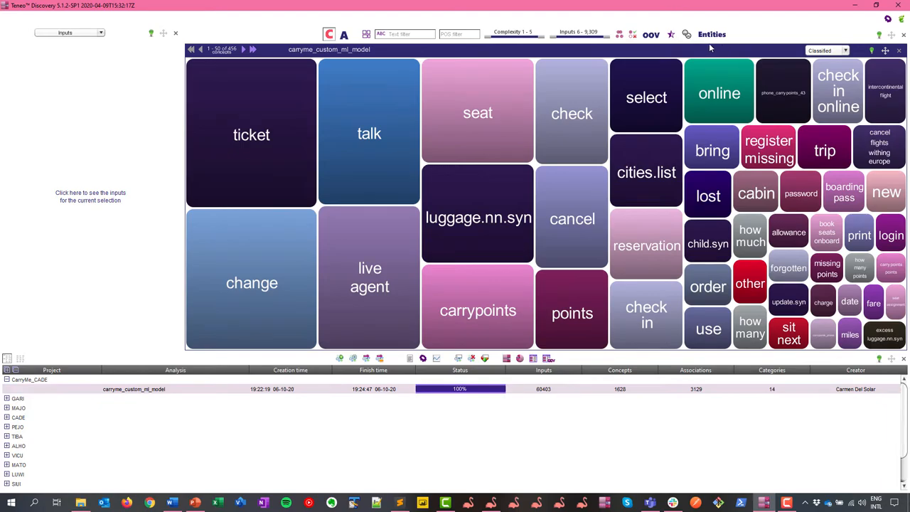
mouse_move(686, 34)
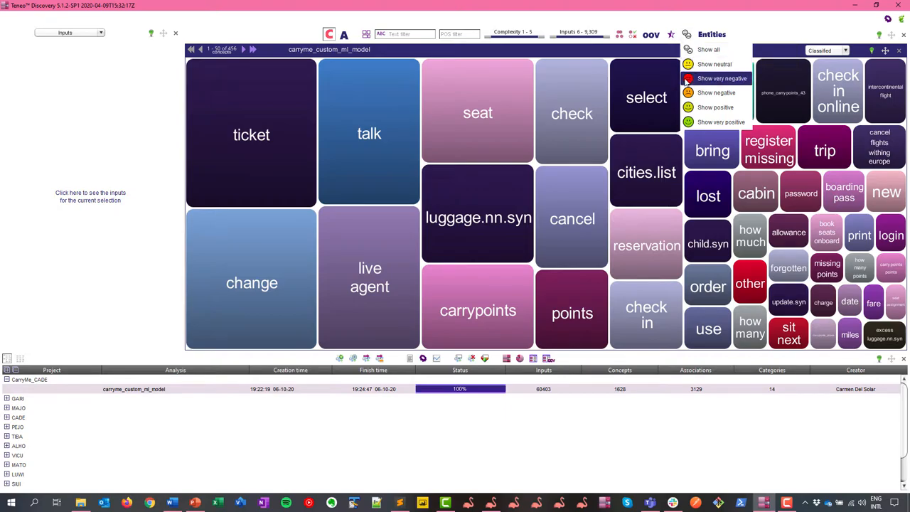
Filter the concept map to very negative sentiment, with the category set to All items.
click(722, 78)
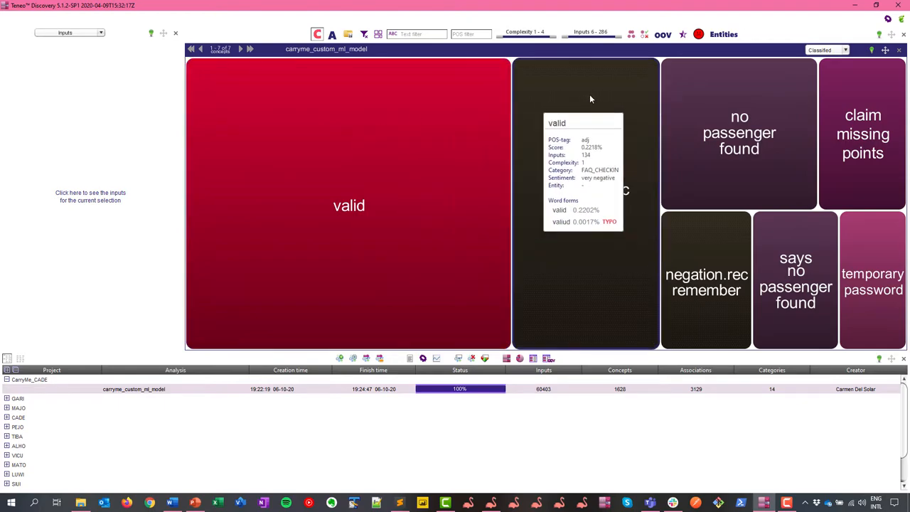
mouse_move(668, 105)
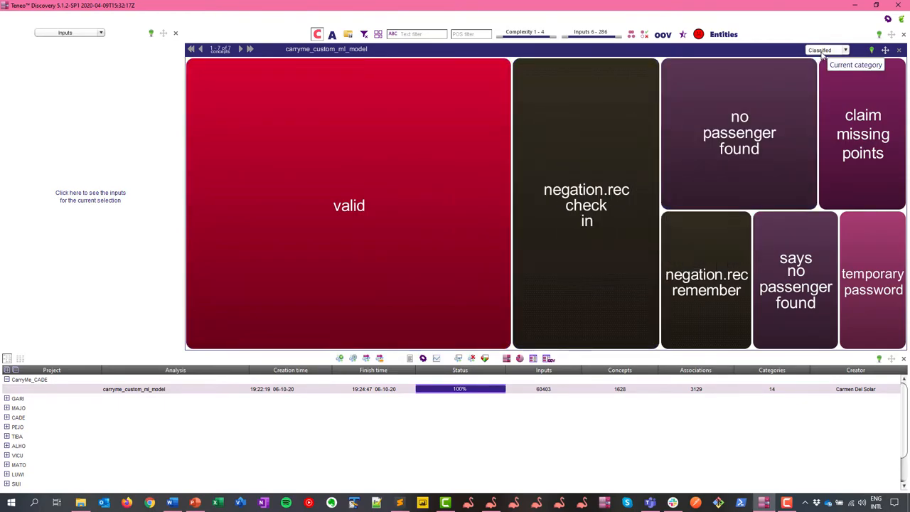
click(845, 50)
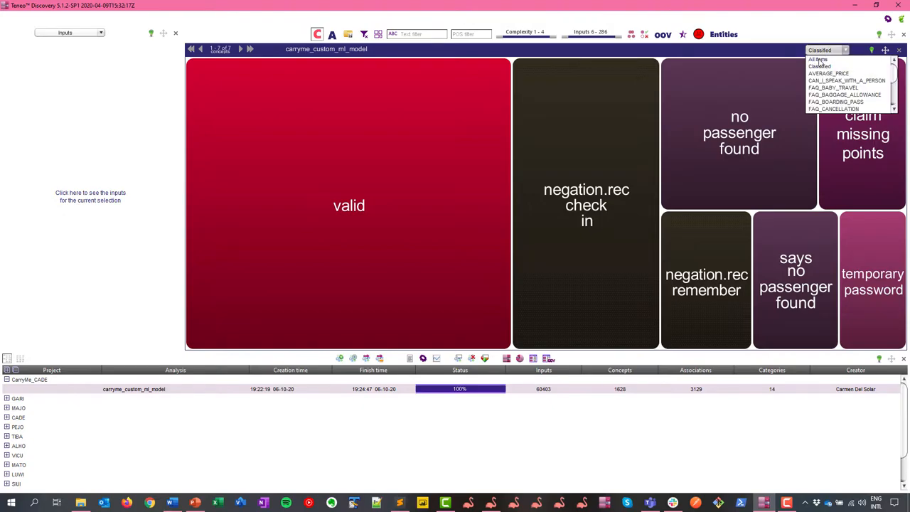
click(818, 58)
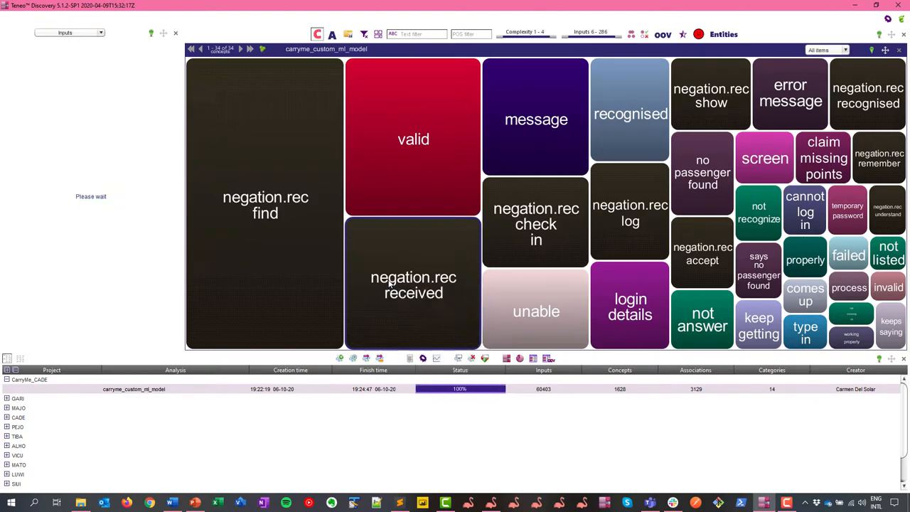
Reset the Entities sentiment filter to Show all, bringing back all 1,628 concepts.
click(414, 285)
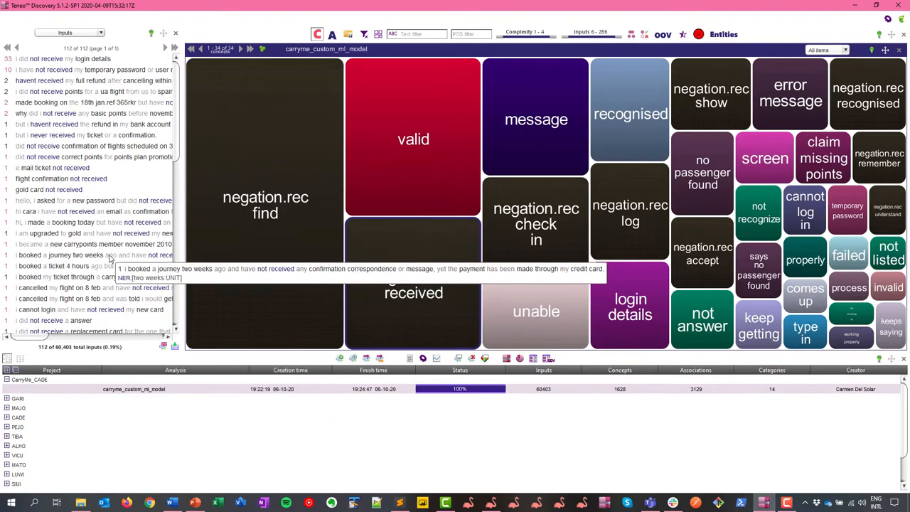
mouse_move(146, 171)
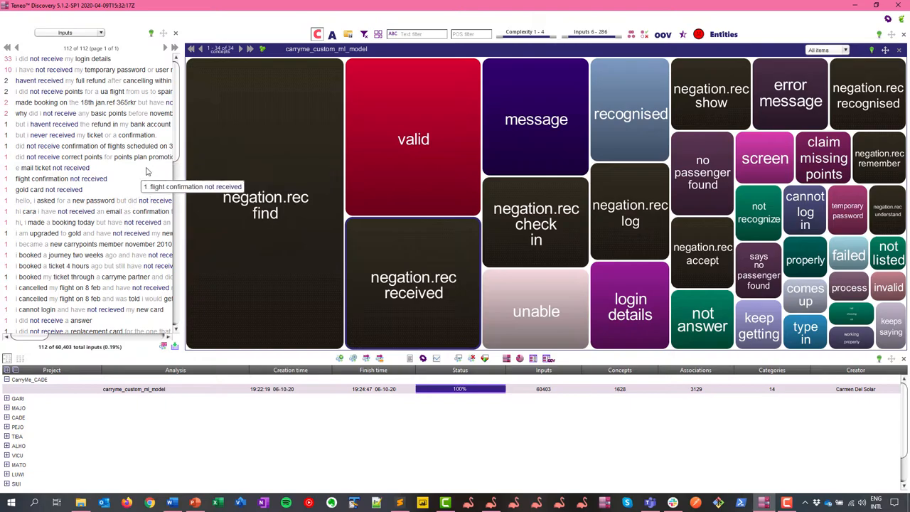
mouse_move(127, 171)
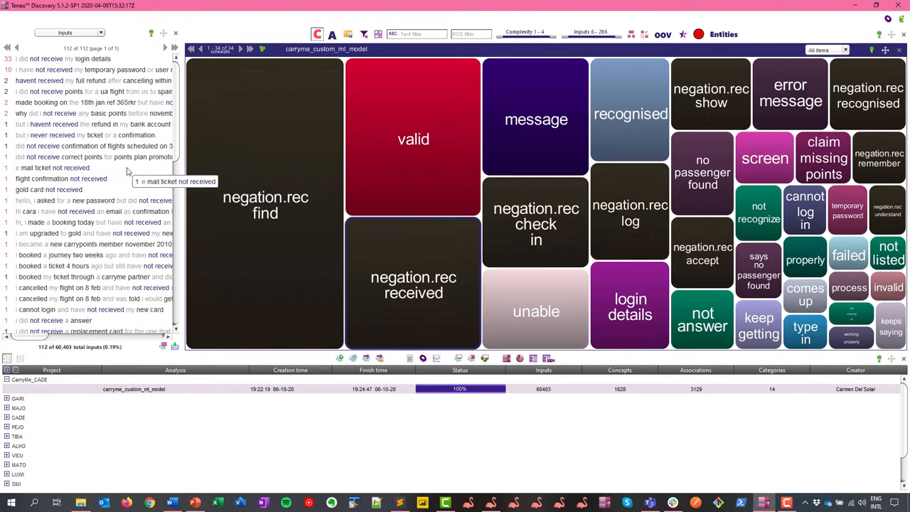
mouse_move(73, 197)
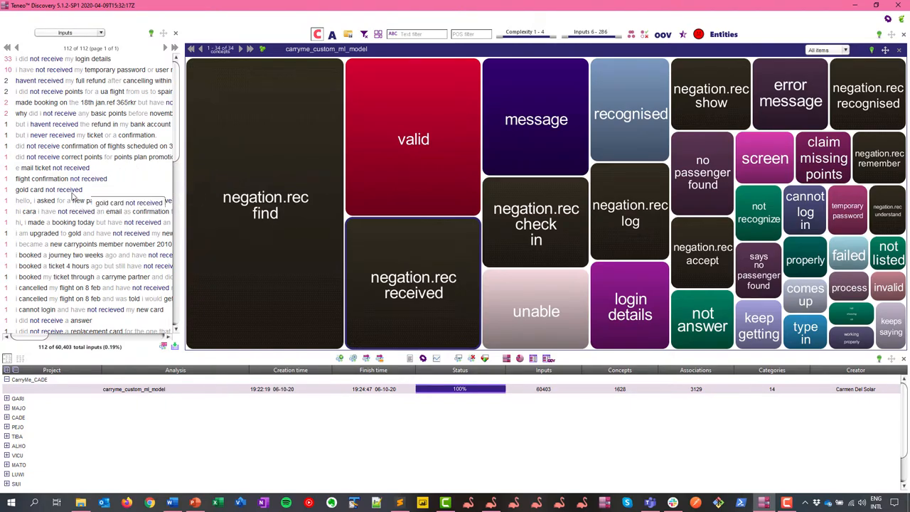
mouse_move(42, 212)
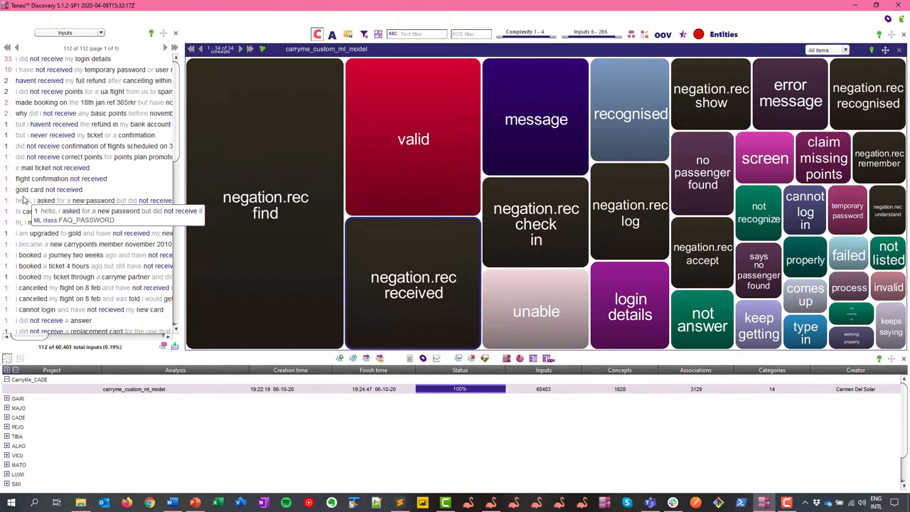
mouse_move(71, 212)
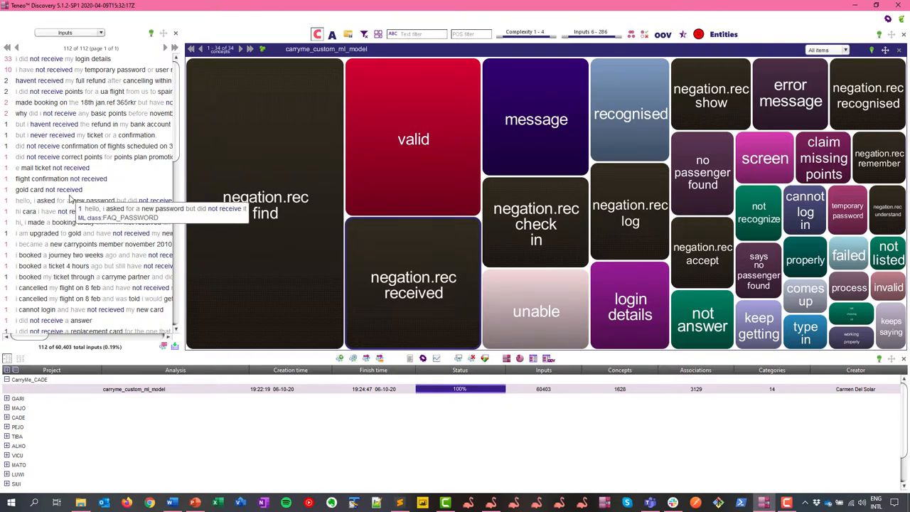
mouse_move(861, 136)
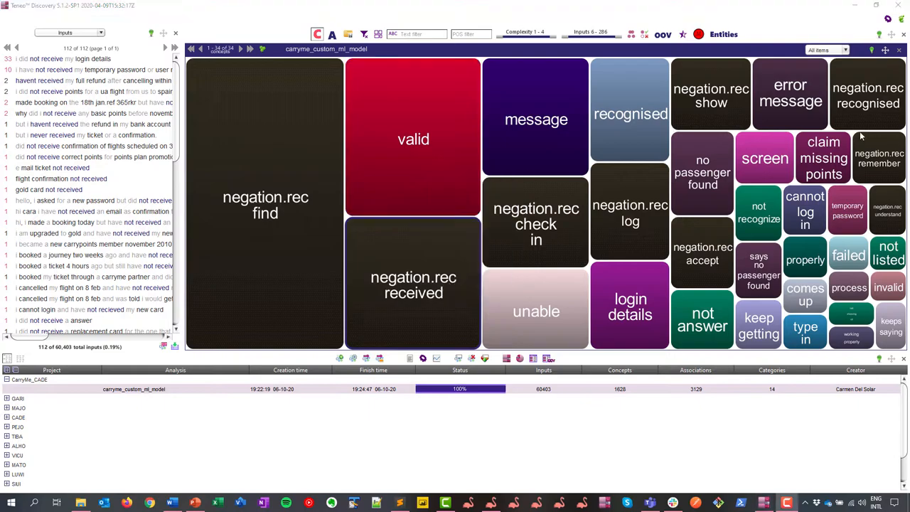
click(723, 34)
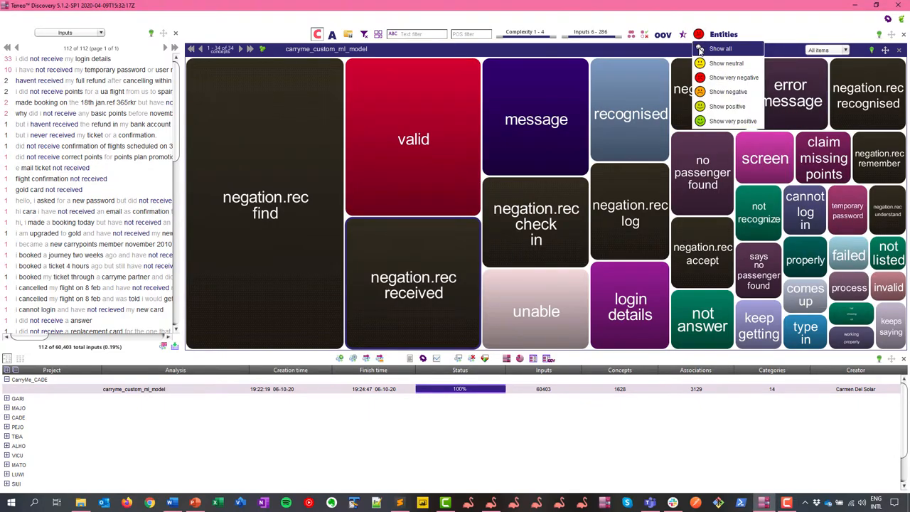
click(721, 48)
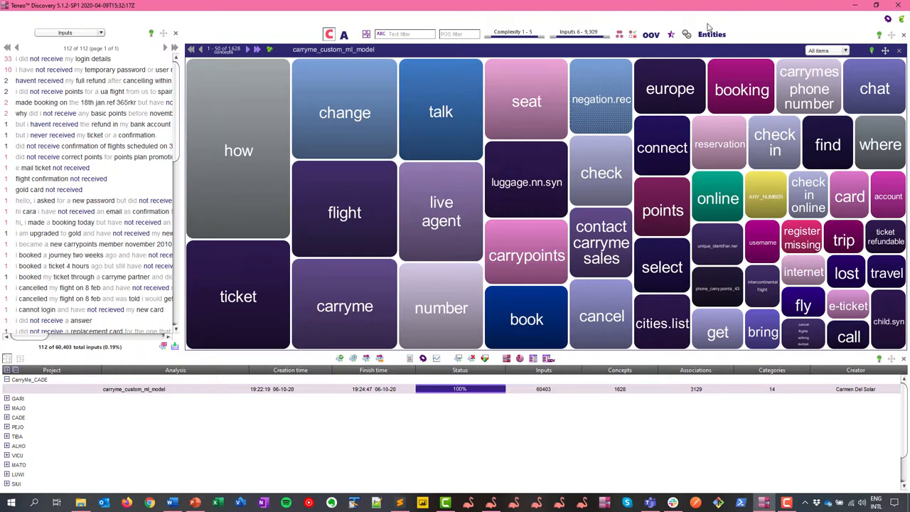
mouse_move(601, 173)
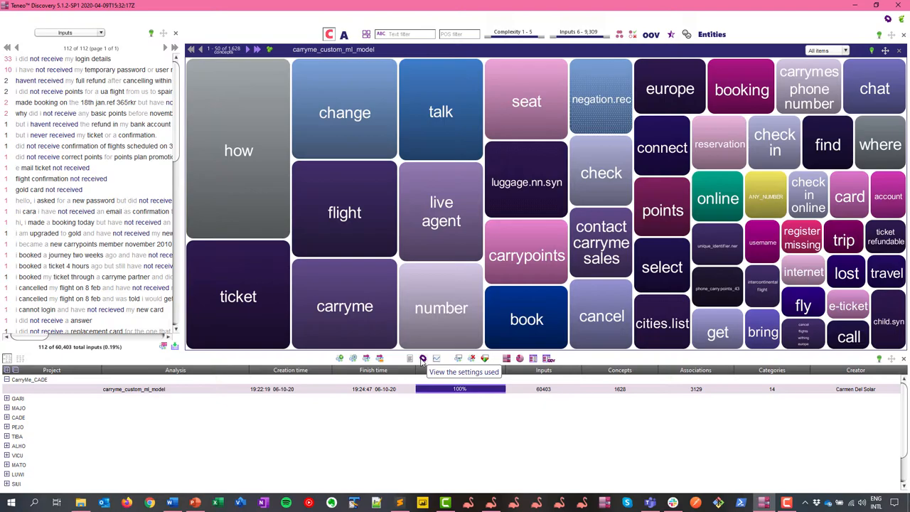
click(423, 358)
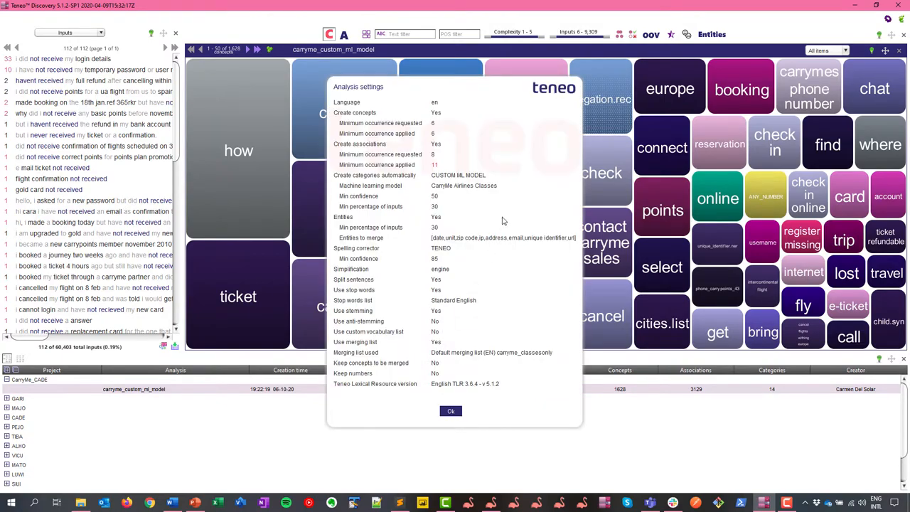
mouse_move(498, 180)
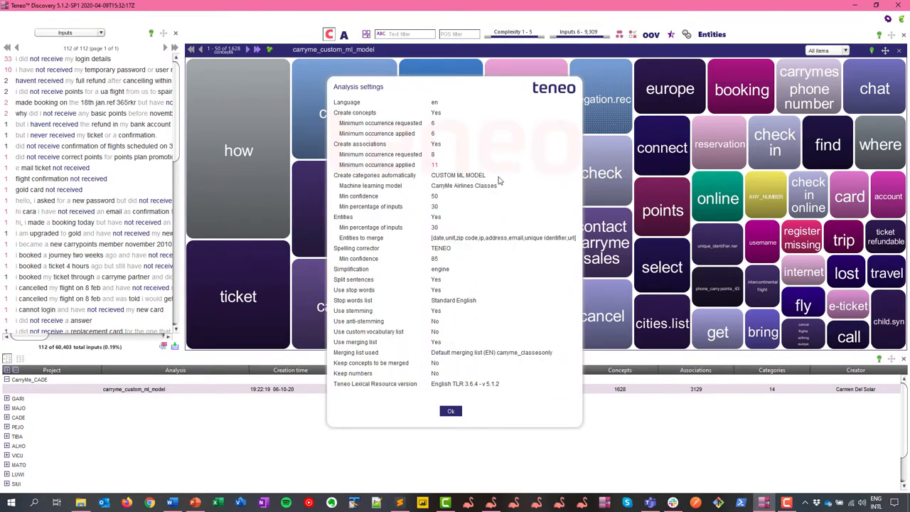
mouse_move(466, 180)
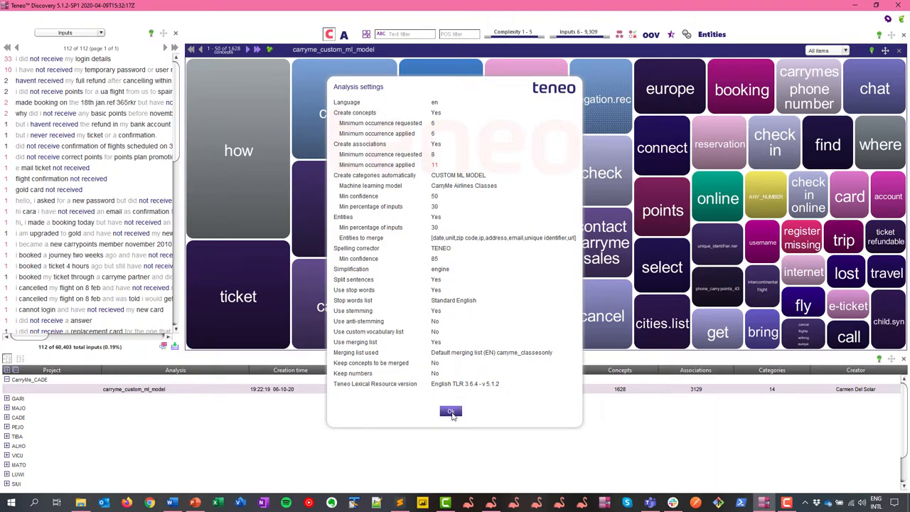
click(451, 411)
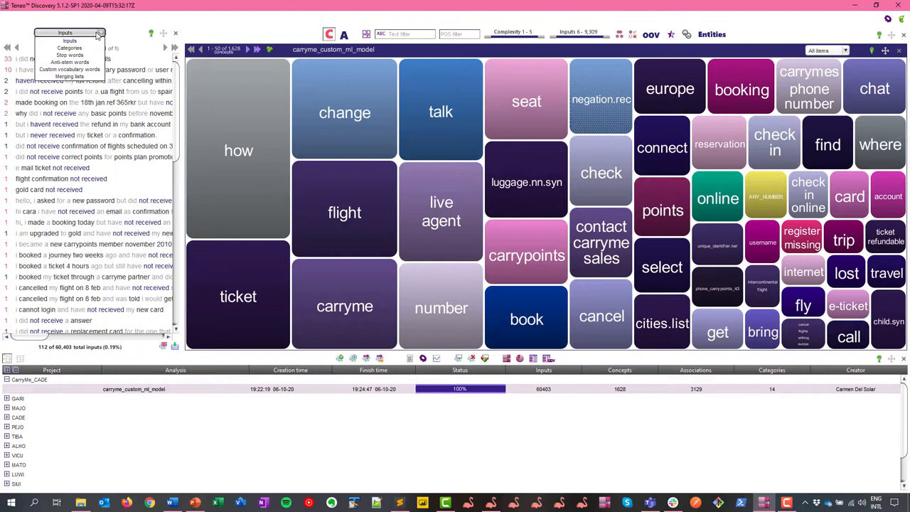
Switch the side panel from Inputs to the Categories list.
click(69, 40)
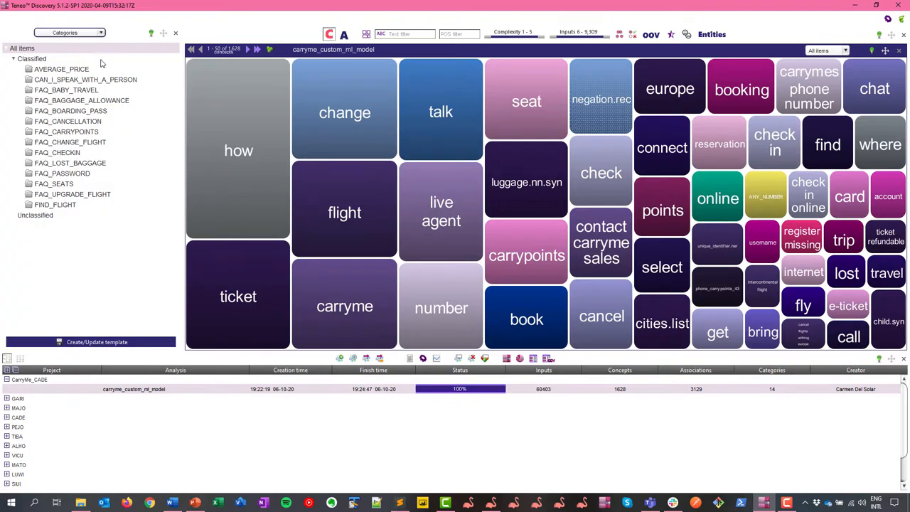
mouse_move(68, 121)
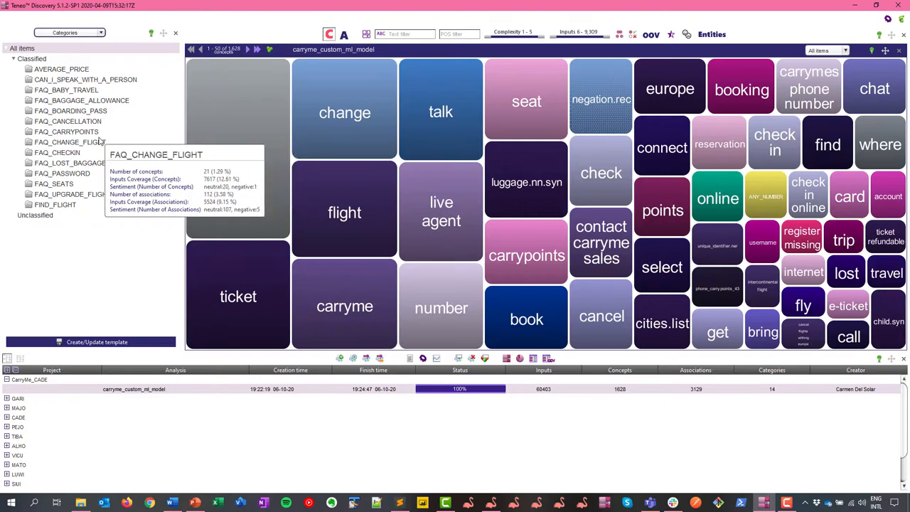
mouse_move(129, 132)
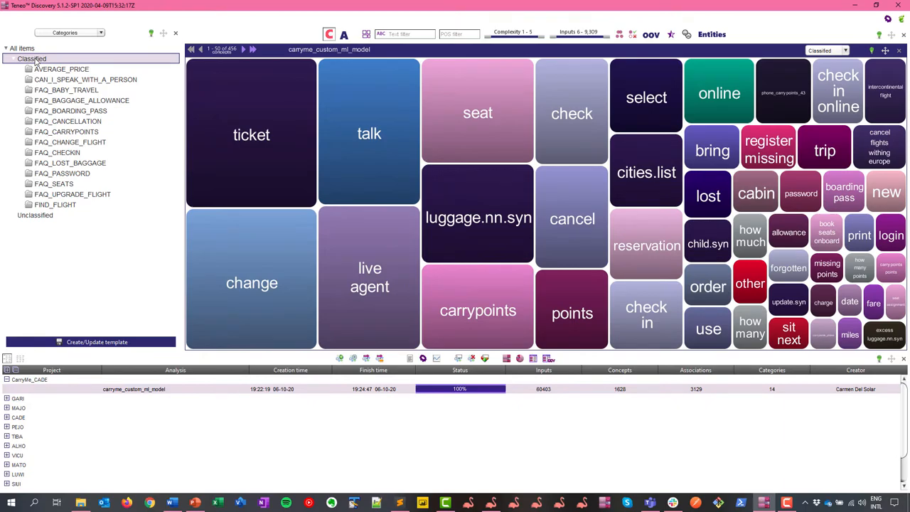
mouse_move(32, 58)
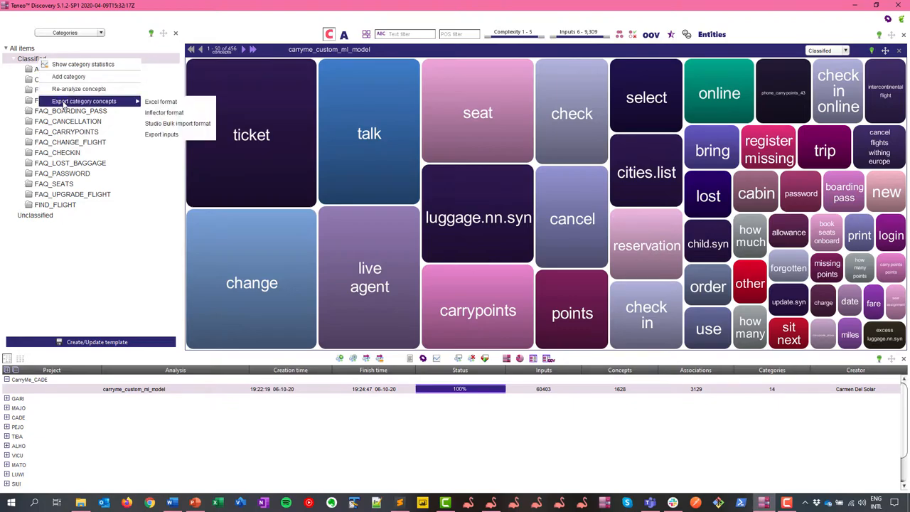
mouse_move(178, 123)
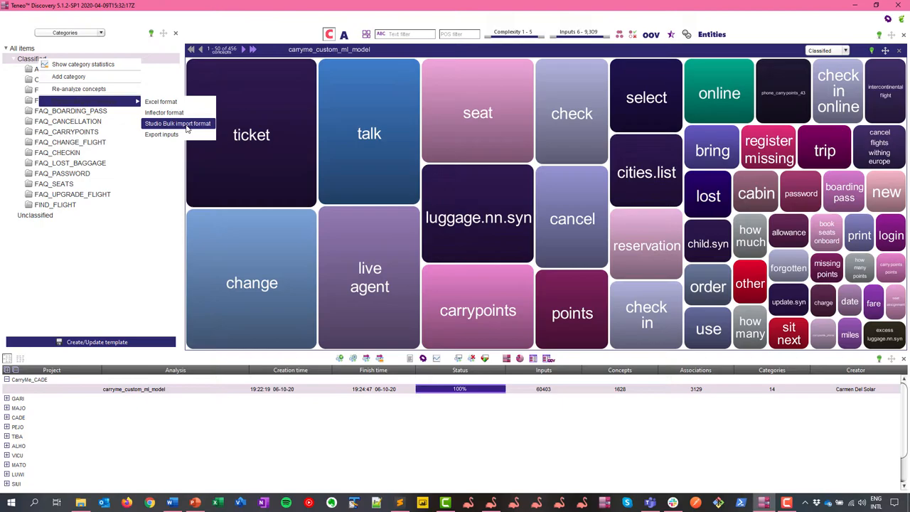
mouse_move(161, 135)
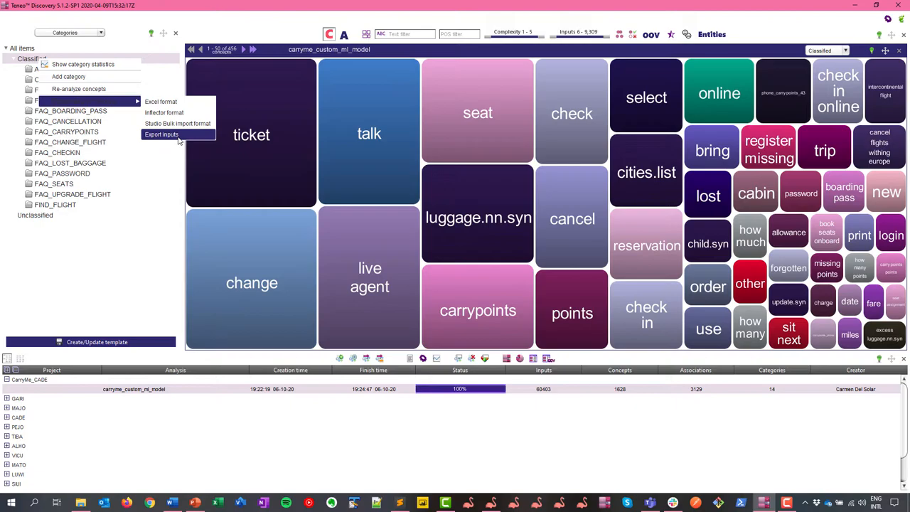
Export the Classified inputs for all 14 categories, including the machine learning classifier label.
click(161, 134)
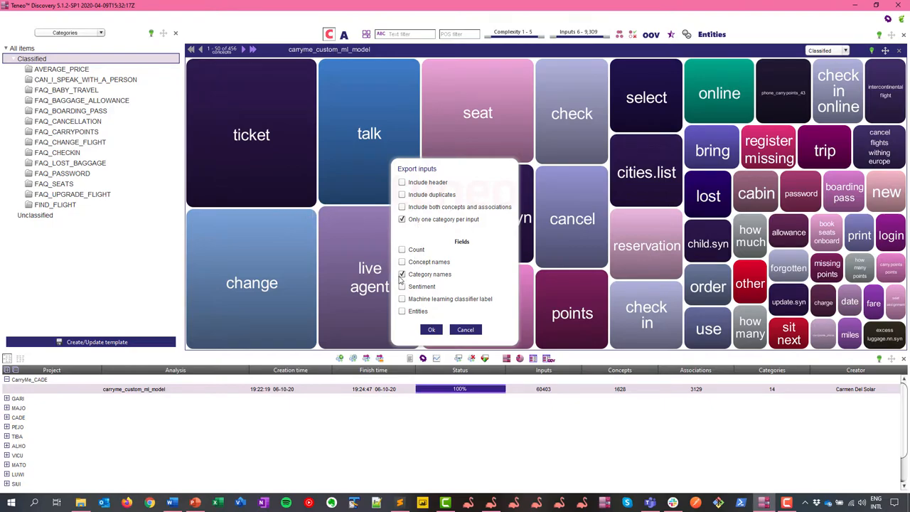
click(402, 299)
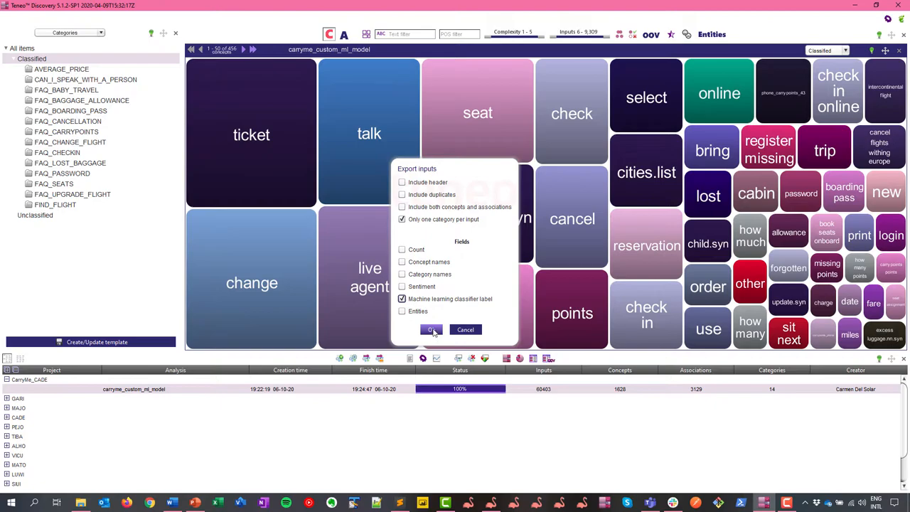
click(431, 330)
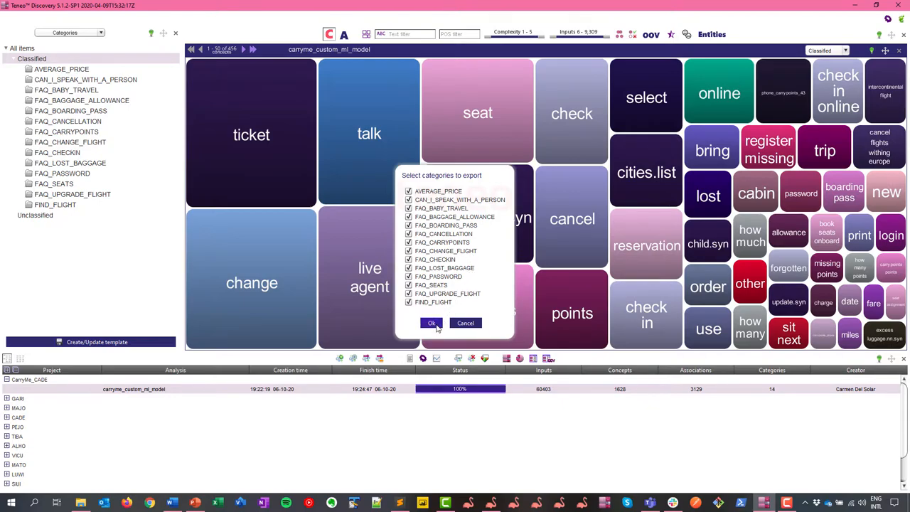
click(432, 323)
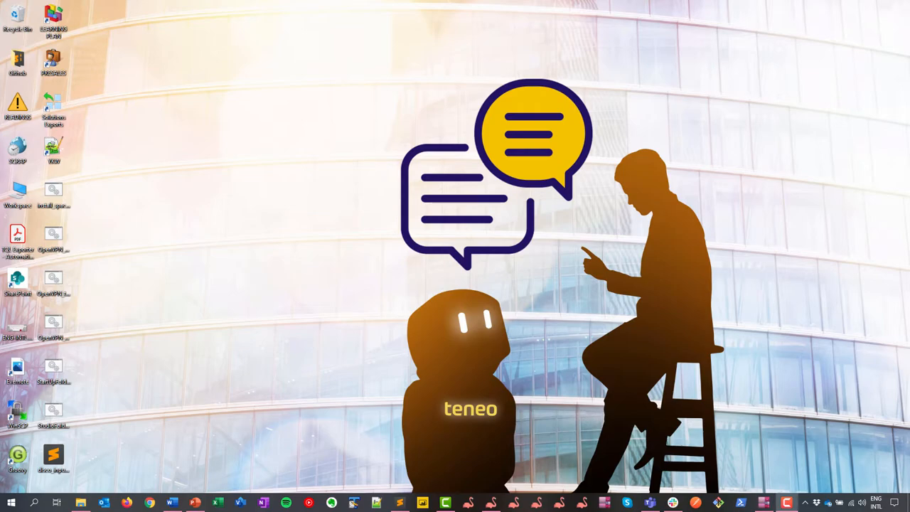
mouse_move(270, 408)
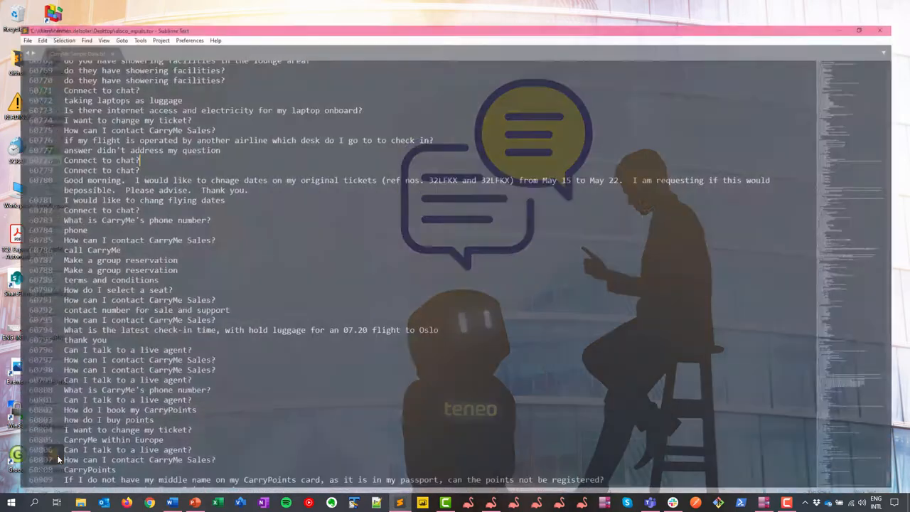
Scroll through disco_inputs.tsv in Sublime Text, reviewing questions paired with their categories.
click(134, 29)
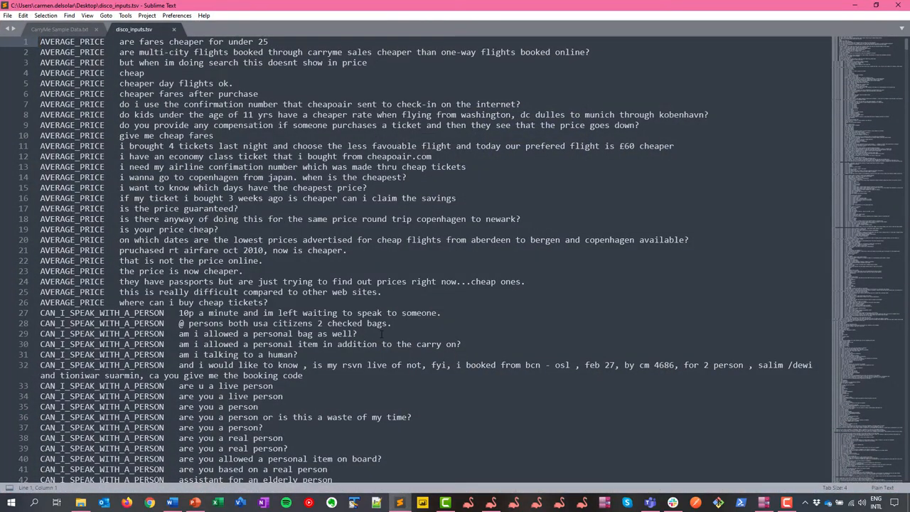
scroll(down, 3)
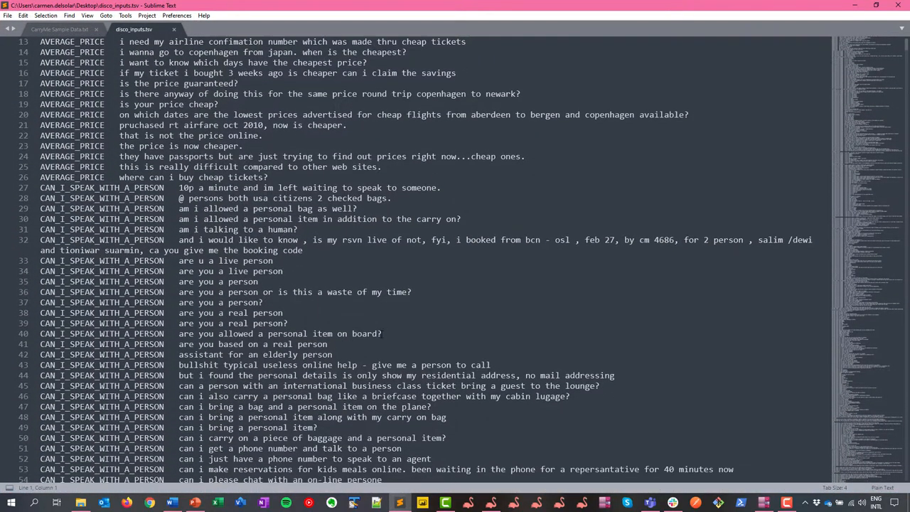
scroll(down, 3)
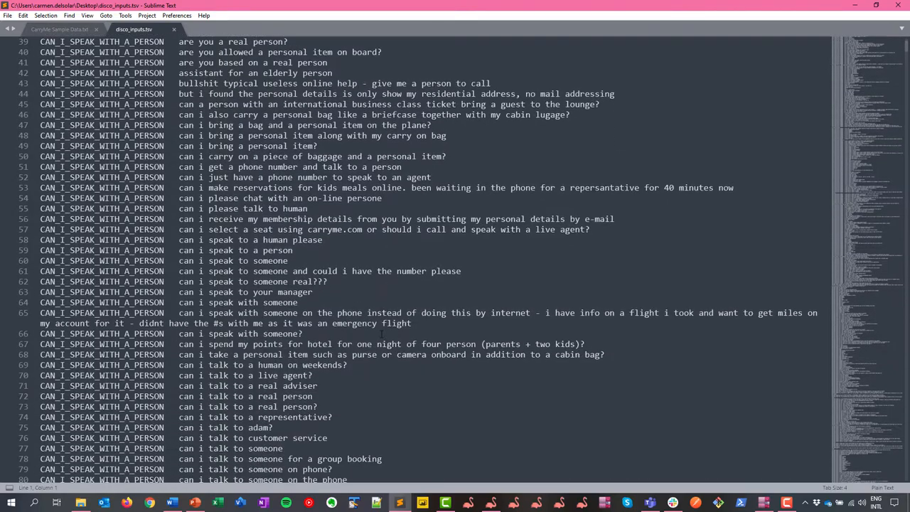
scroll(down, 3)
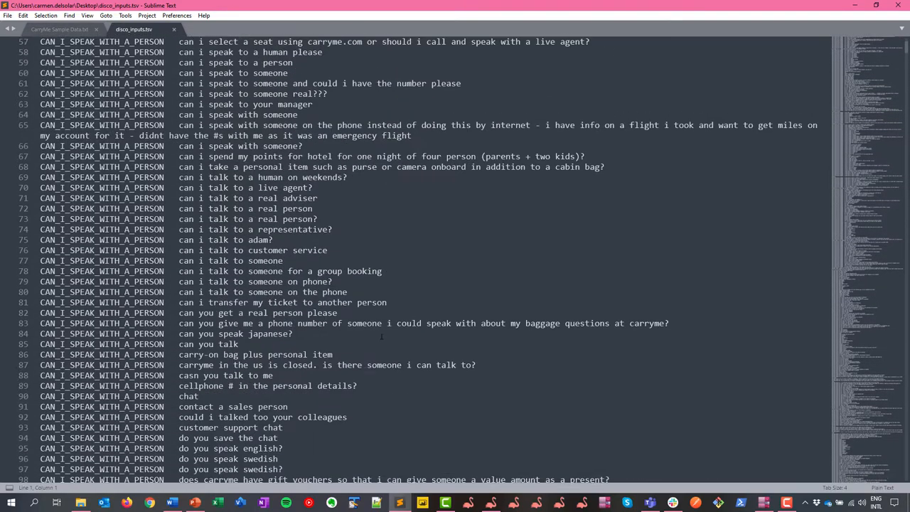
scroll(down, 3)
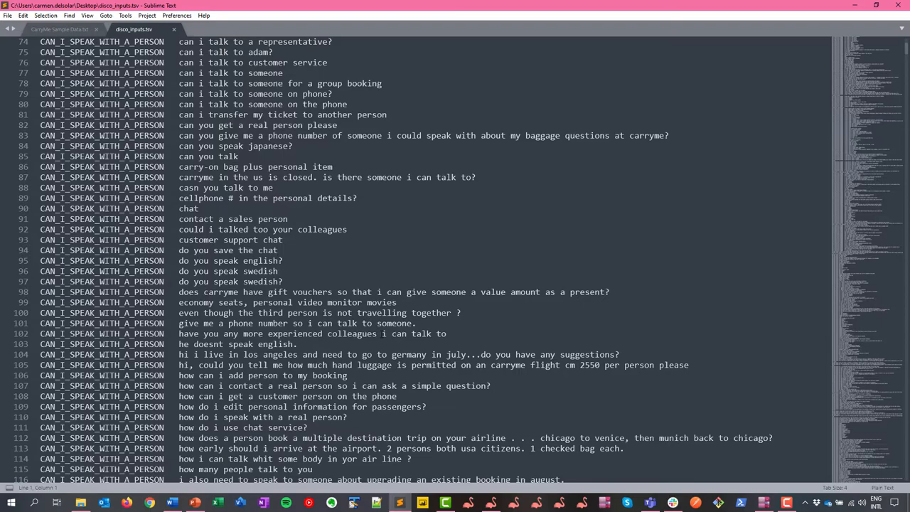
scroll(down, 3)
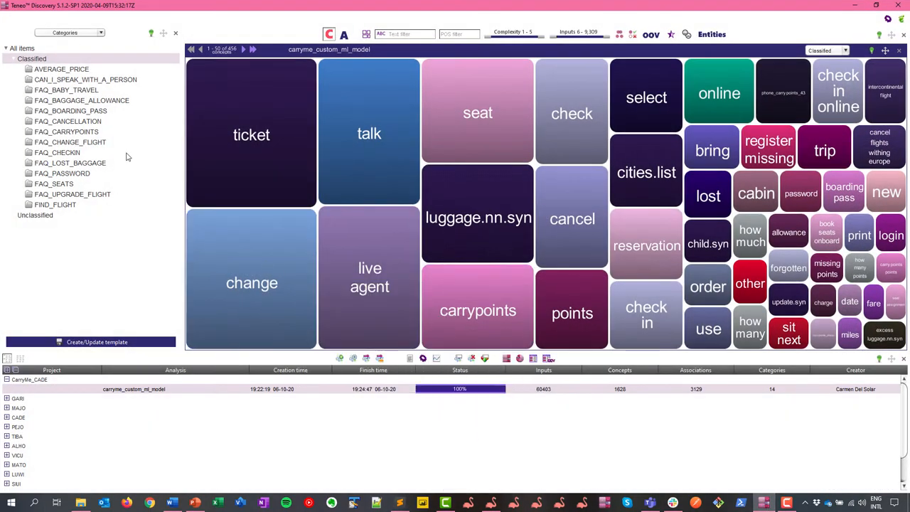
mouse_move(57, 152)
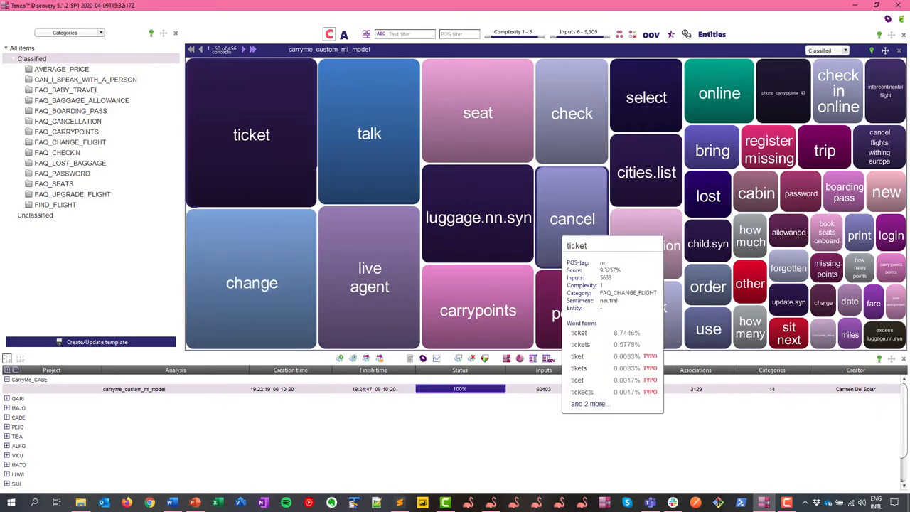
click(149, 503)
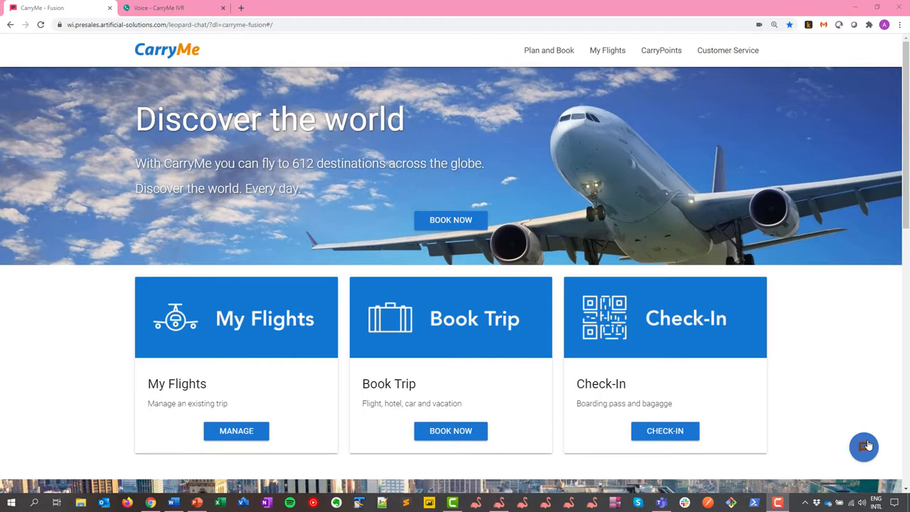
Dictate a flight request to Carrie, then ask 'is that a good deal' for the EUR 289.69 average.
click(864, 447)
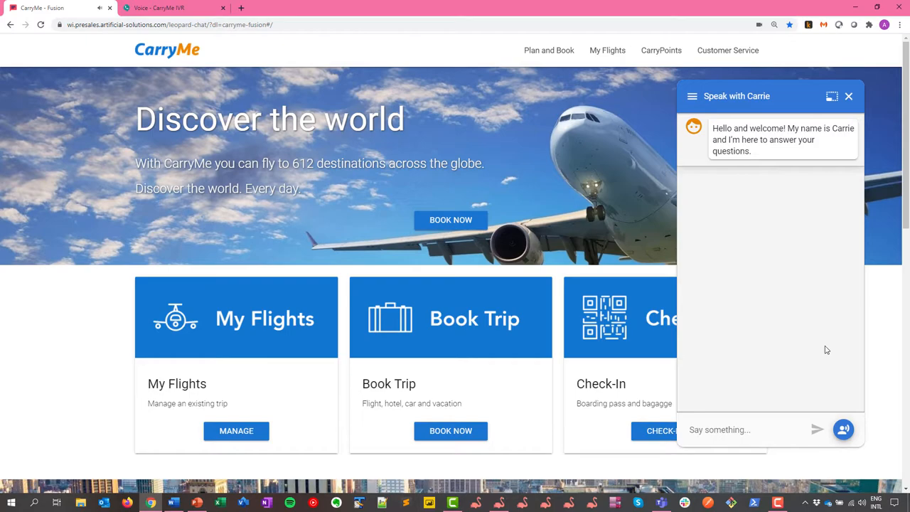
click(844, 429)
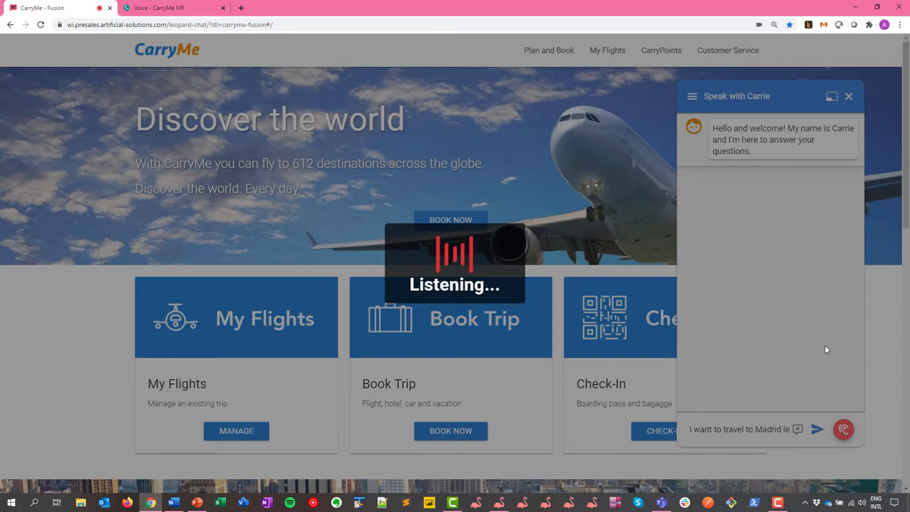
click(844, 429)
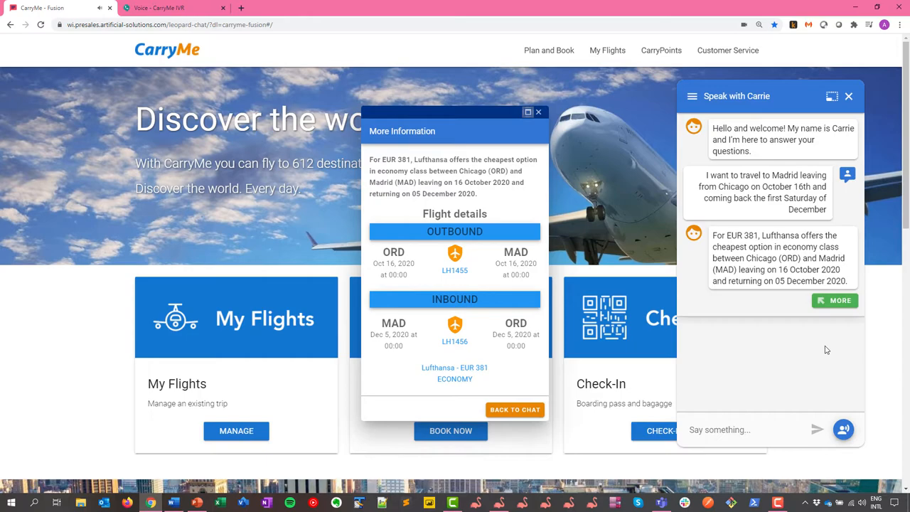
click(843, 429)
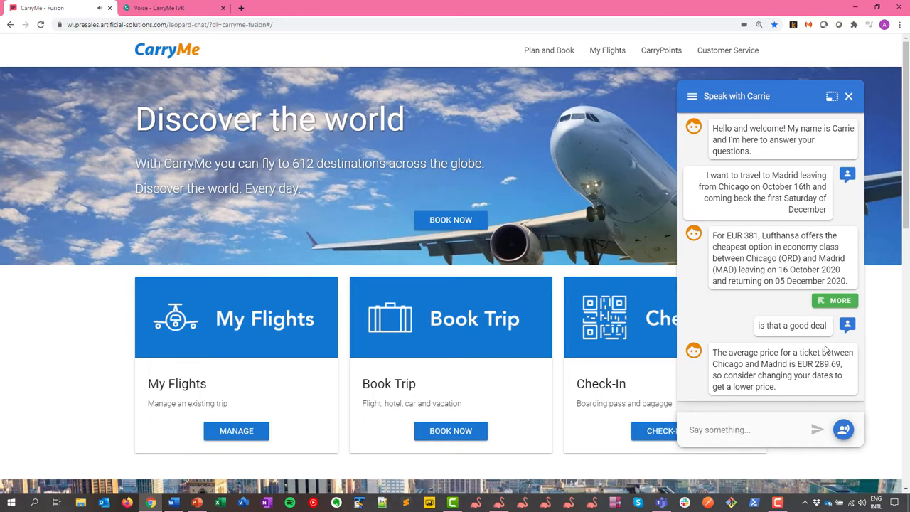
Dictate an October 17 departure change, thank Carrie, say goodbye, and close the chat.
click(843, 429)
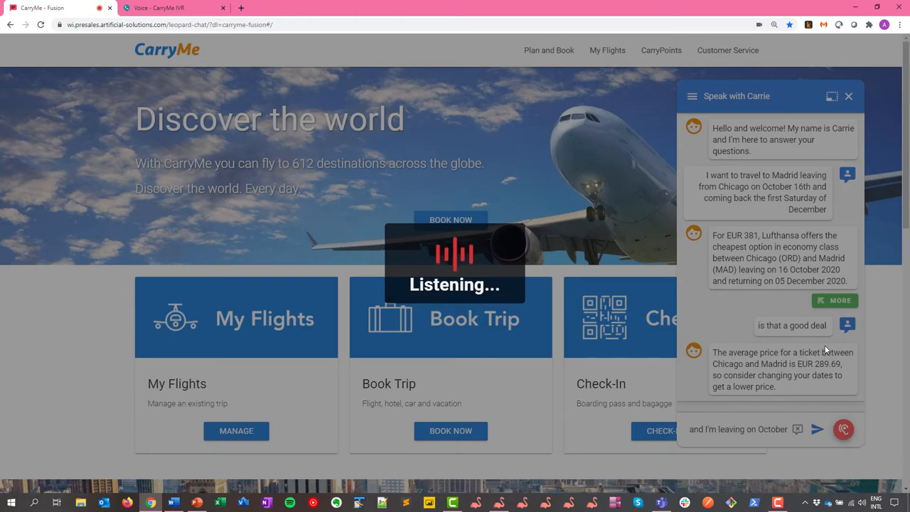
click(835, 300)
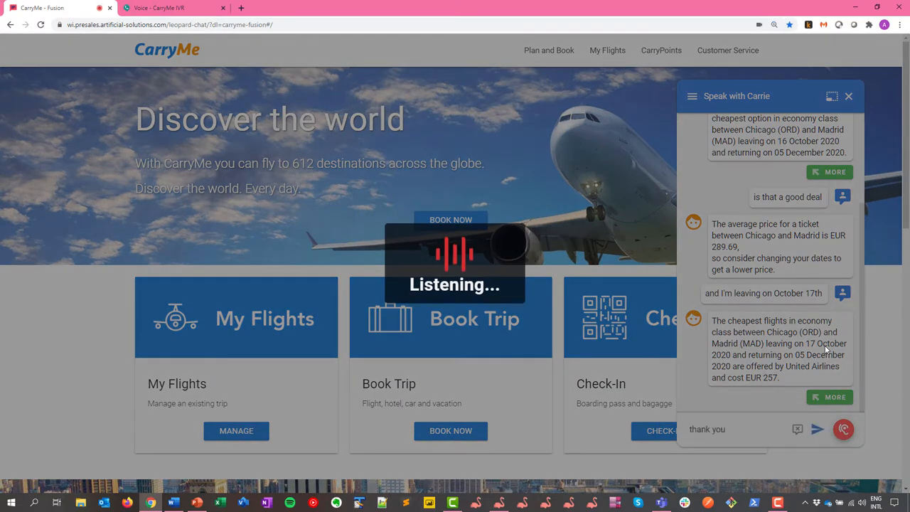
click(843, 429)
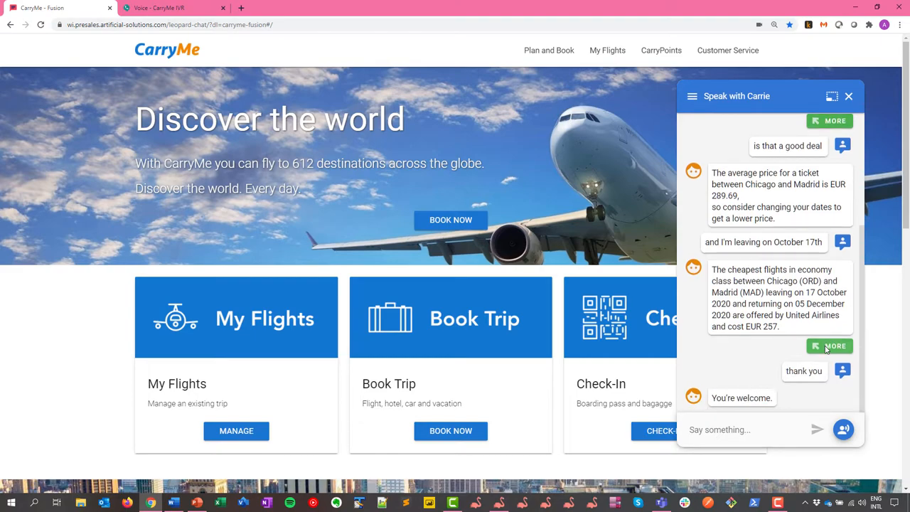
click(843, 429)
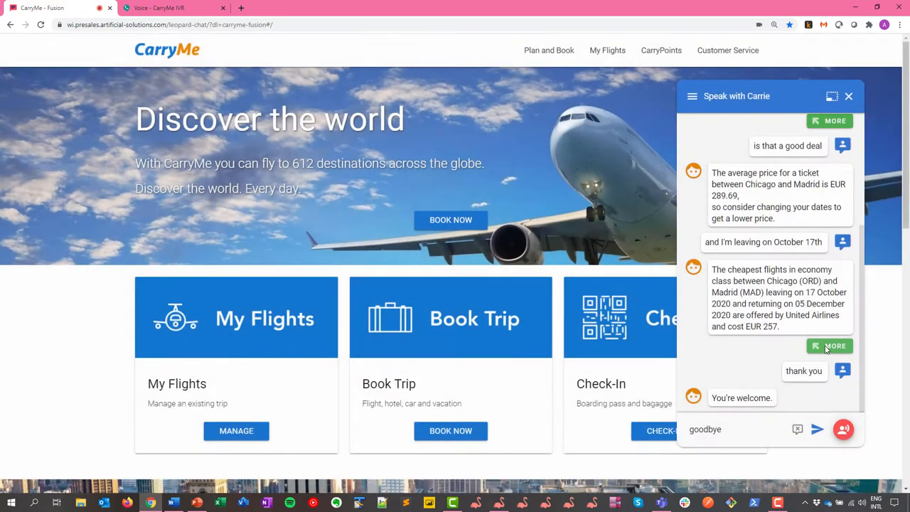
click(818, 429)
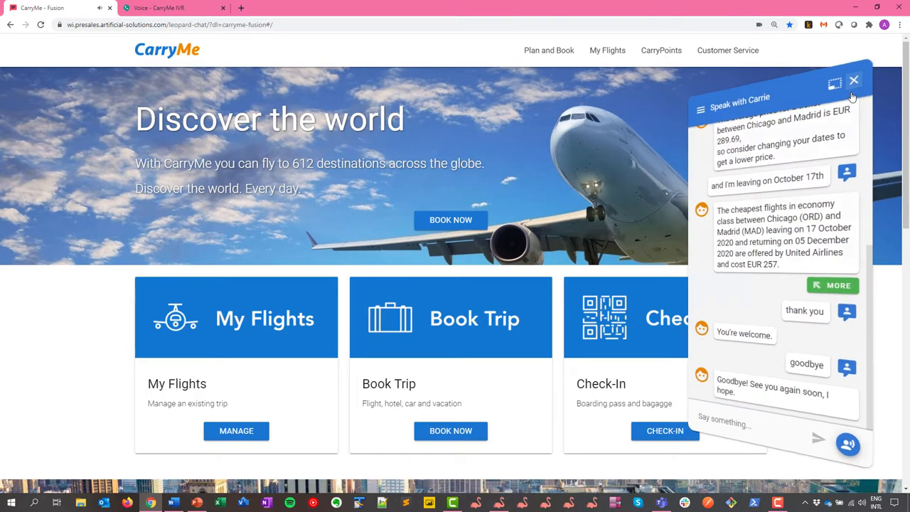
click(854, 80)
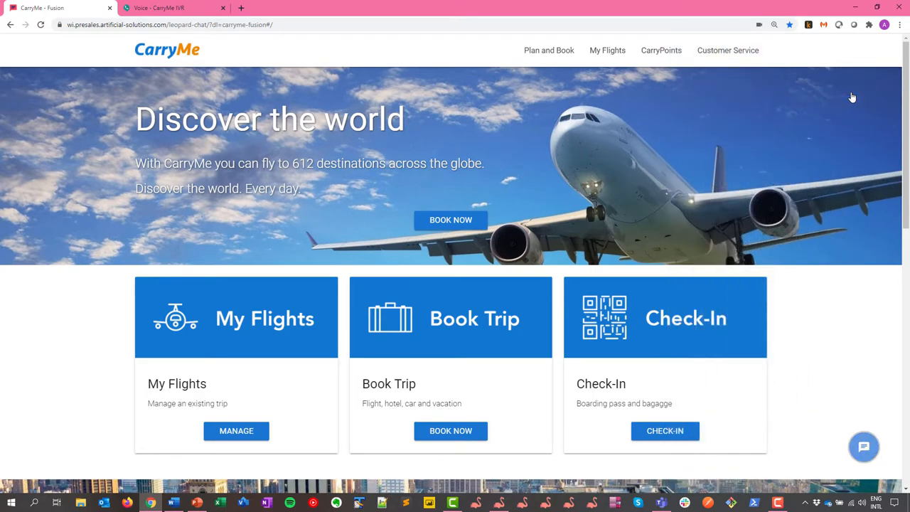
mouse_move(498, 503)
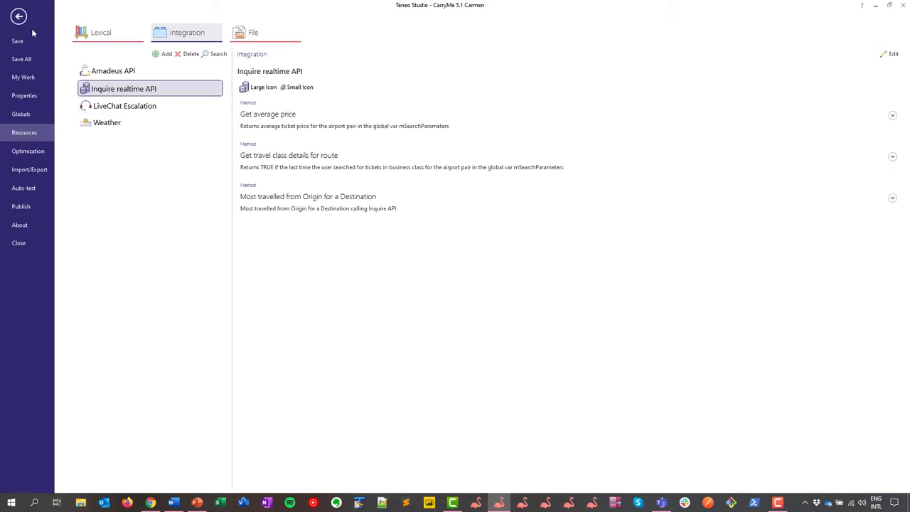
Open the newton_engine6 log data source from Optimization > Log Data.
click(28, 151)
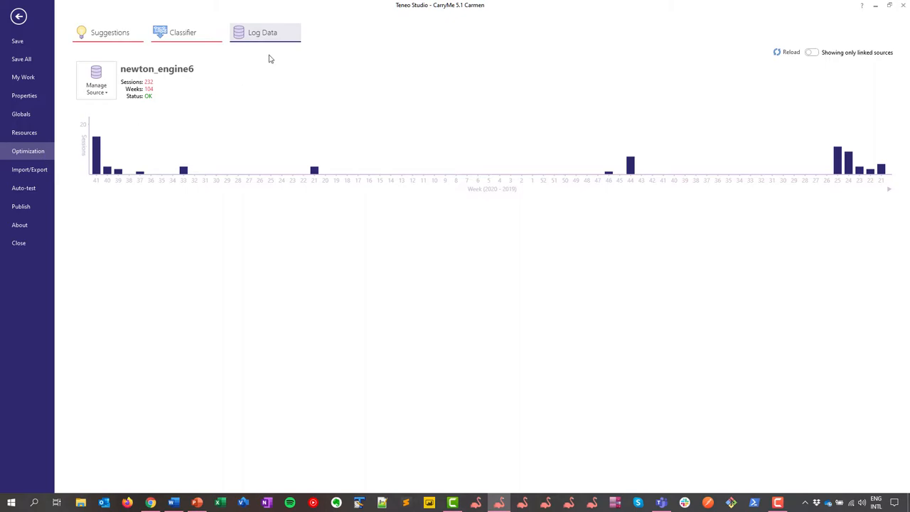
mouse_move(265, 36)
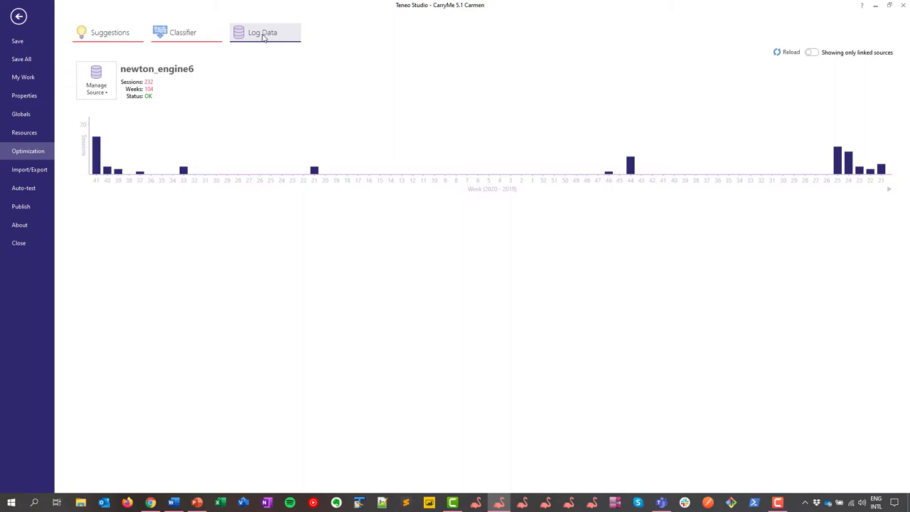
click(96, 80)
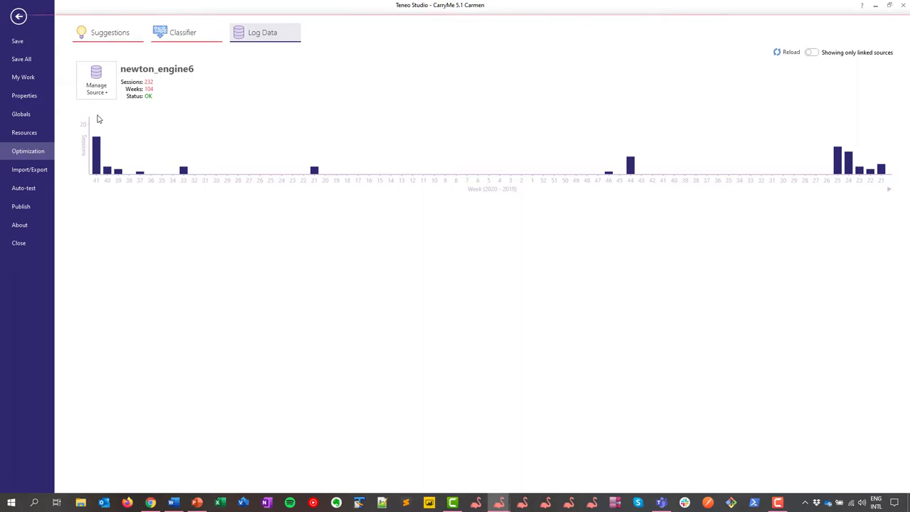
click(263, 32)
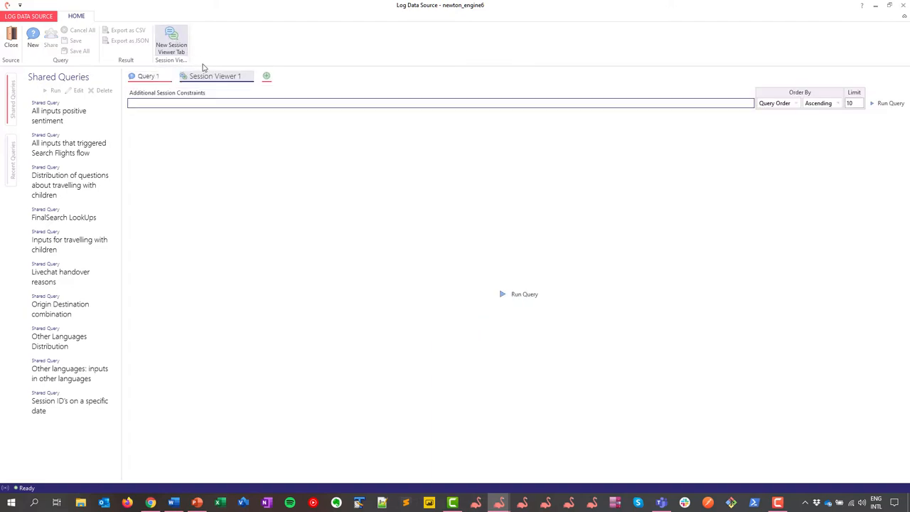
Order the session query by Start Date, descending.
click(796, 104)
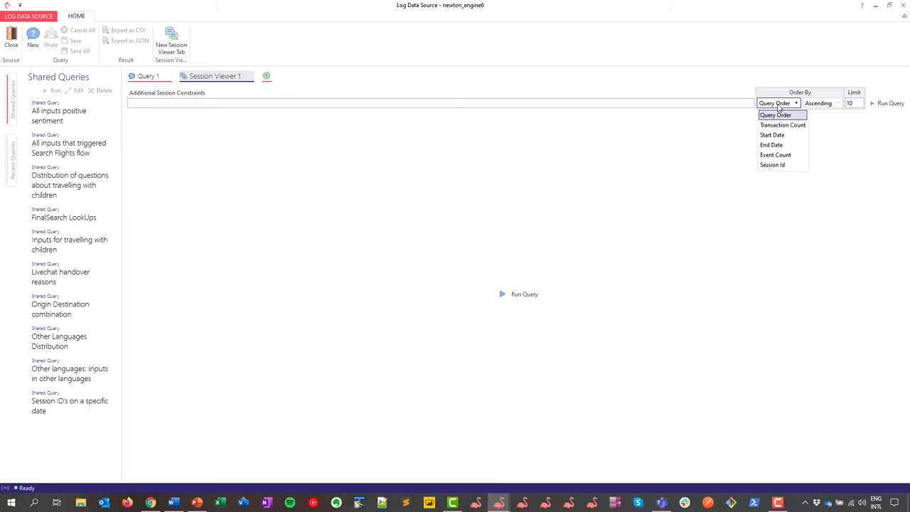
click(773, 135)
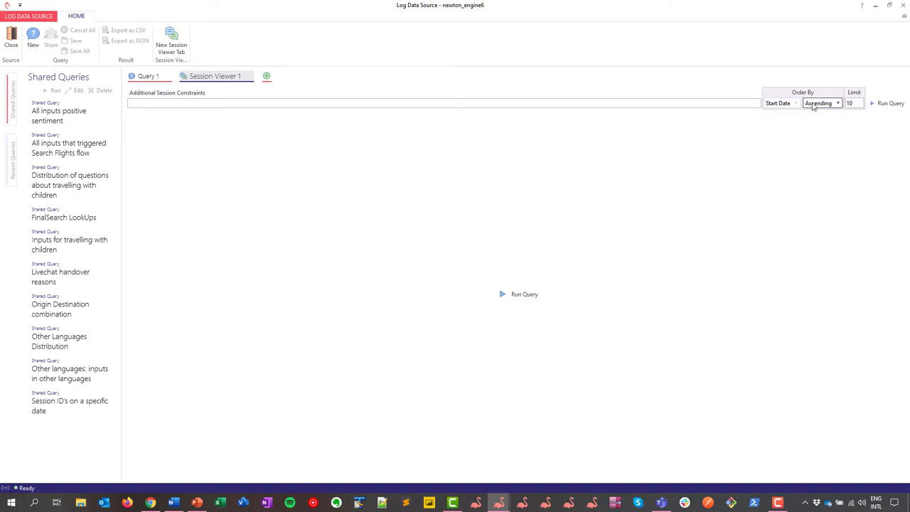
click(822, 103)
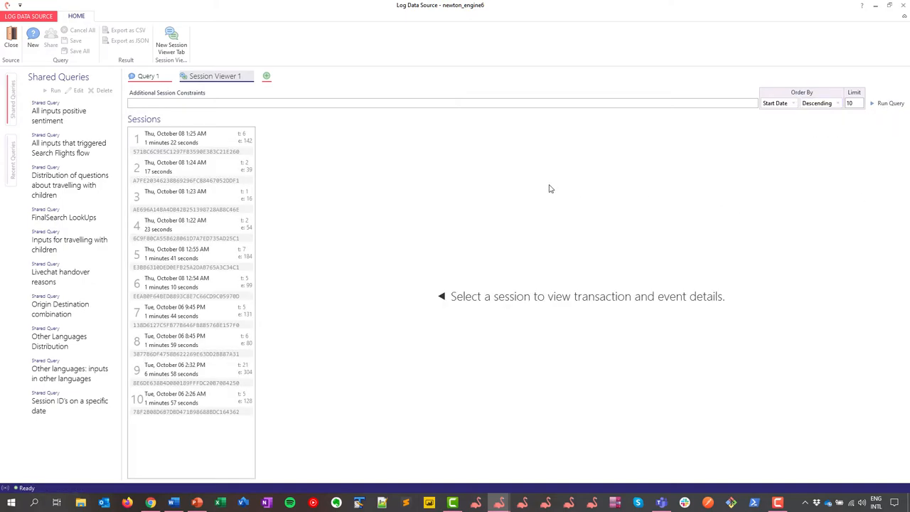
Open session 1 and expand its Madrid travel request transaction.
click(174, 138)
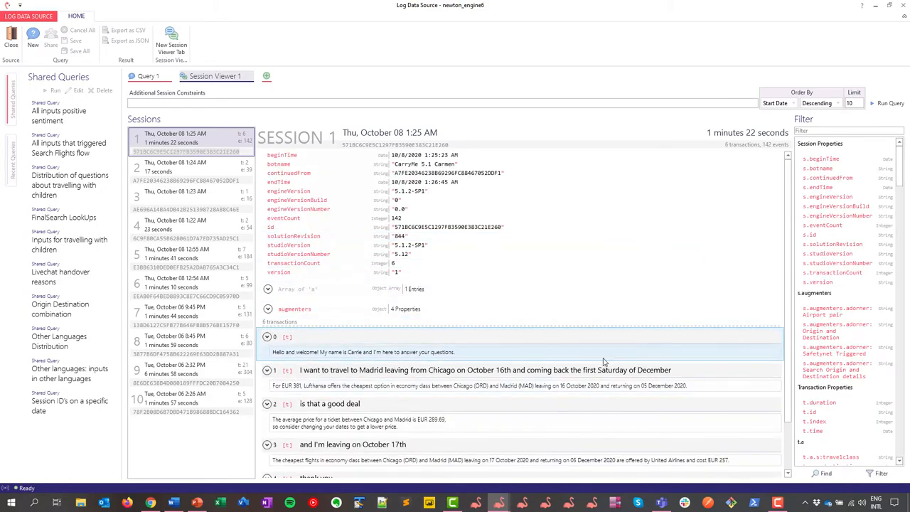
scroll(down, 3)
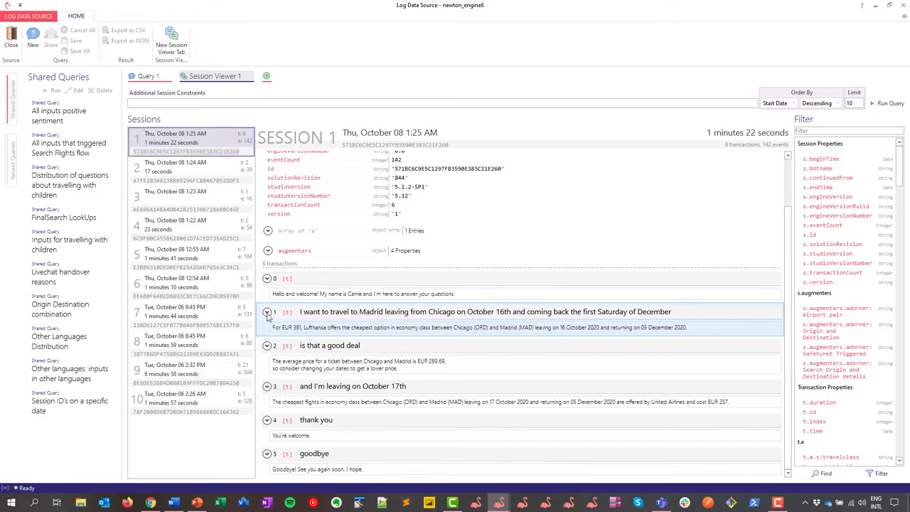
click(267, 312)
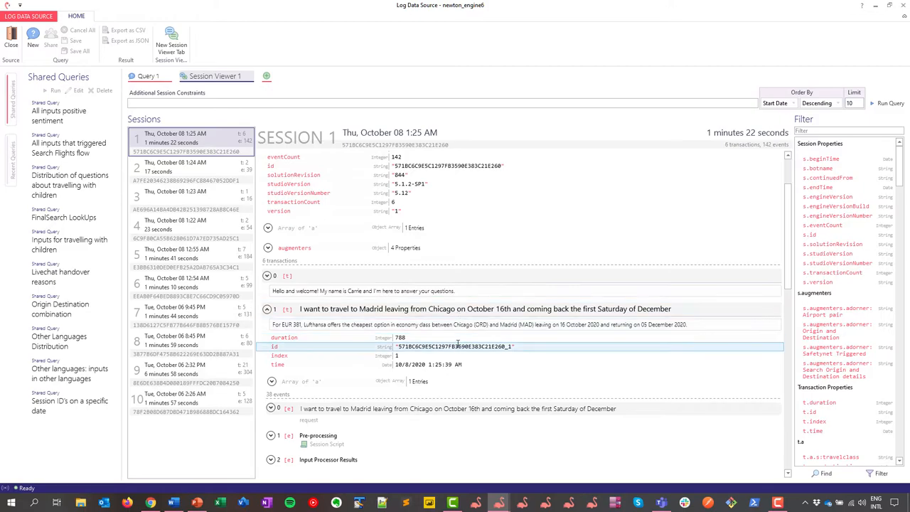
Expand event 11, the Get average price script node, to reveal averagePrice 289.69.
scroll(down, 3)
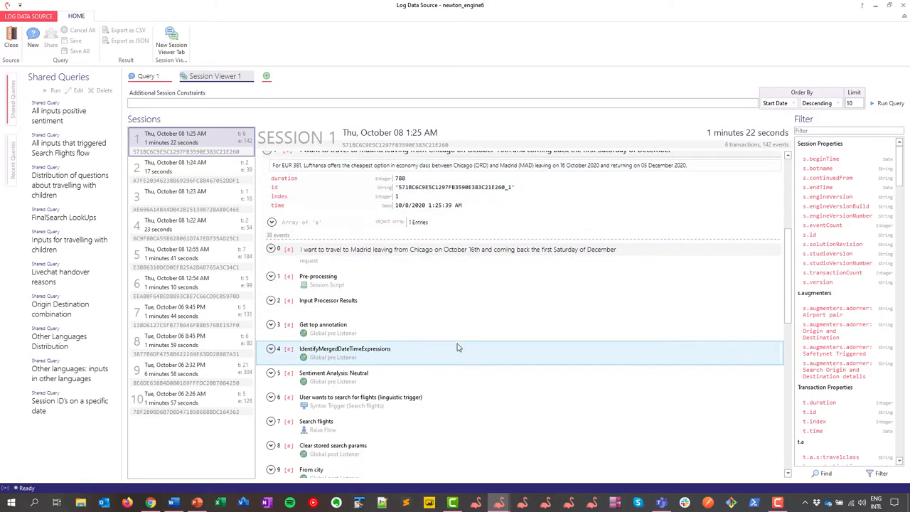
scroll(down, 3)
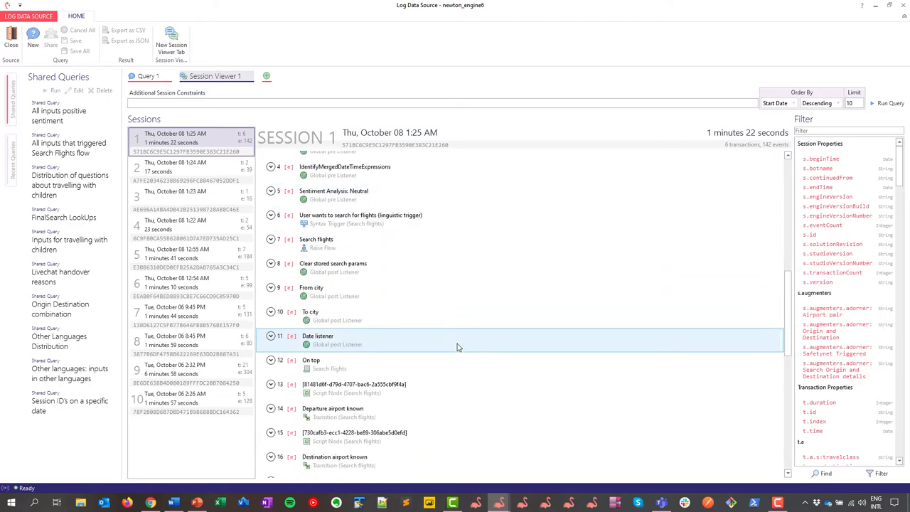
scroll(down, 3)
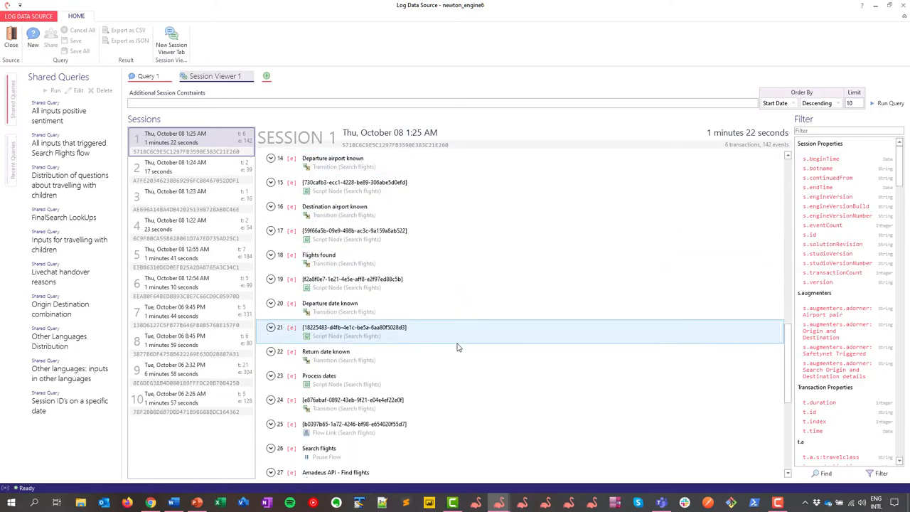
scroll(down, 3)
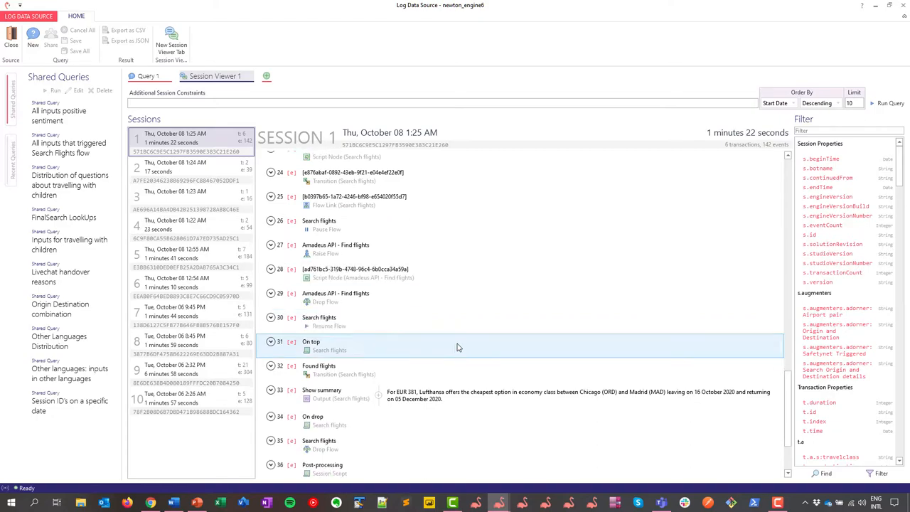
scroll(down, 3)
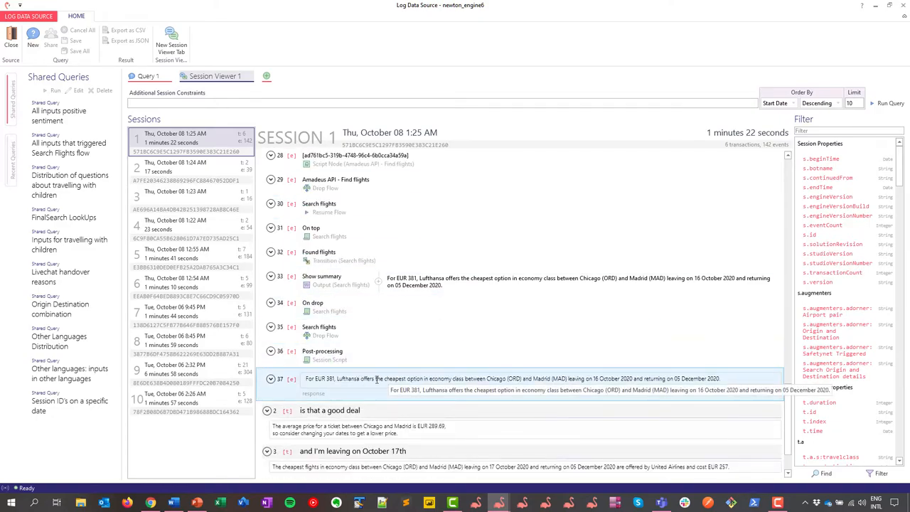
scroll(down, 3)
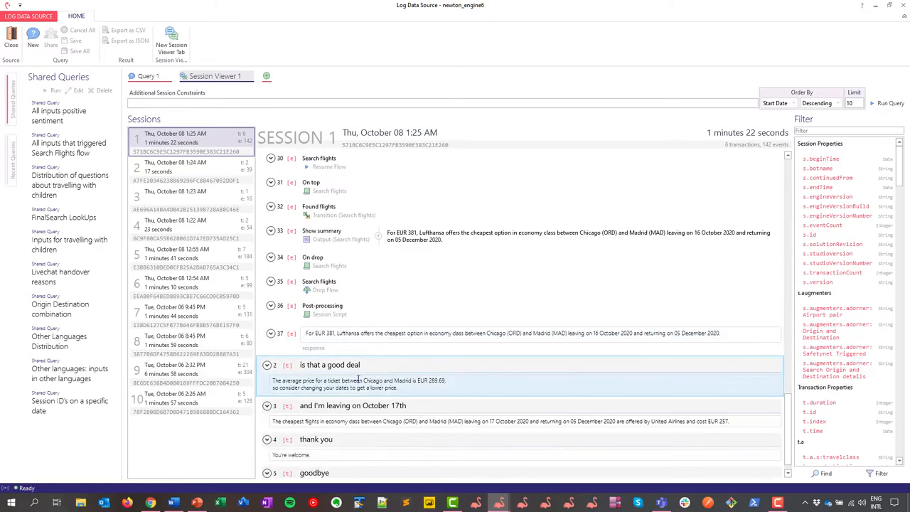
scroll(up, 3)
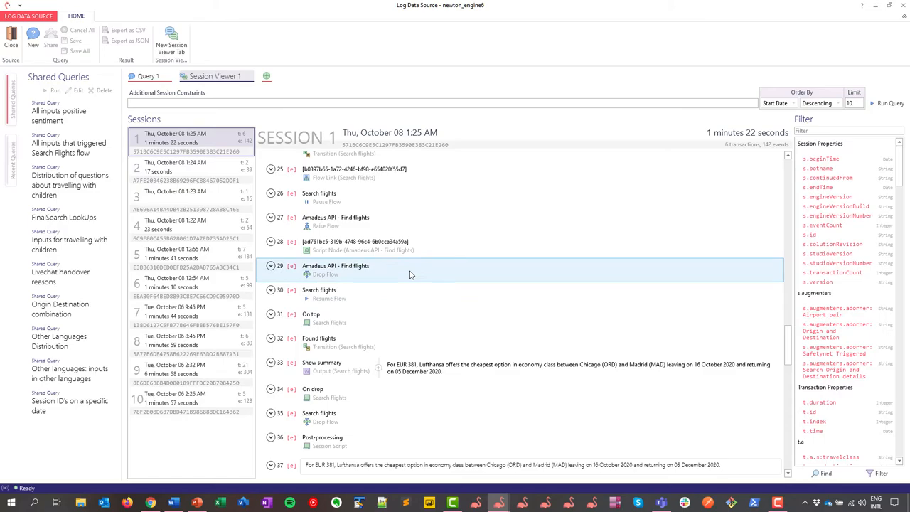
scroll(down, 3)
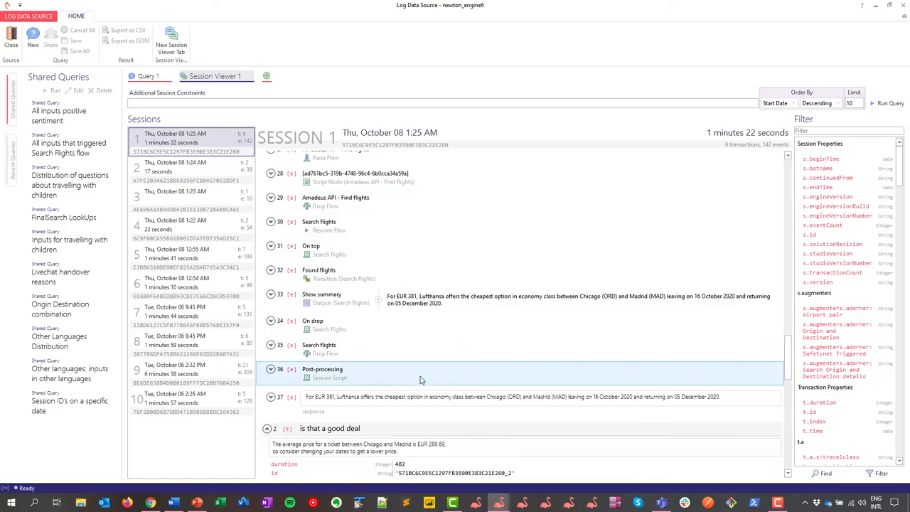
scroll(down, 3)
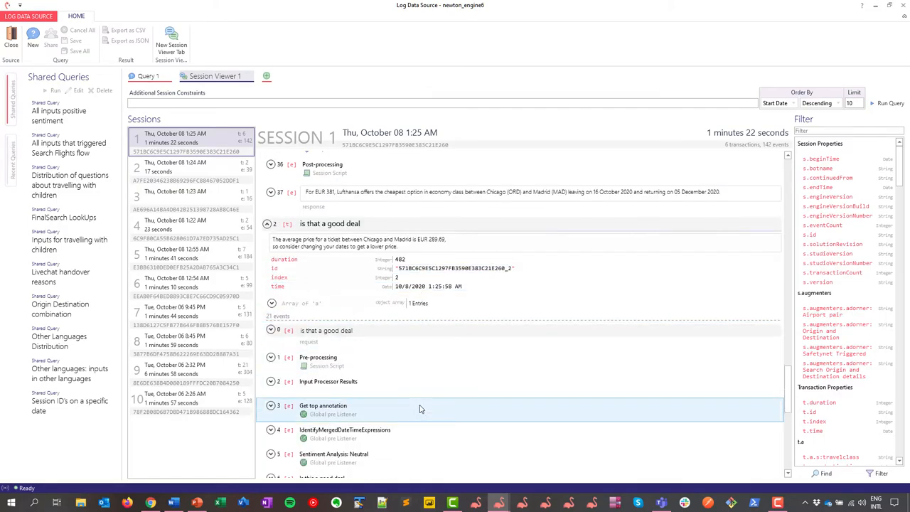
scroll(down, 3)
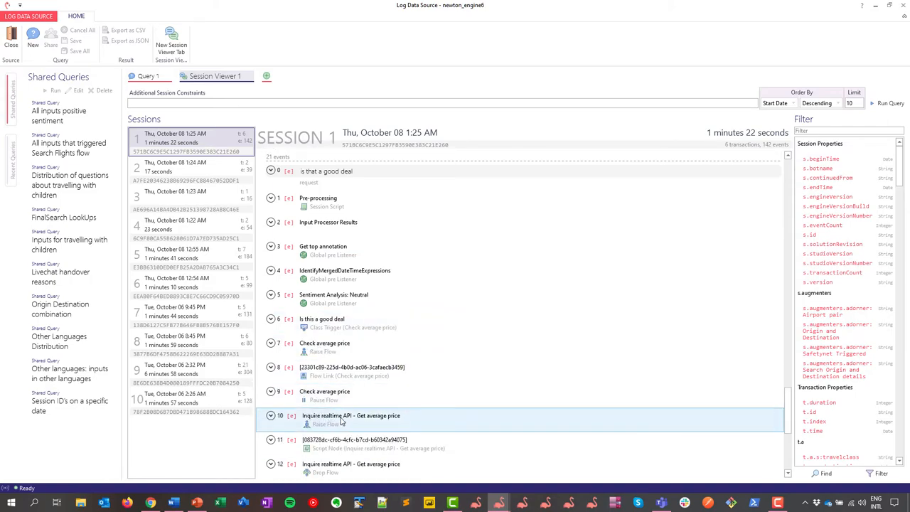
scroll(down, 3)
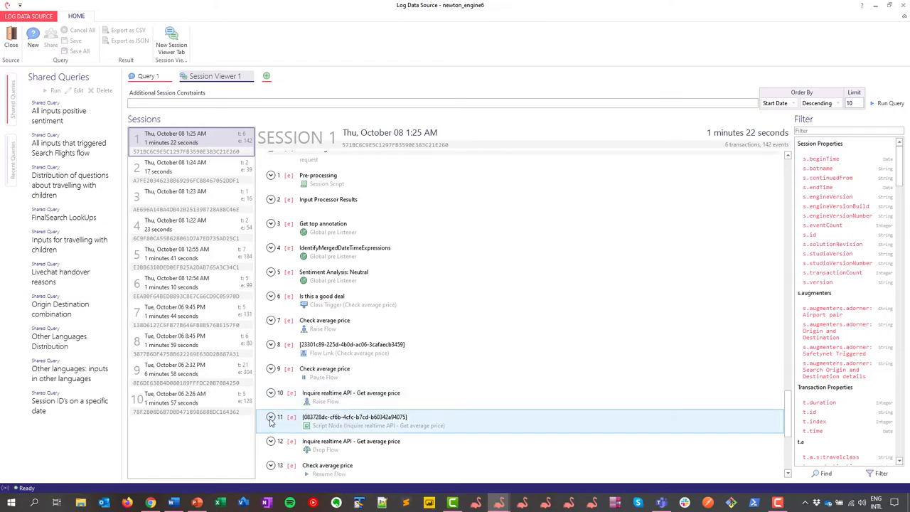
click(271, 416)
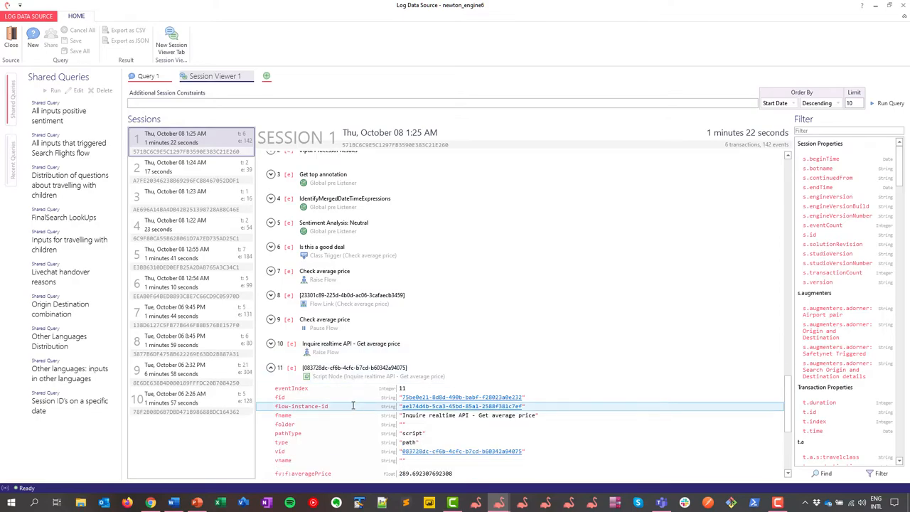
scroll(down, 3)
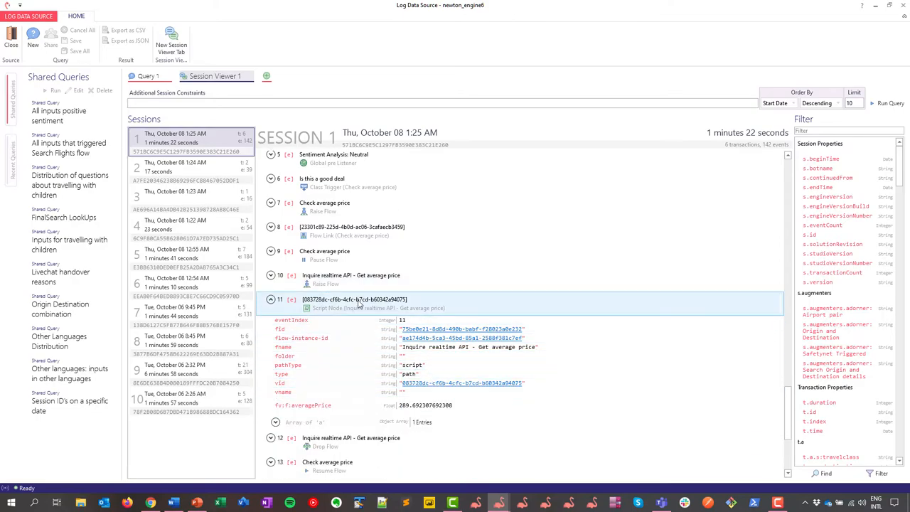
mouse_move(353, 311)
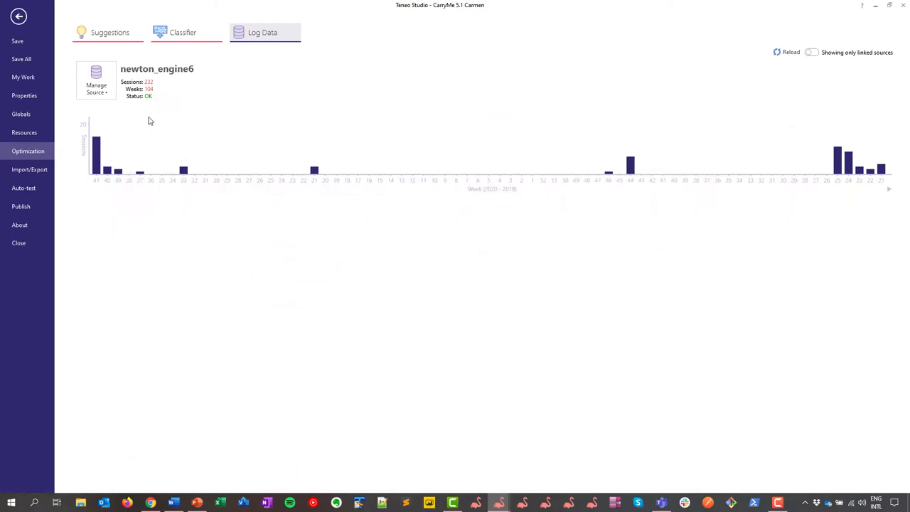
mouse_move(24, 133)
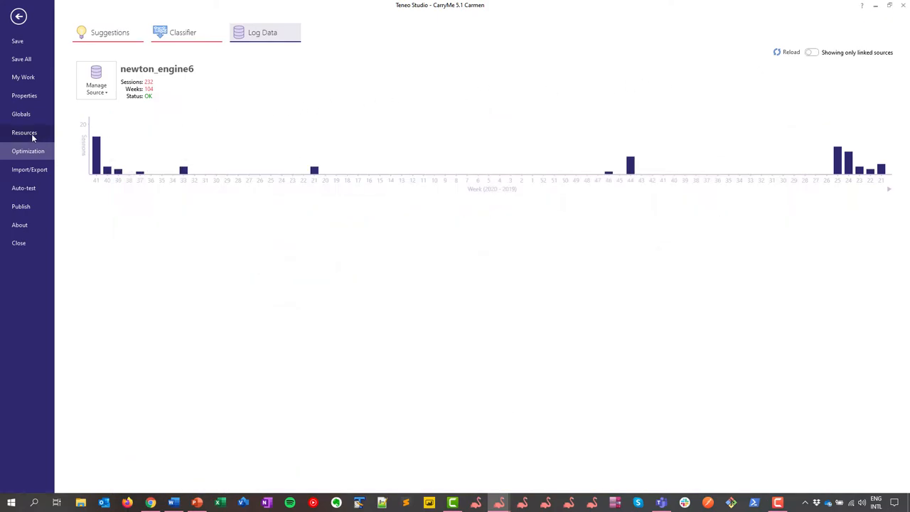
Open project Resources to list the Inquire realtime API methods, such as Get average price.
click(24, 132)
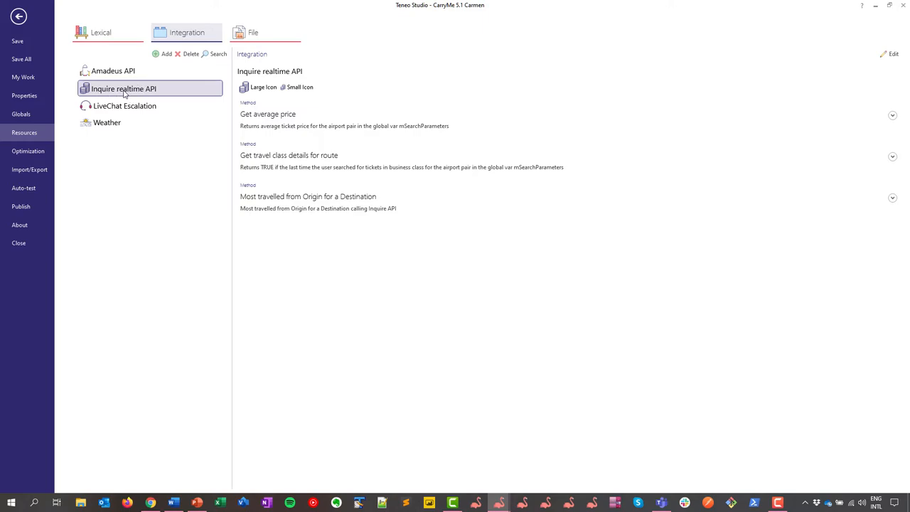
mouse_move(258, 139)
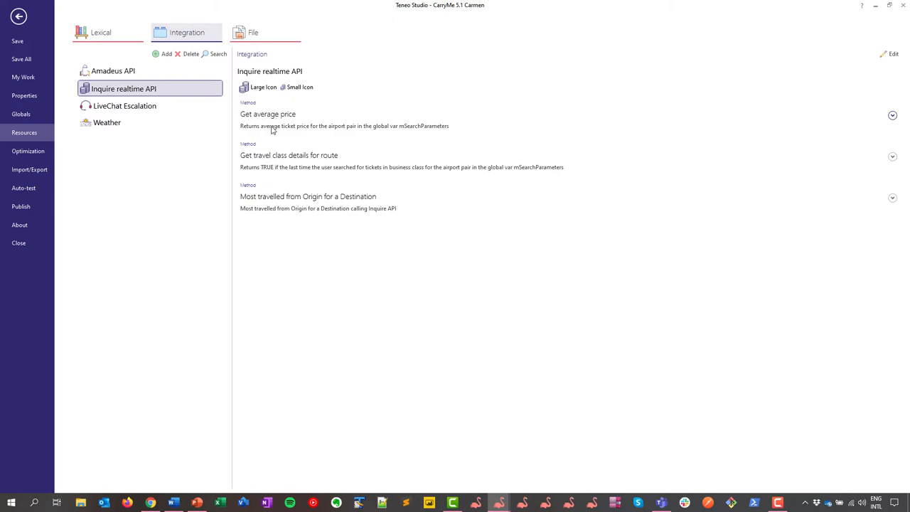
mouse_move(283, 131)
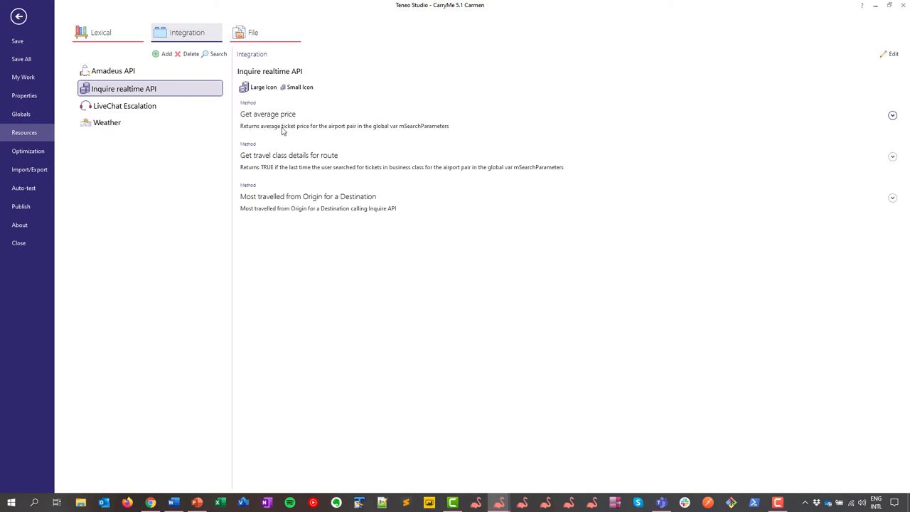
mouse_move(343, 132)
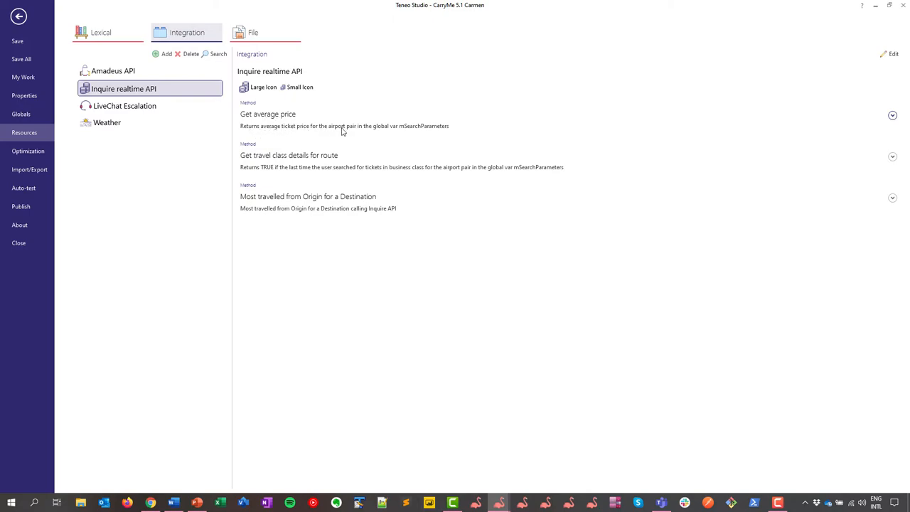
mouse_move(405, 132)
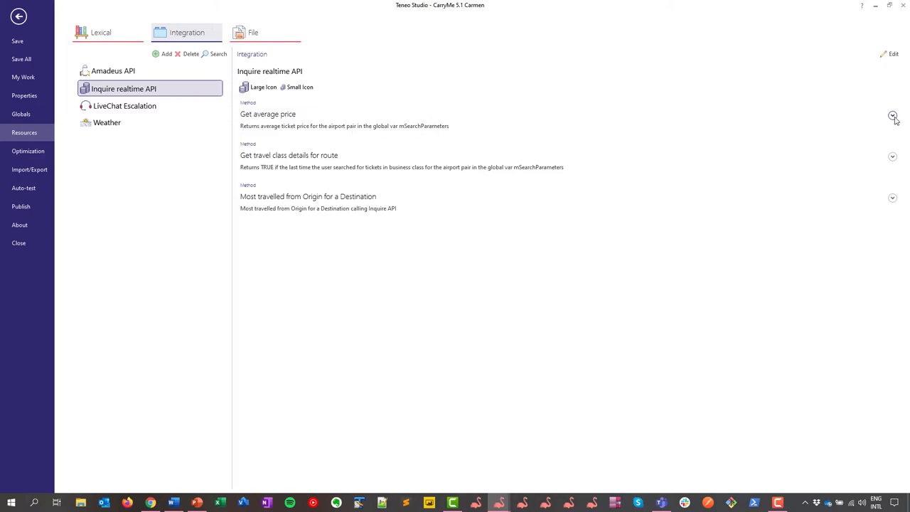
Expand Get average price to view its Groovy script that outputs averagePrice.
click(893, 116)
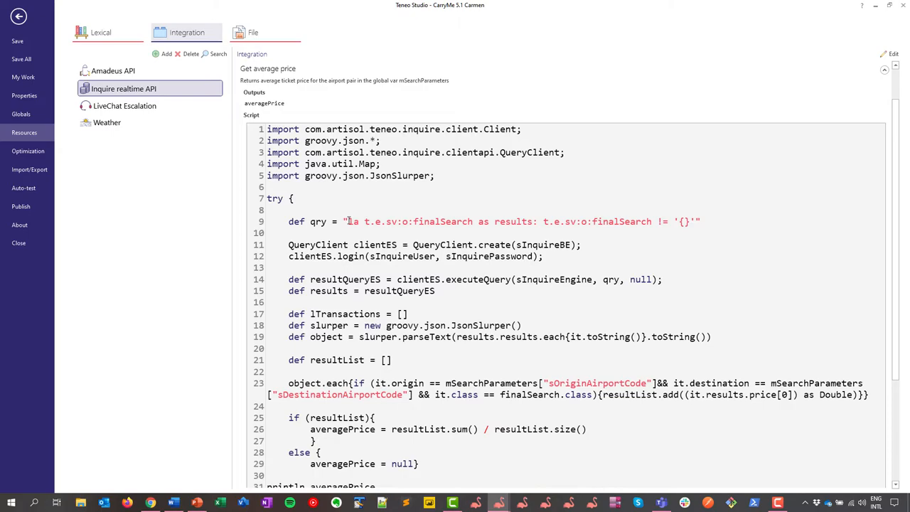
mouse_move(458, 215)
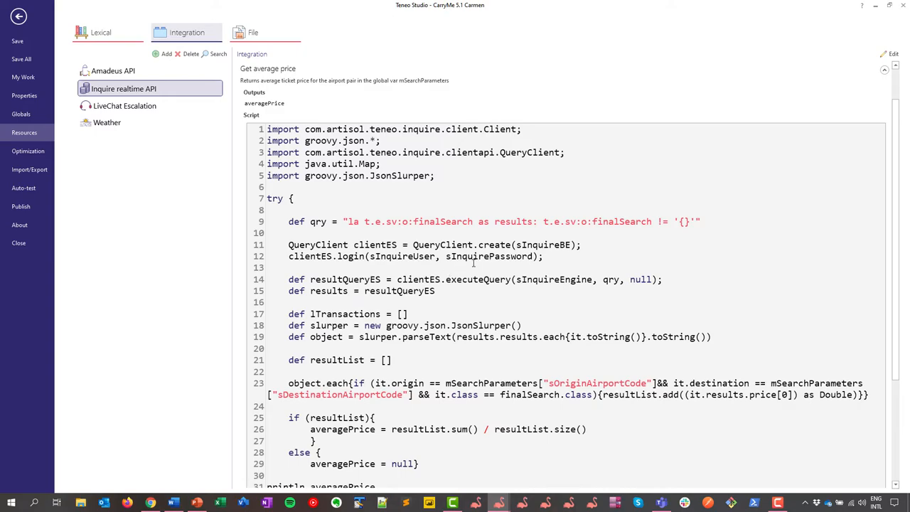
scroll(up, 3)
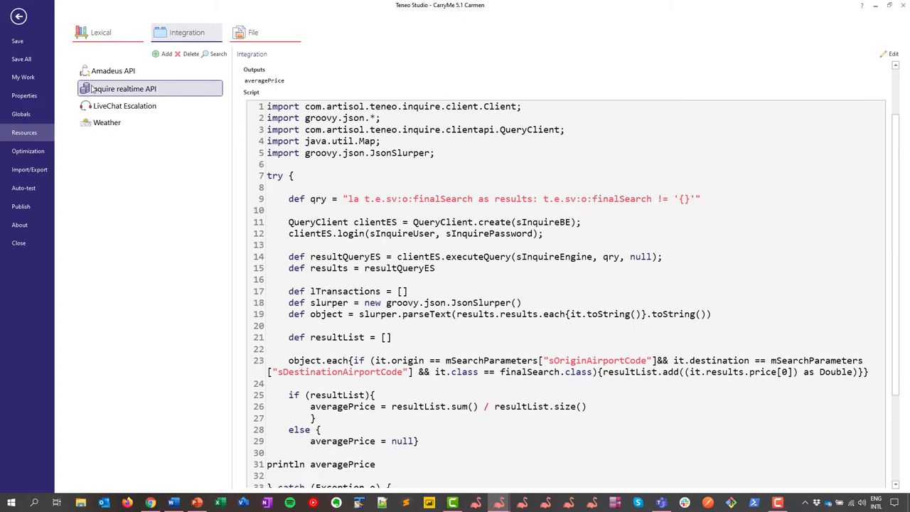
Return to newton_engine6's Session Viewer 1 showing the averagePrice 289.69 script event.
click(28, 151)
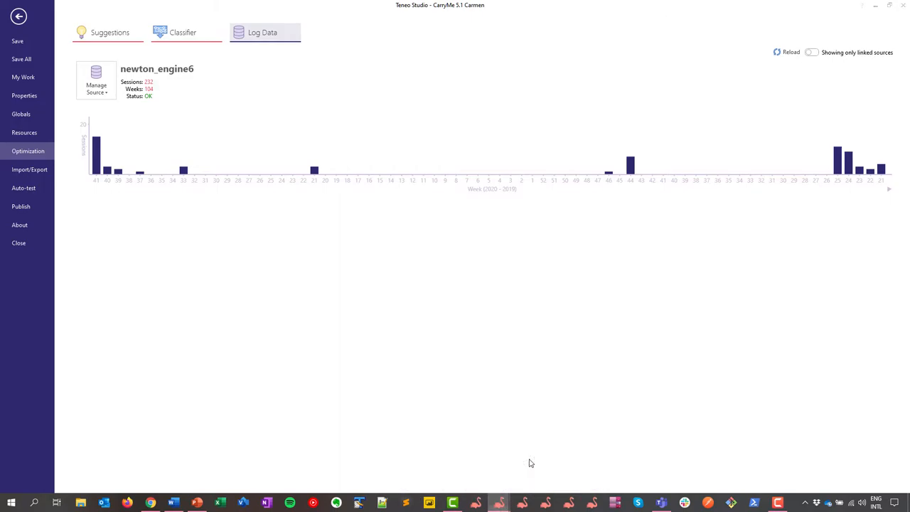
click(263, 32)
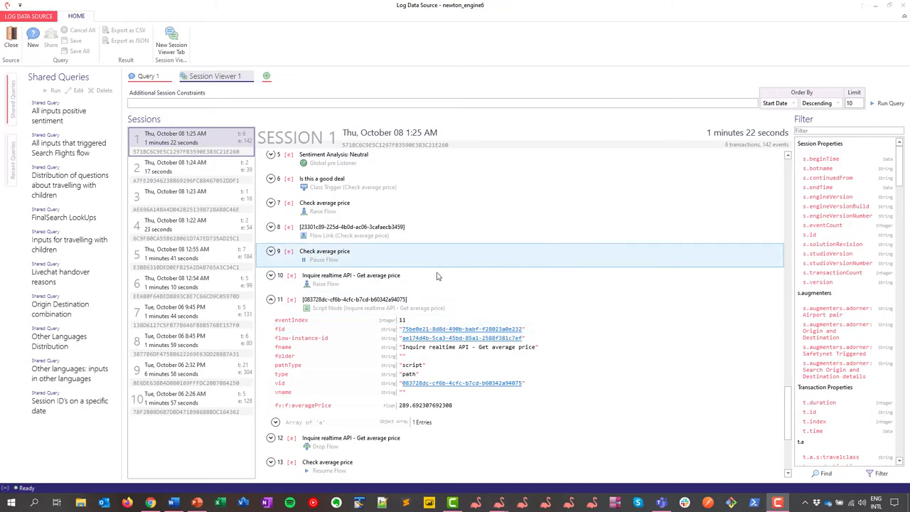
mouse_move(348, 261)
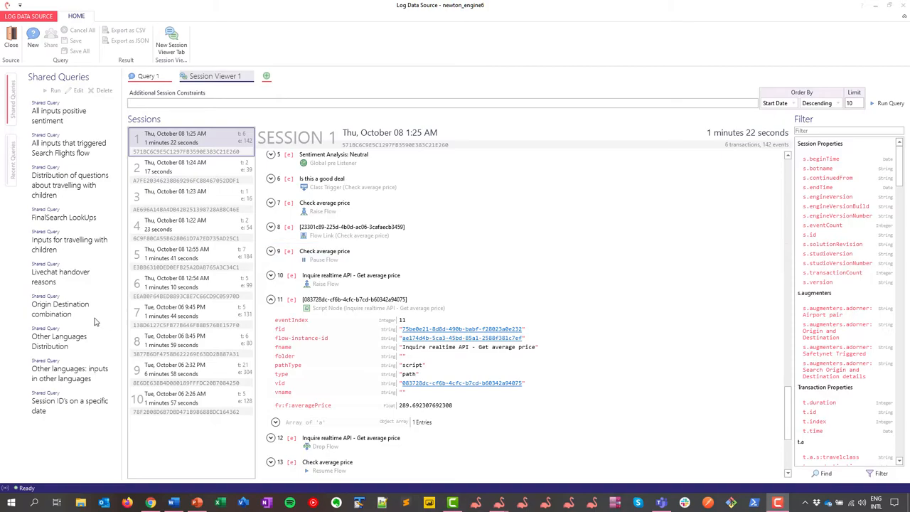
mouse_move(59, 336)
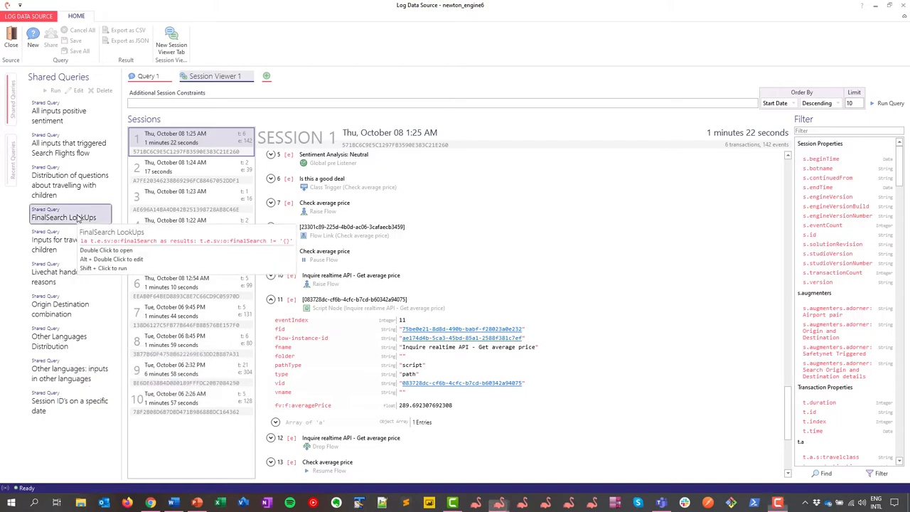
Open the FinalSearch LookUps shared query listing all non-empty finalSearch values.
double_click(64, 217)
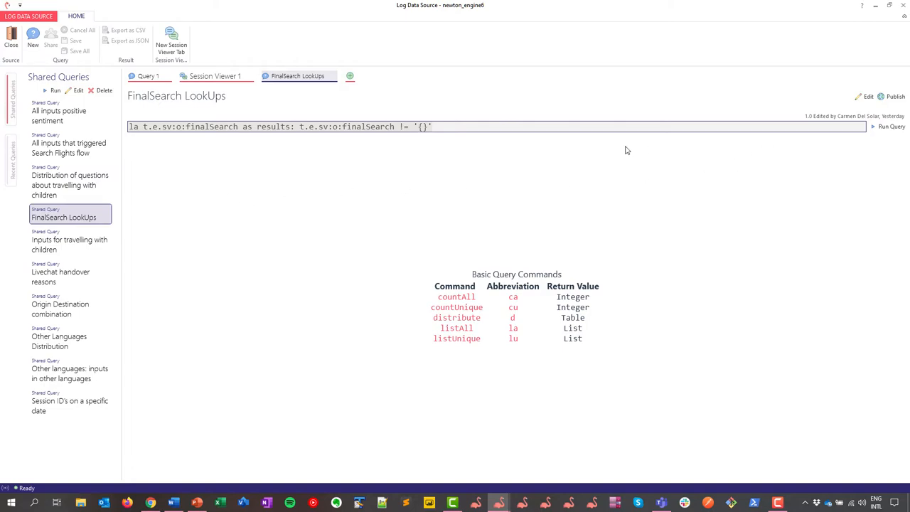
mouse_move(187, 131)
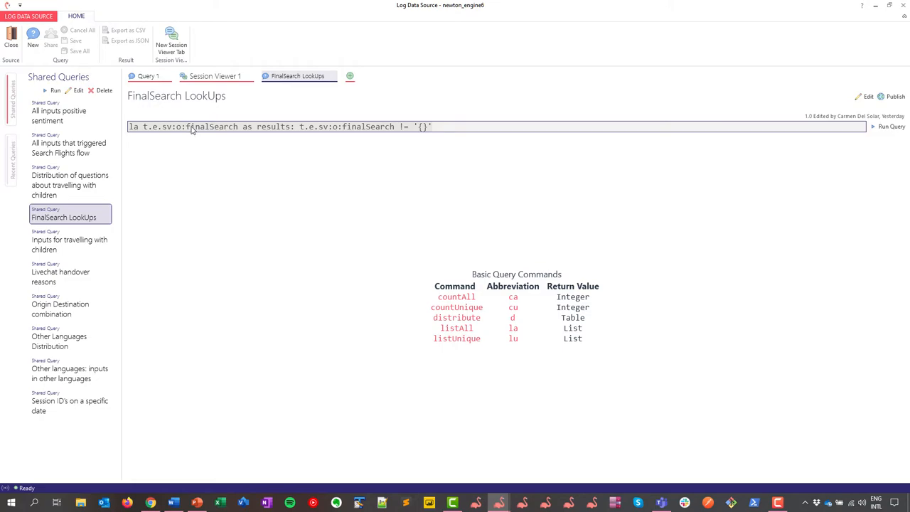
mouse_move(577, 131)
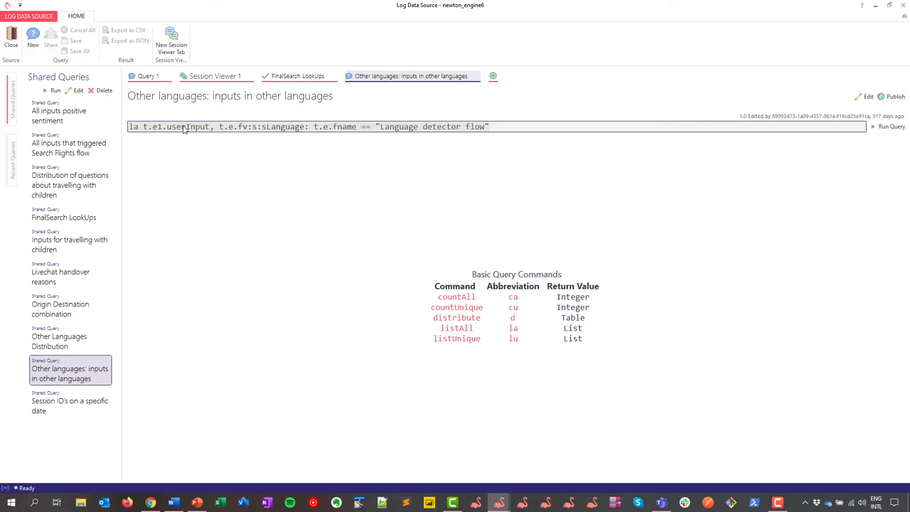
mouse_move(288, 127)
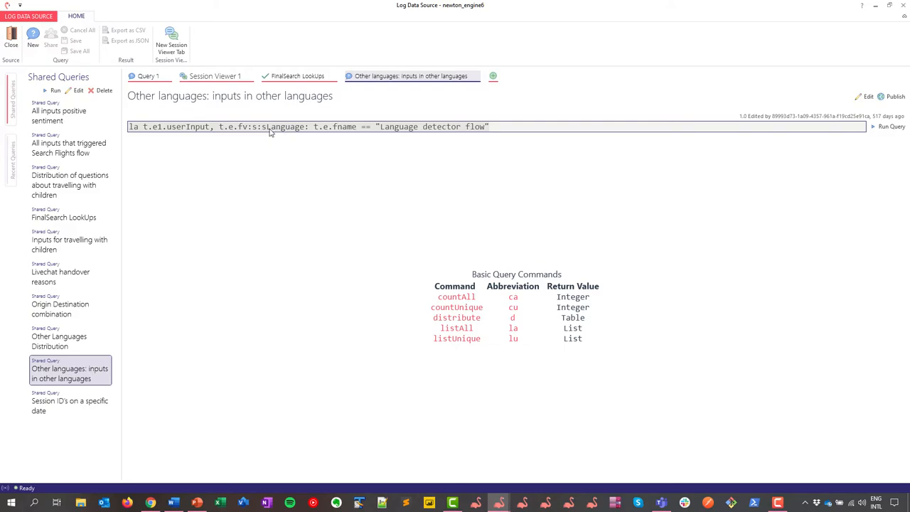
mouse_move(364, 131)
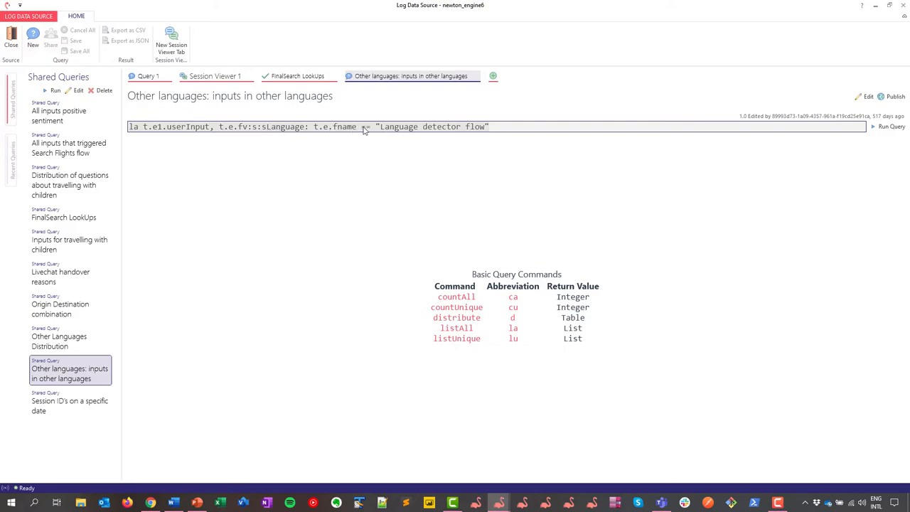
mouse_move(434, 130)
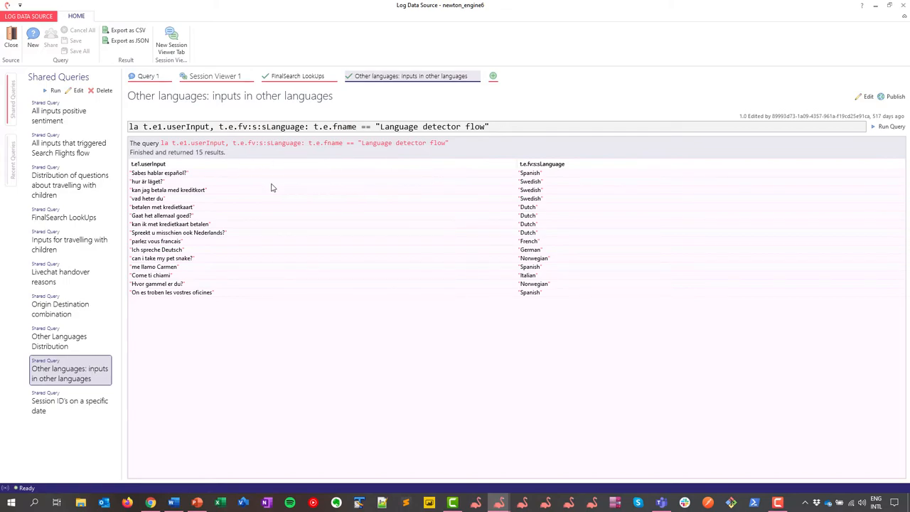
mouse_move(402, 190)
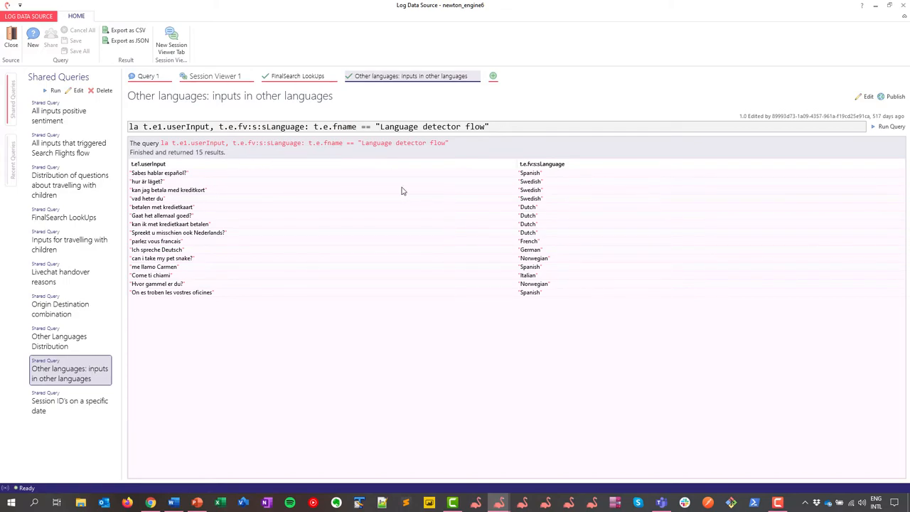
mouse_move(541, 202)
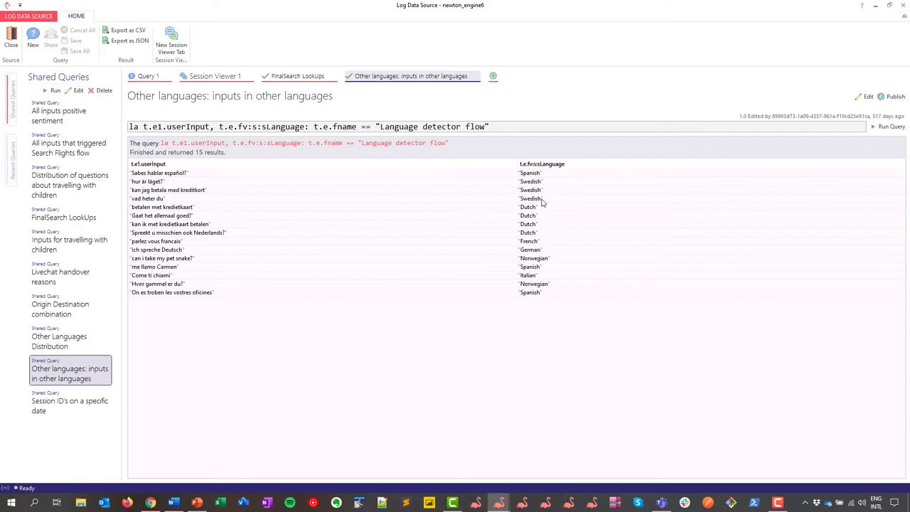
mouse_move(359, 373)
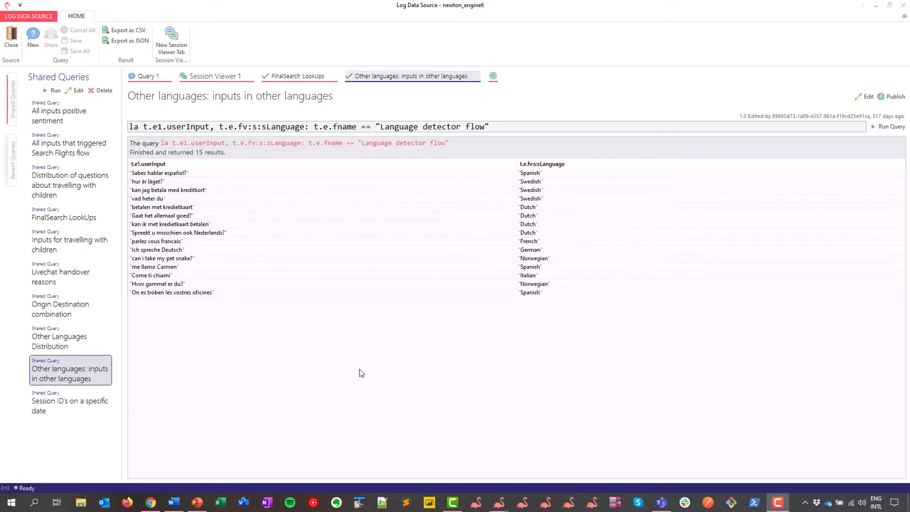
mouse_move(375, 333)
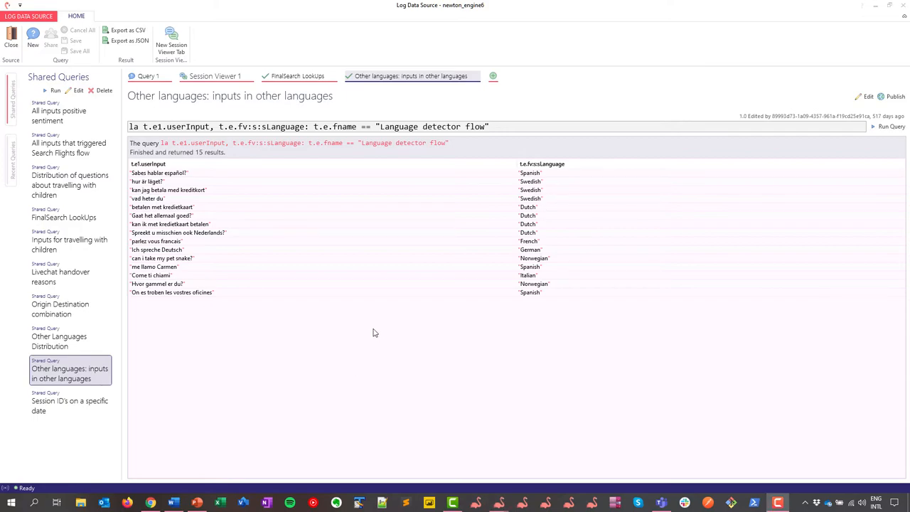
mouse_move(330, 325)
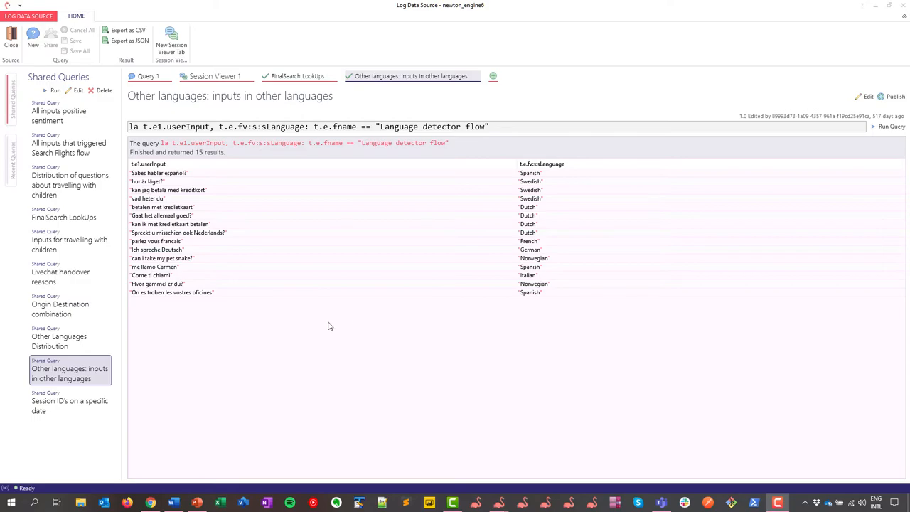
mouse_move(399, 276)
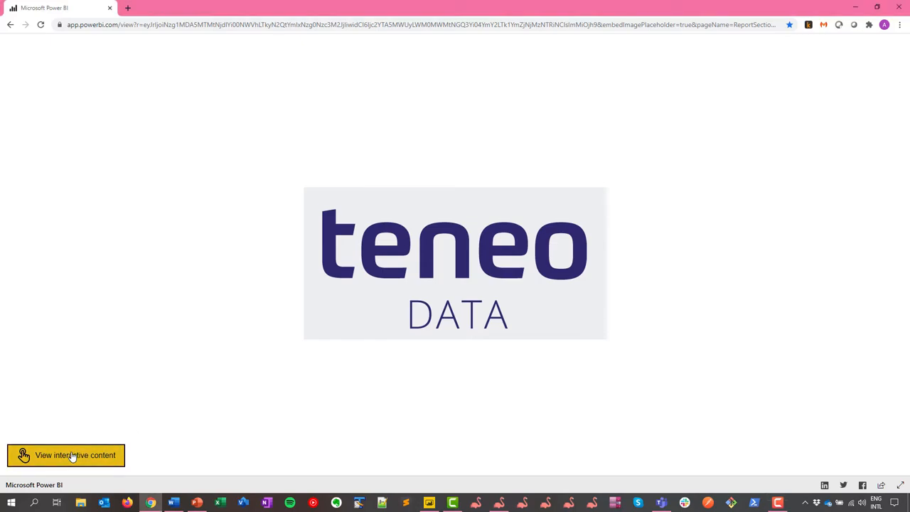
Load the interactive report, drill into Cancellation intent inputs and back, then advance to page 2.
click(66, 455)
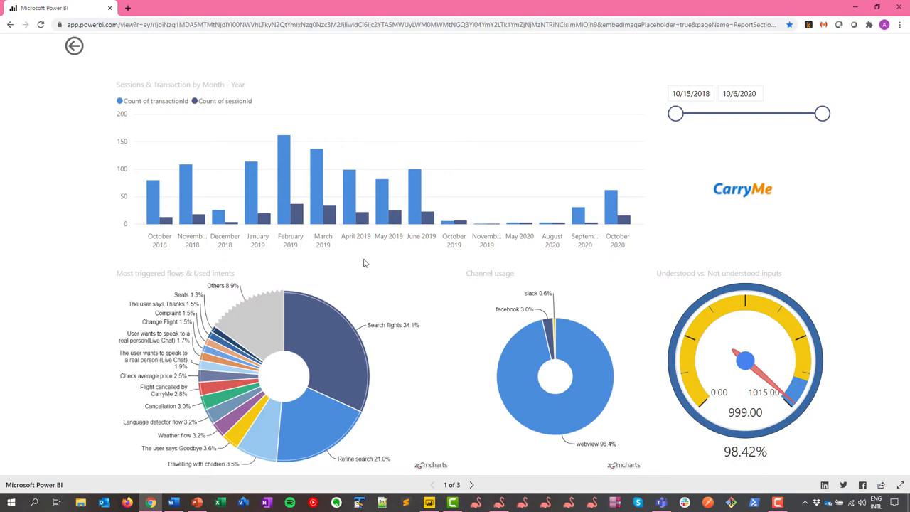
mouse_move(269, 217)
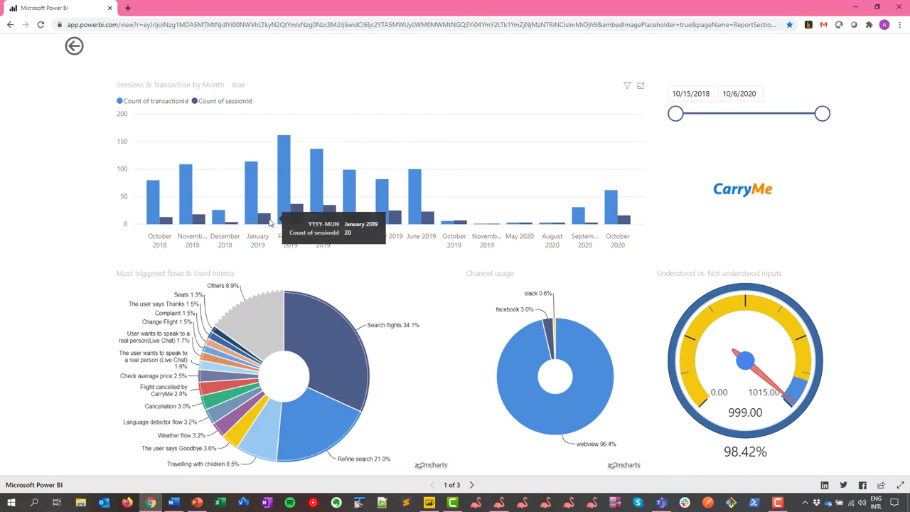
mouse_move(252, 220)
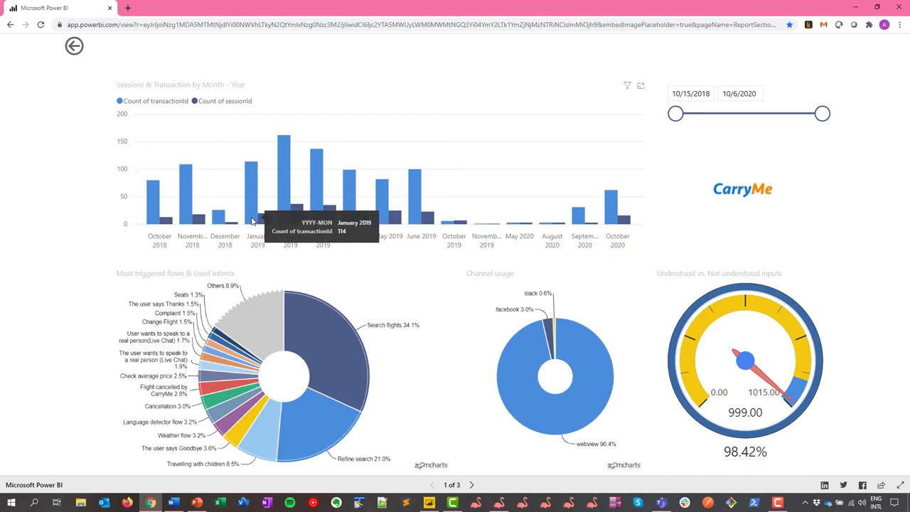
mouse_move(519, 242)
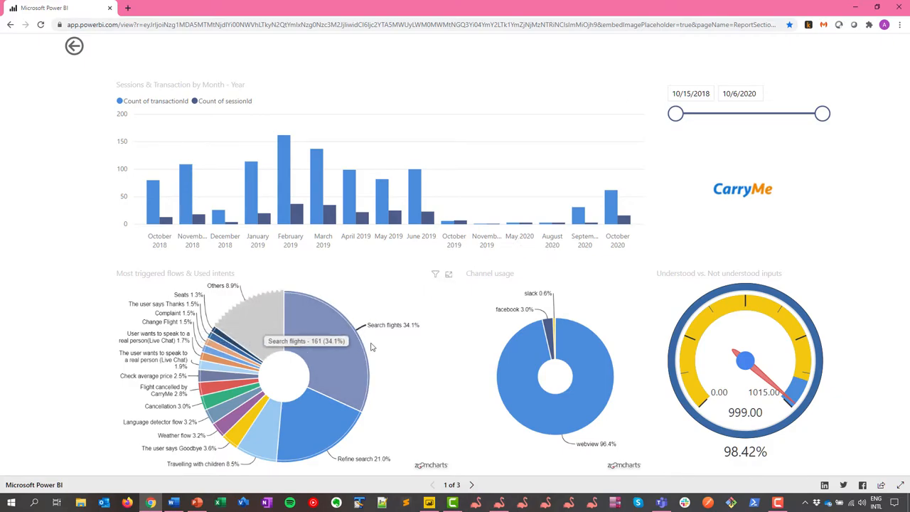
mouse_move(523, 355)
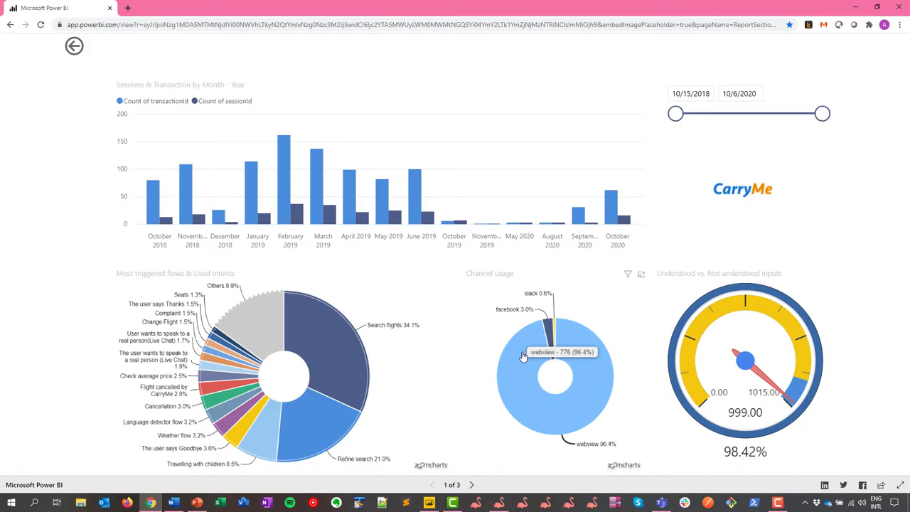
mouse_move(746, 361)
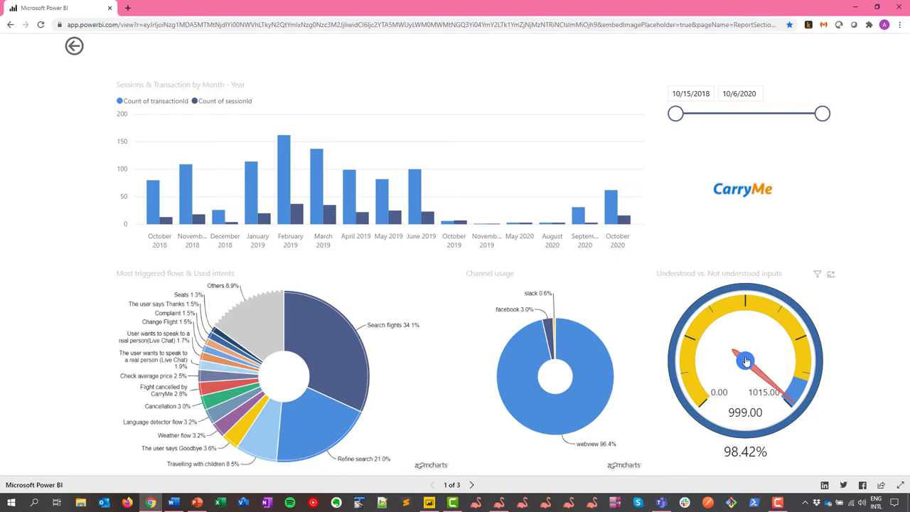
mouse_move(626, 226)
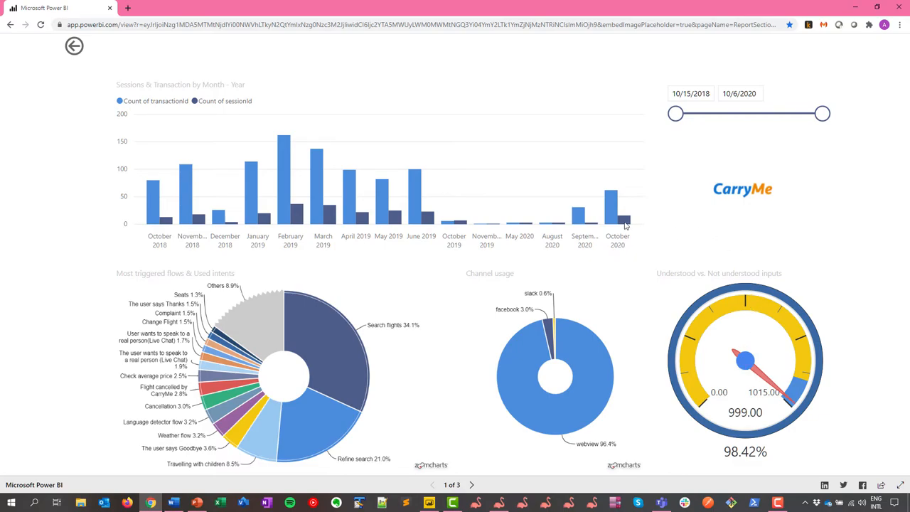
mouse_move(624, 217)
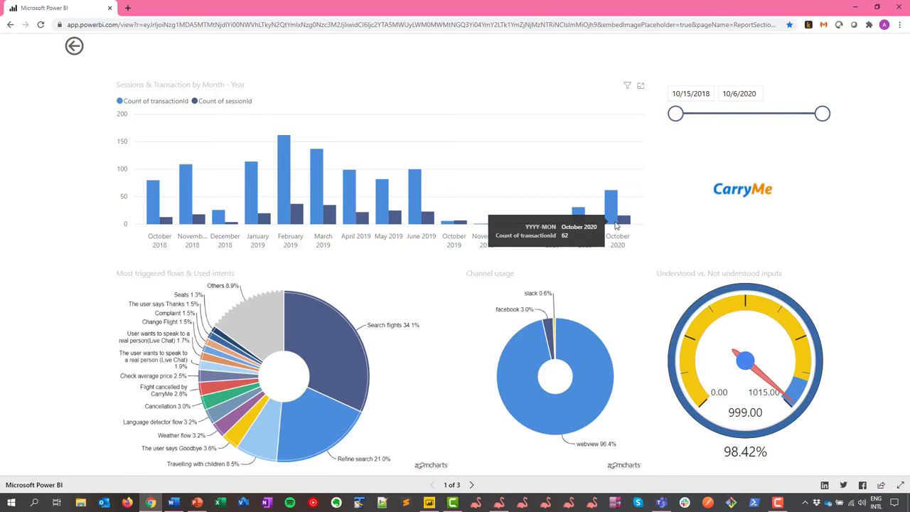
mouse_move(411, 311)
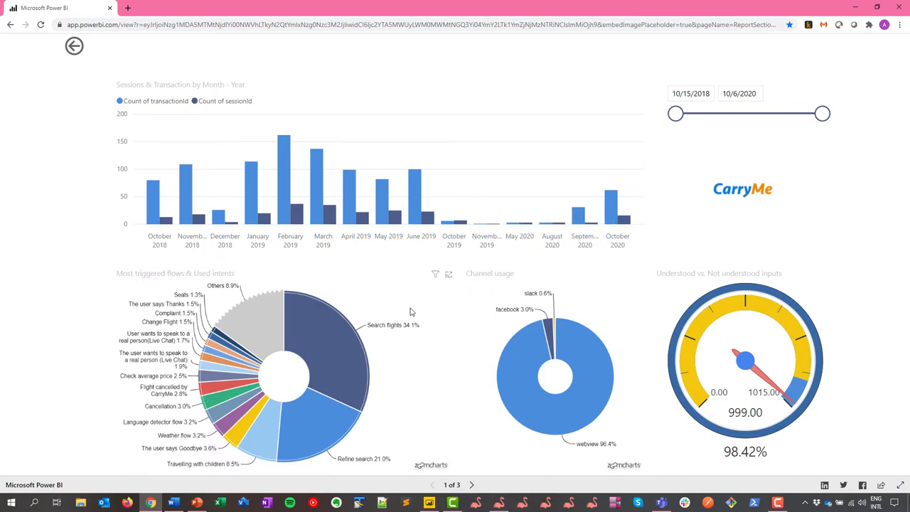
mouse_move(359, 335)
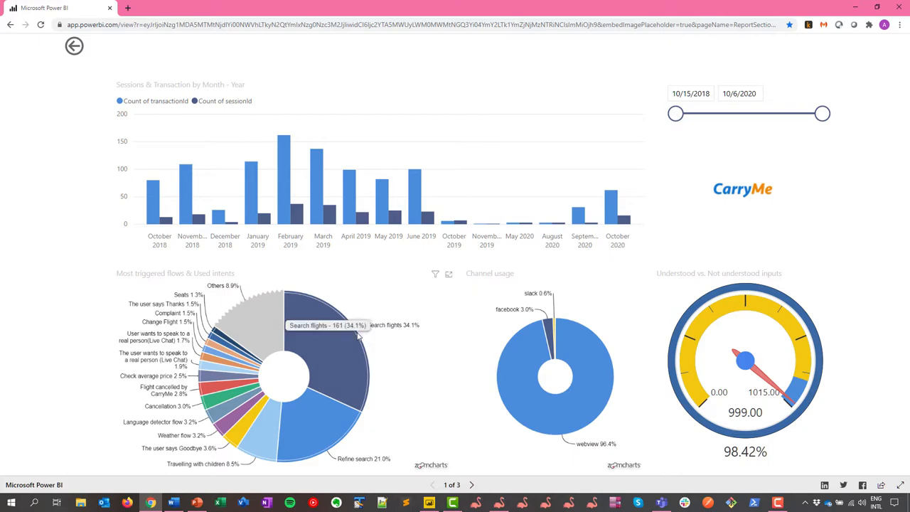
mouse_move(298, 362)
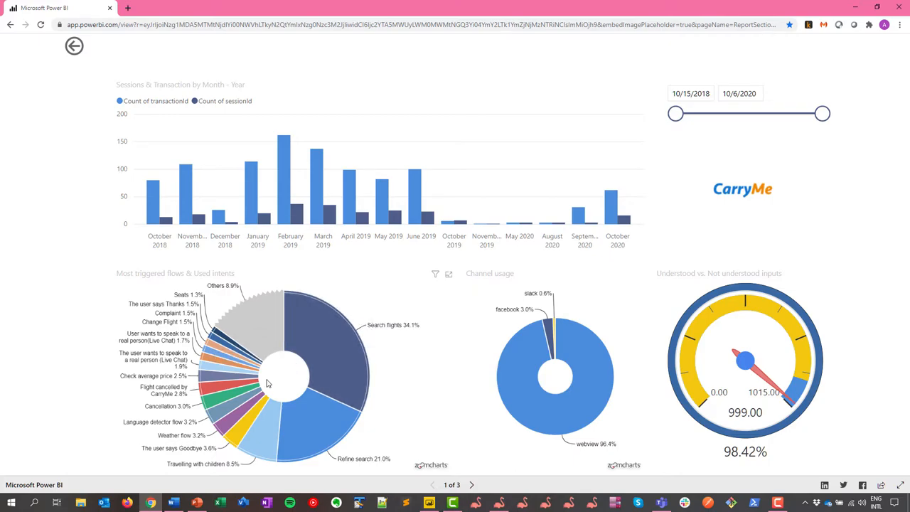
mouse_move(255, 388)
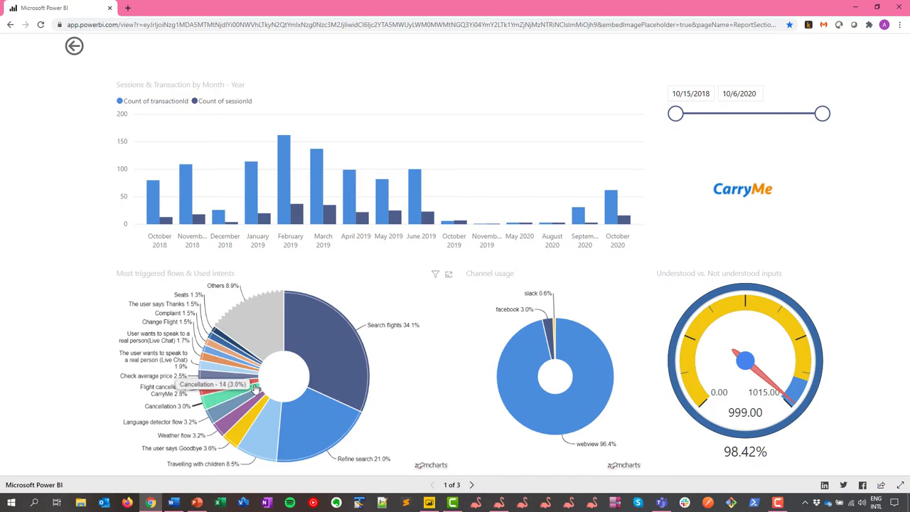
mouse_move(246, 394)
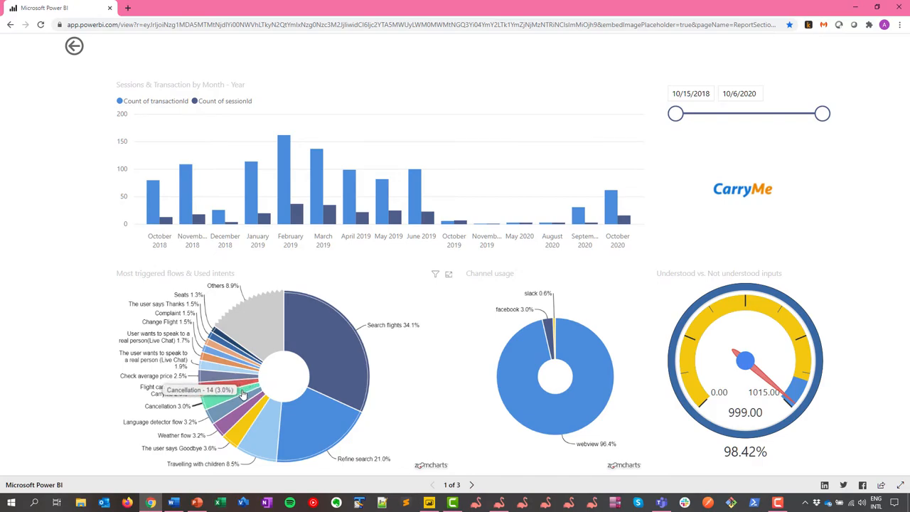
click(243, 395)
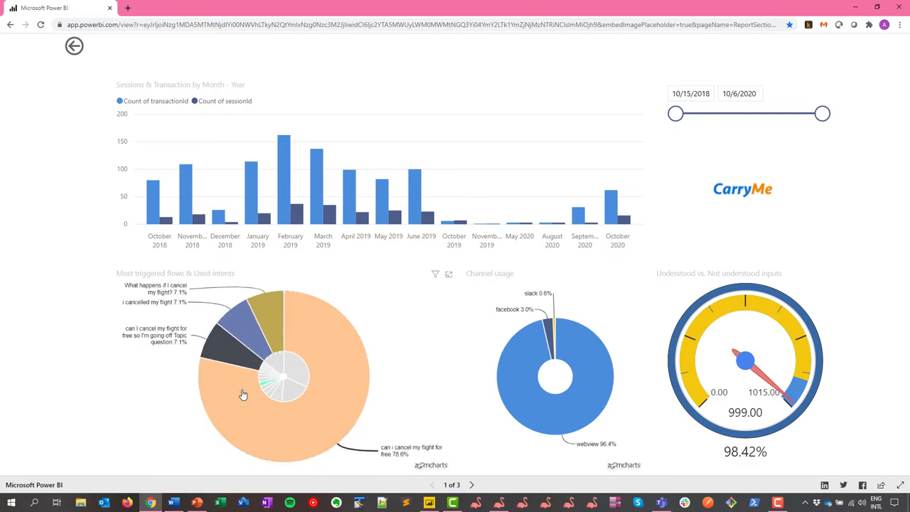
click(283, 377)
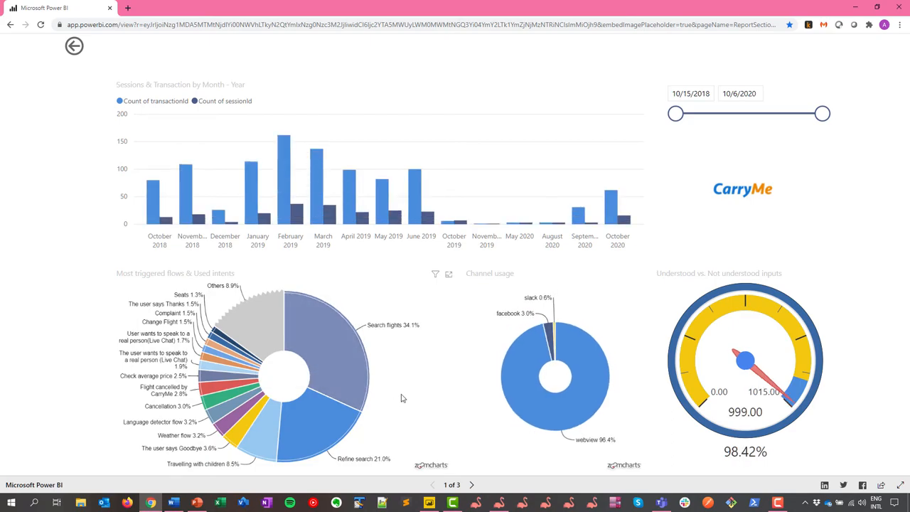
click(472, 484)
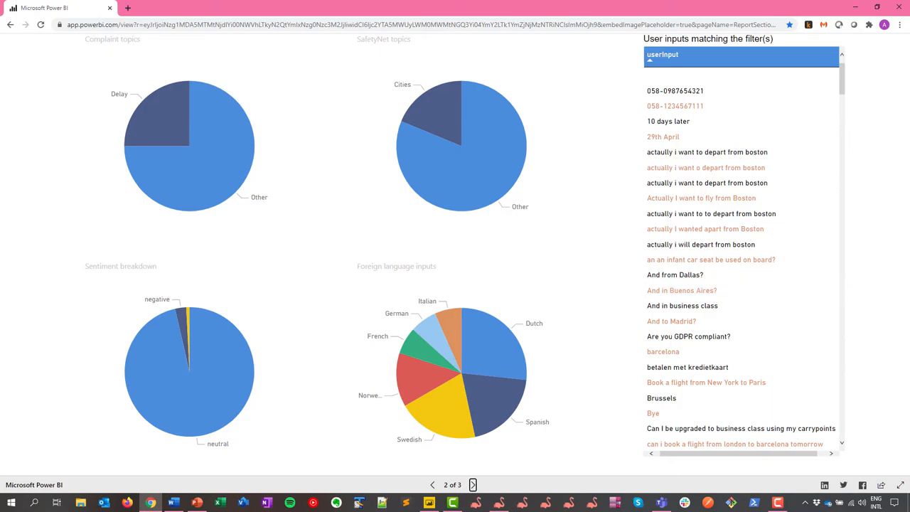
mouse_move(507, 256)
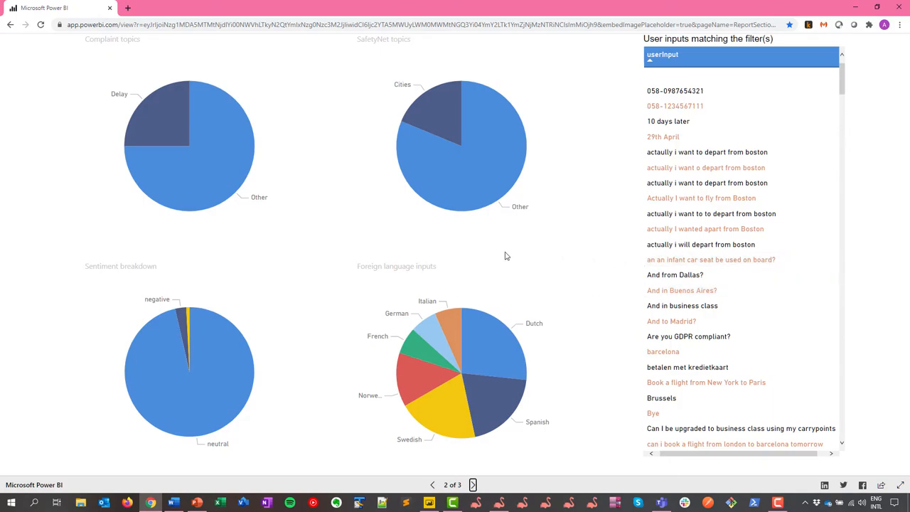
mouse_move(488, 255)
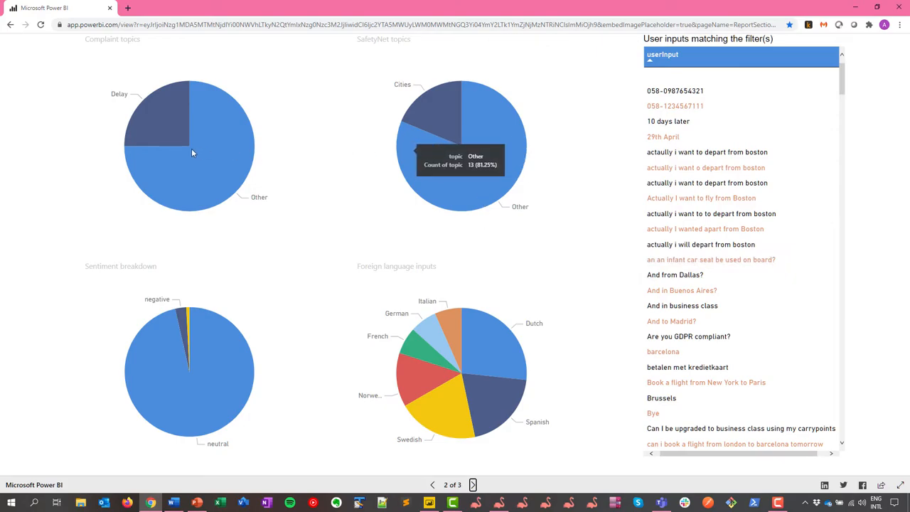
mouse_move(192, 142)
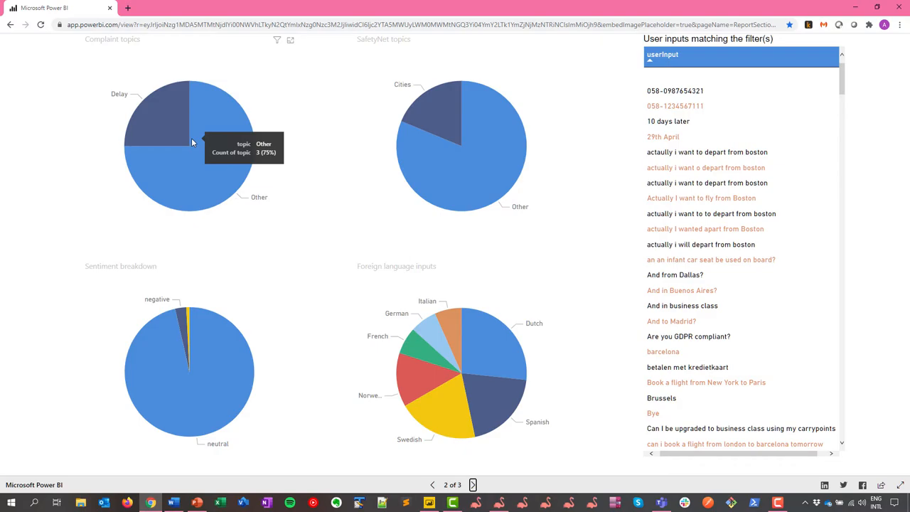
mouse_move(159, 348)
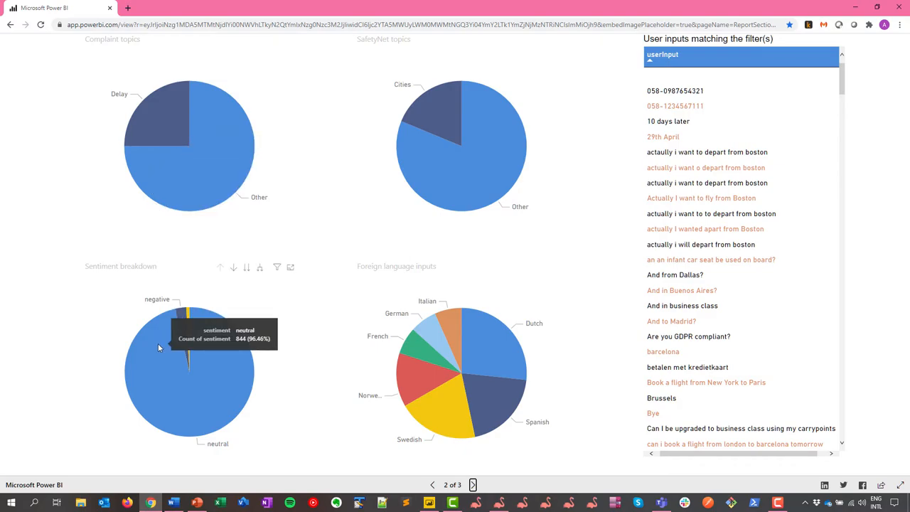
mouse_move(320, 258)
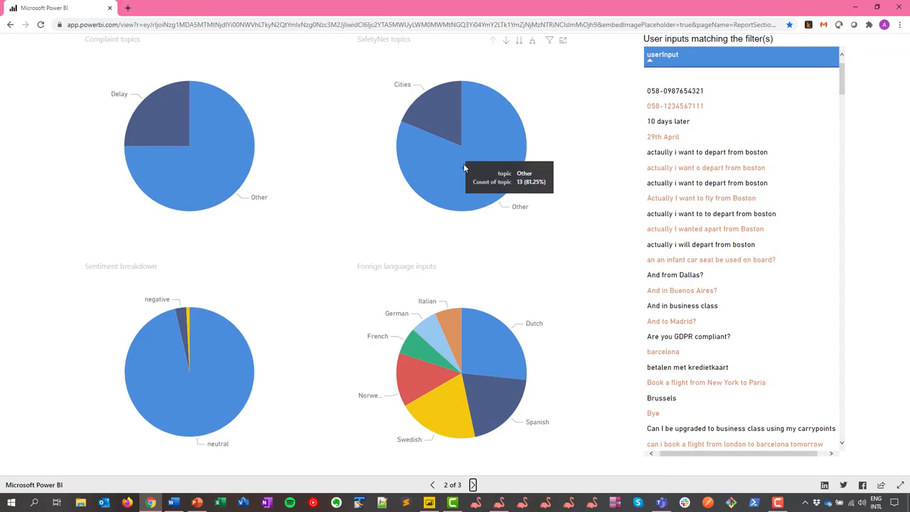
mouse_move(464, 169)
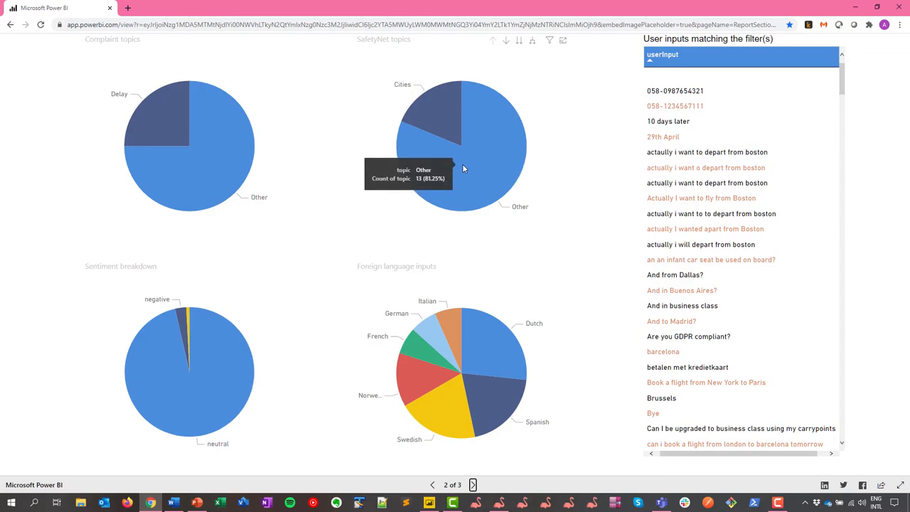
mouse_move(477, 354)
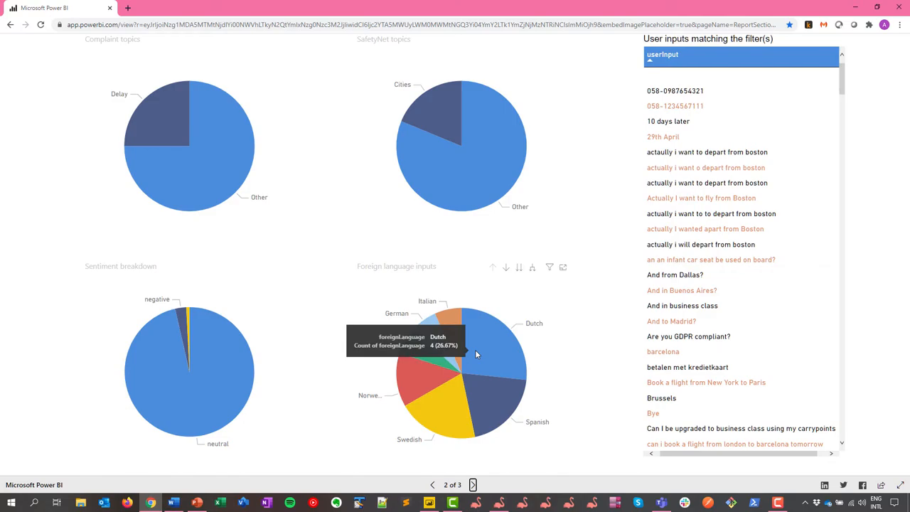
mouse_move(180, 320)
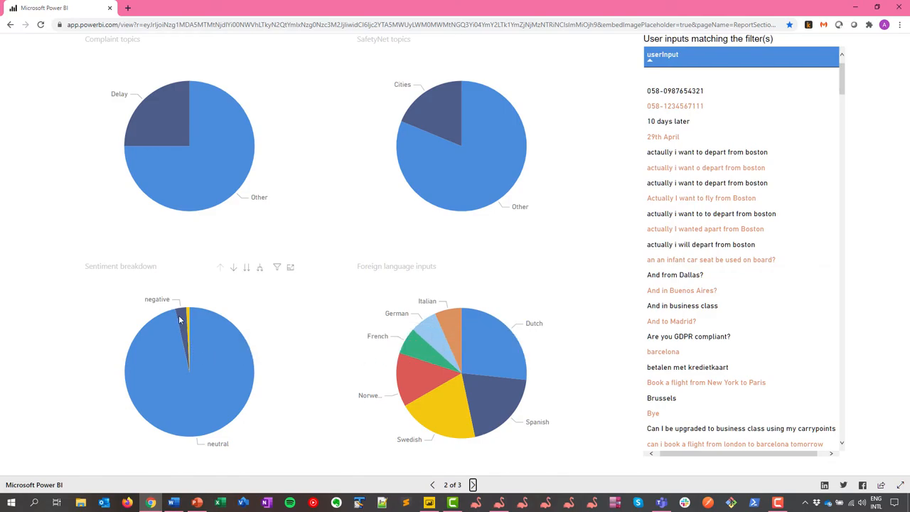
mouse_move(182, 317)
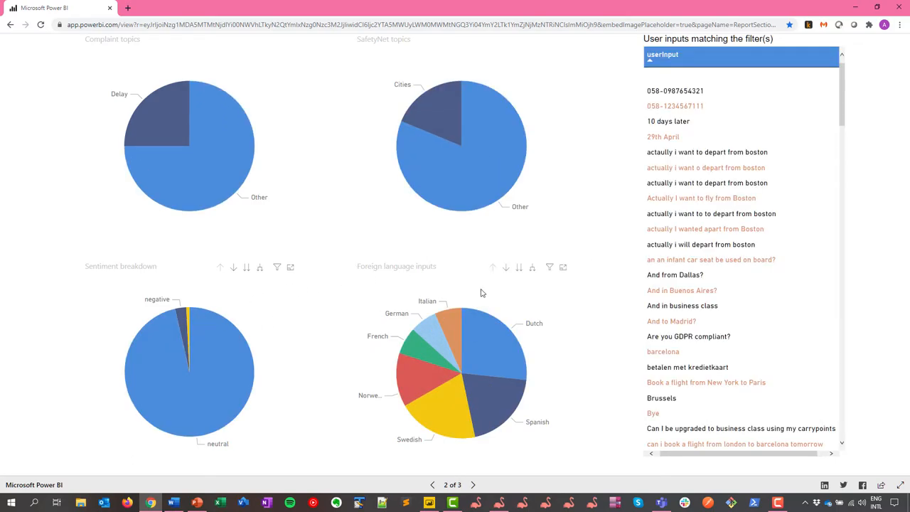
mouse_move(486, 398)
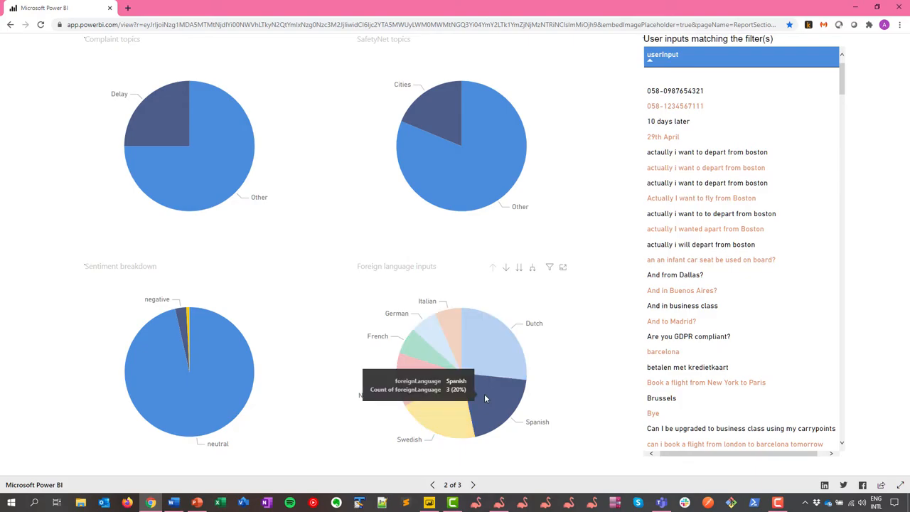
Filter page 2's user inputs to the Spanish language.
click(483, 399)
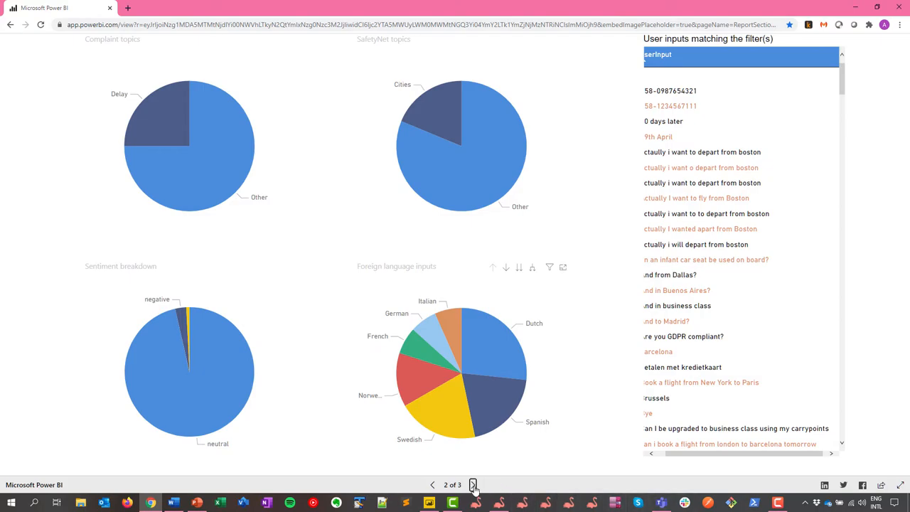
On page 3, drill into Norwegian Air International prices, then back to airport combinations.
click(473, 485)
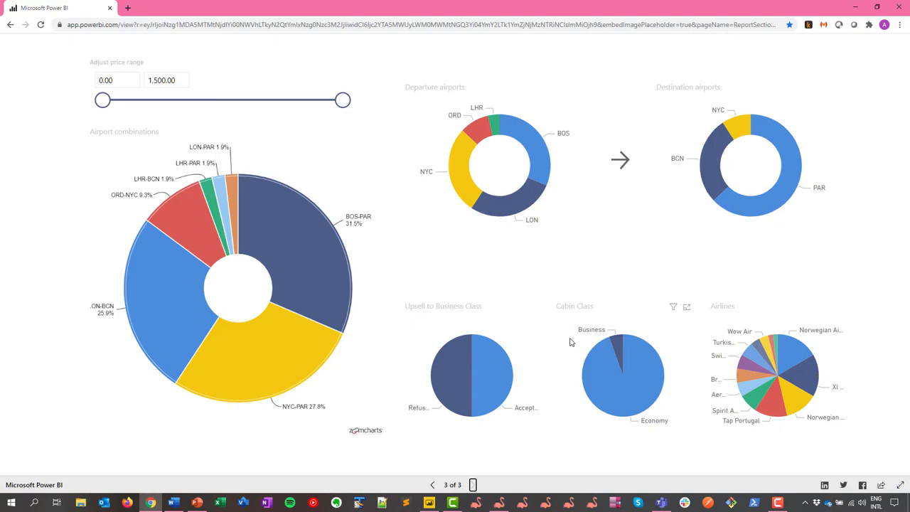
mouse_move(249, 246)
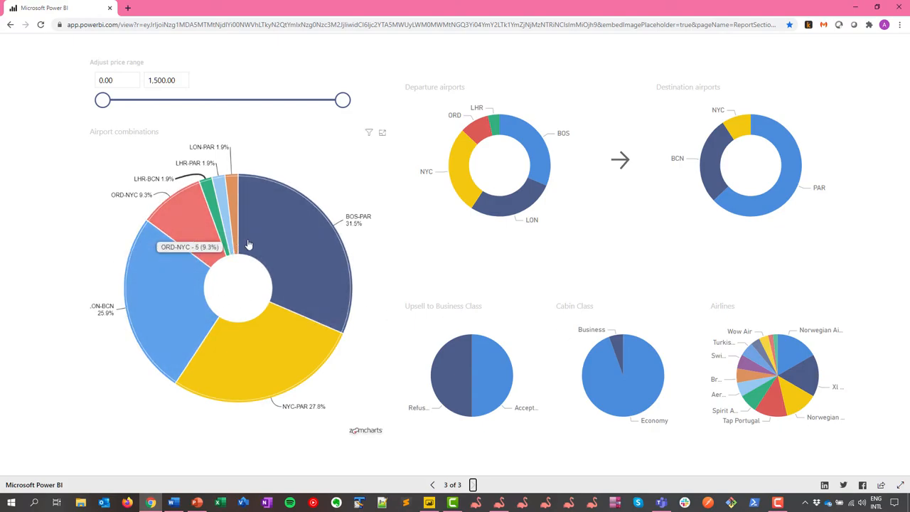
mouse_move(238, 242)
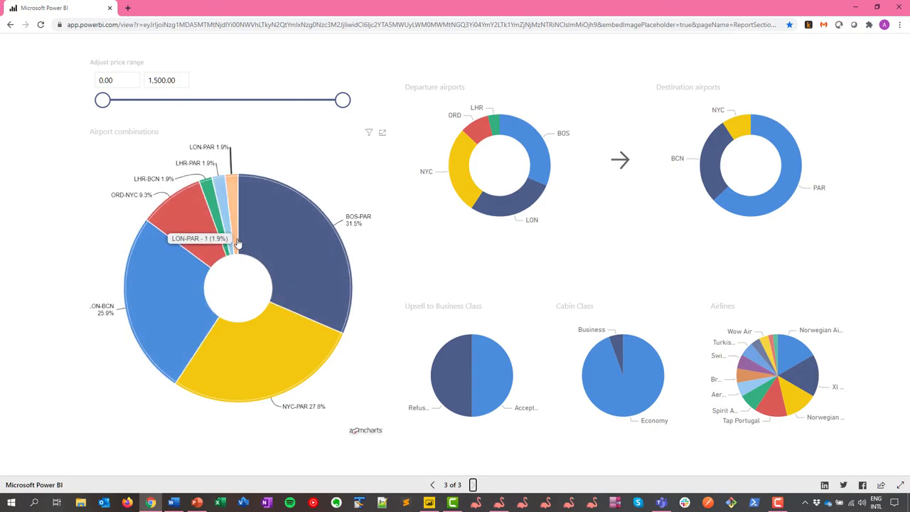
mouse_move(284, 260)
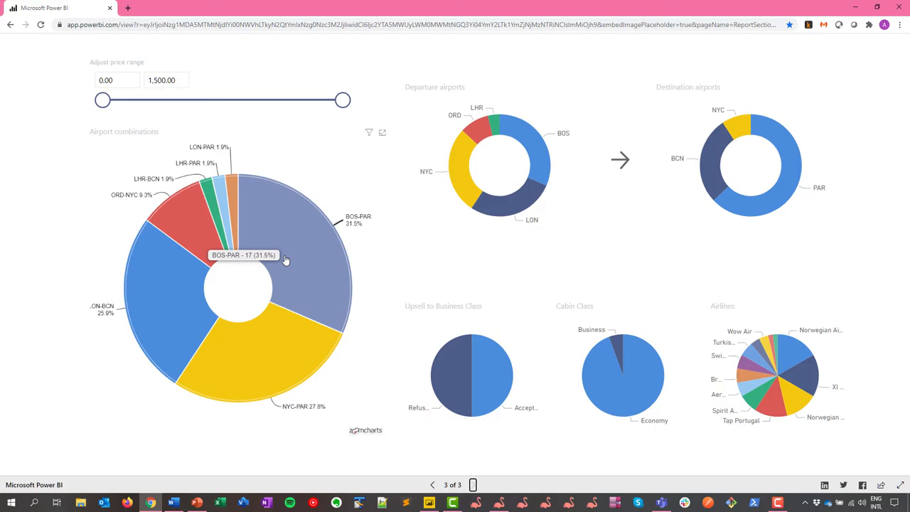
mouse_move(149, 305)
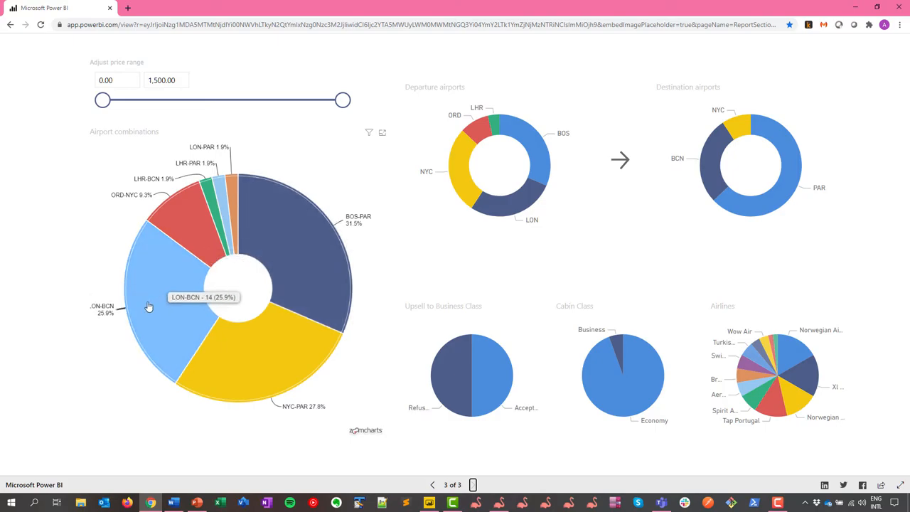
mouse_move(149, 304)
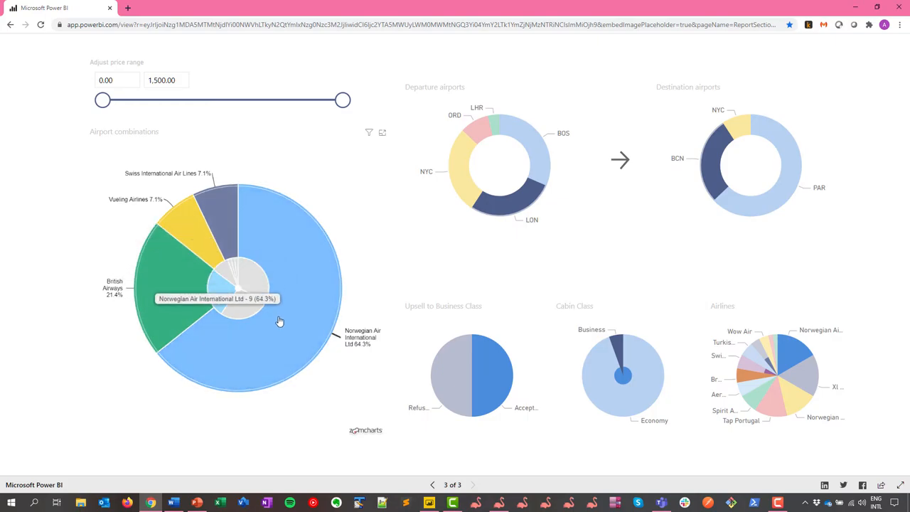
mouse_move(278, 339)
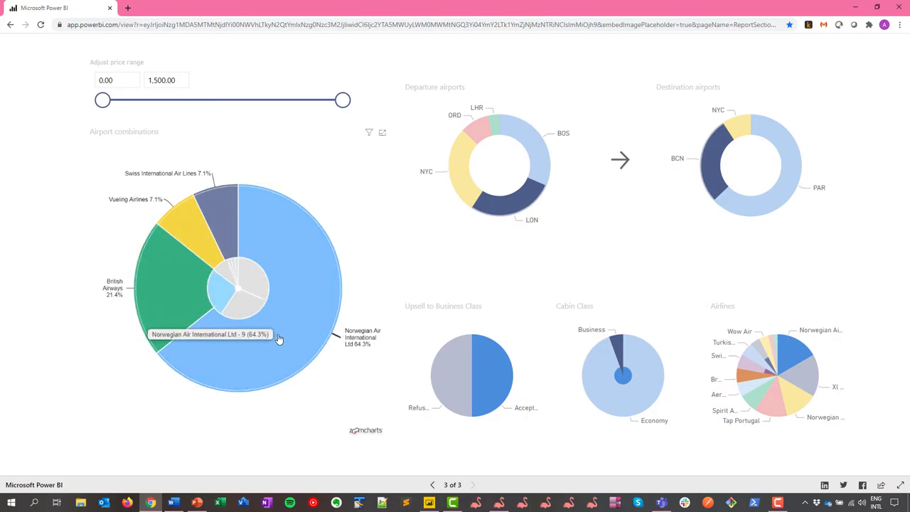
mouse_move(177, 303)
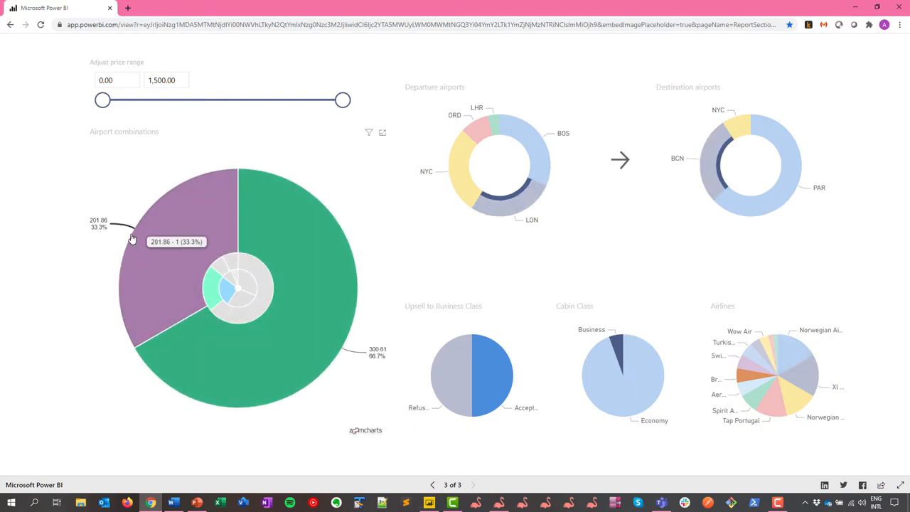
mouse_move(244, 294)
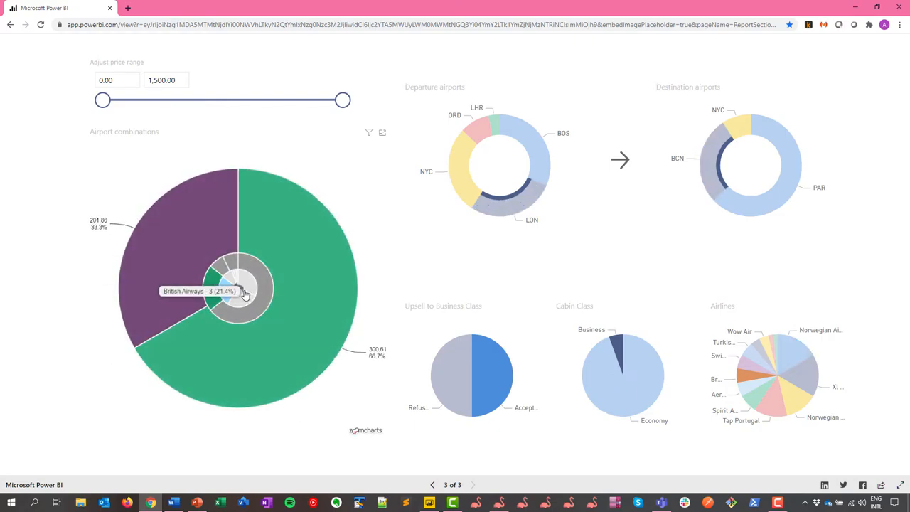
click(242, 277)
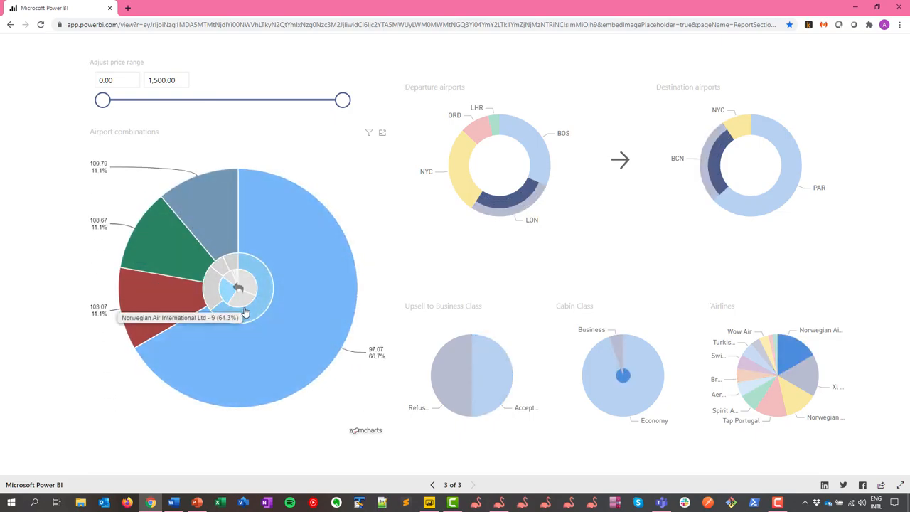
click(242, 289)
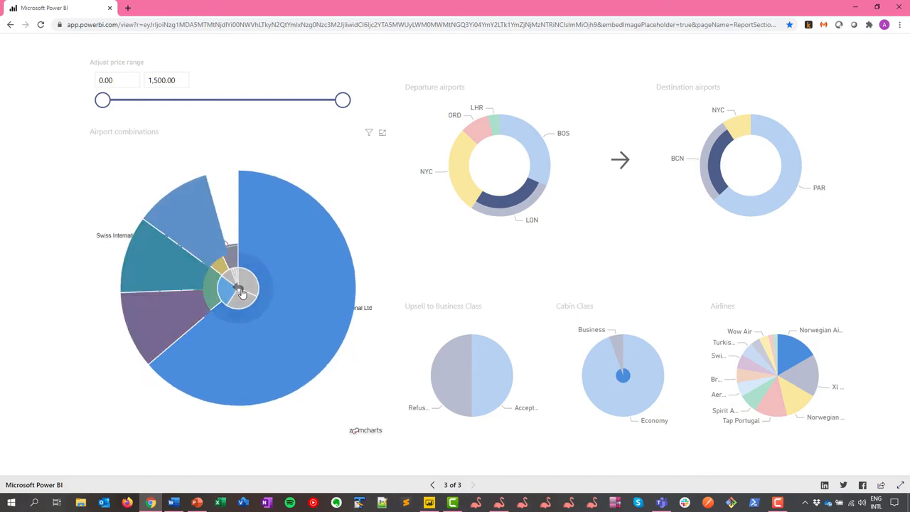
click(242, 292)
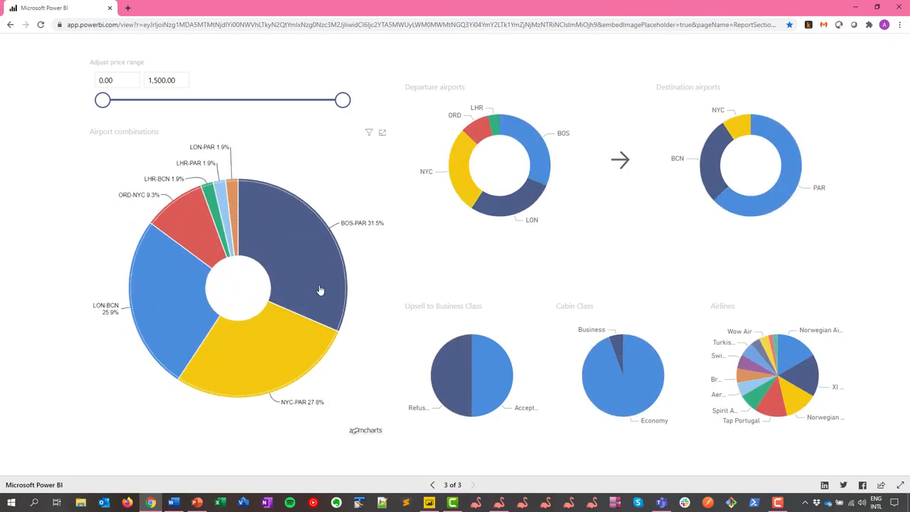
mouse_move(744, 352)
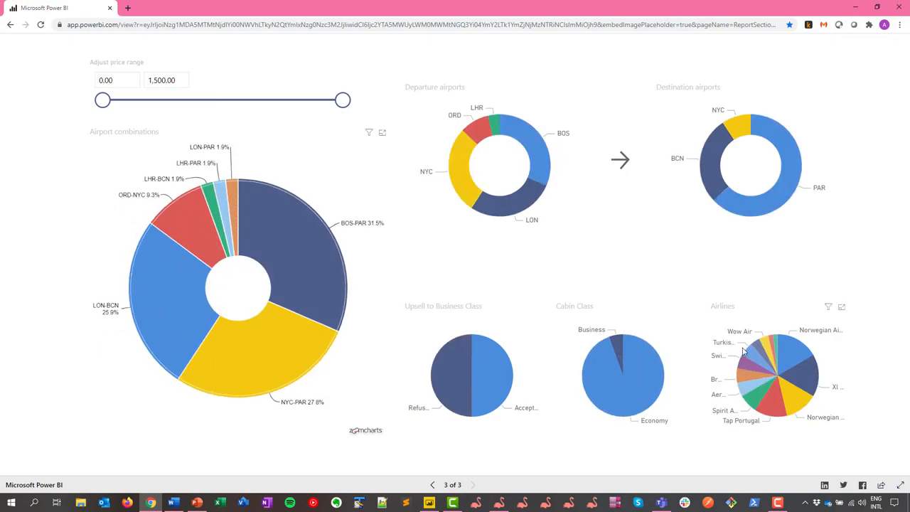
mouse_move(772, 349)
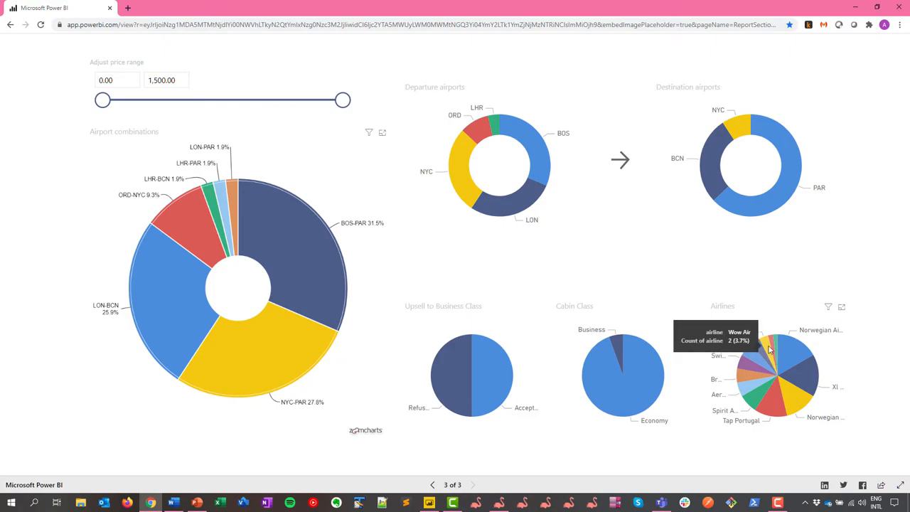
mouse_move(776, 408)
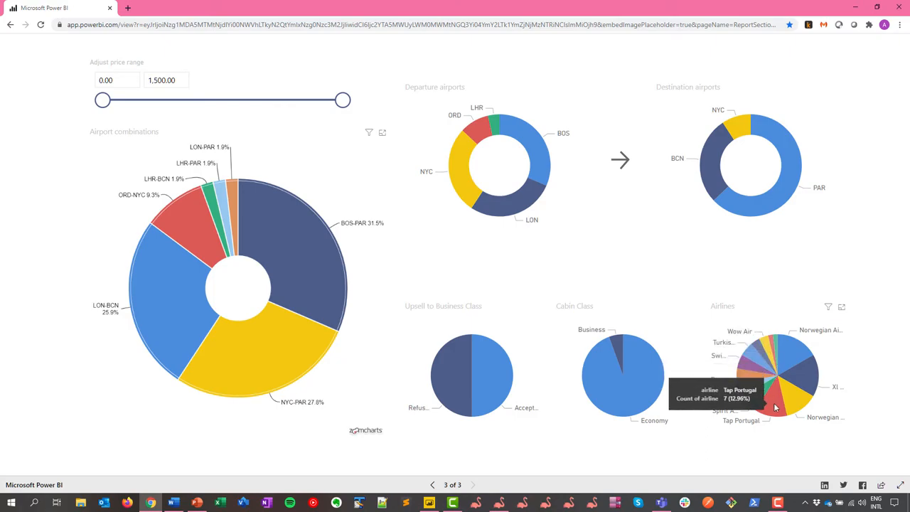
click(775, 407)
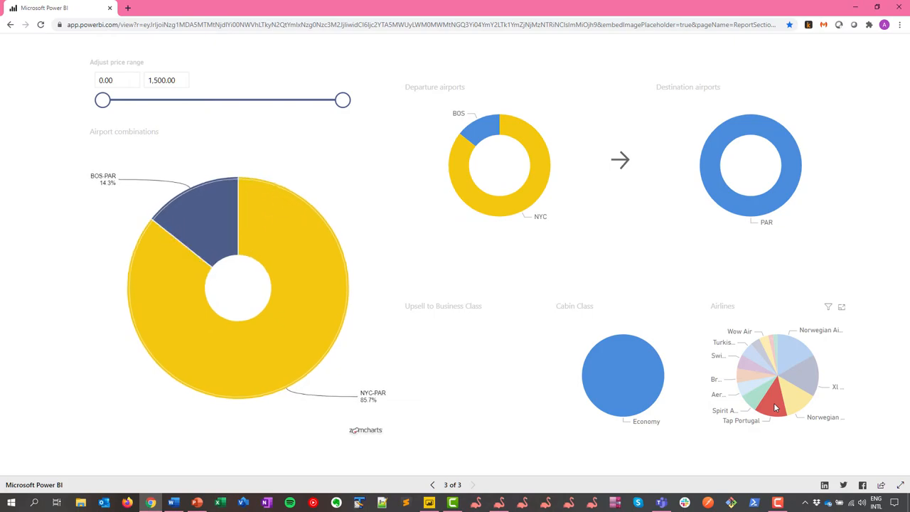
mouse_move(518, 161)
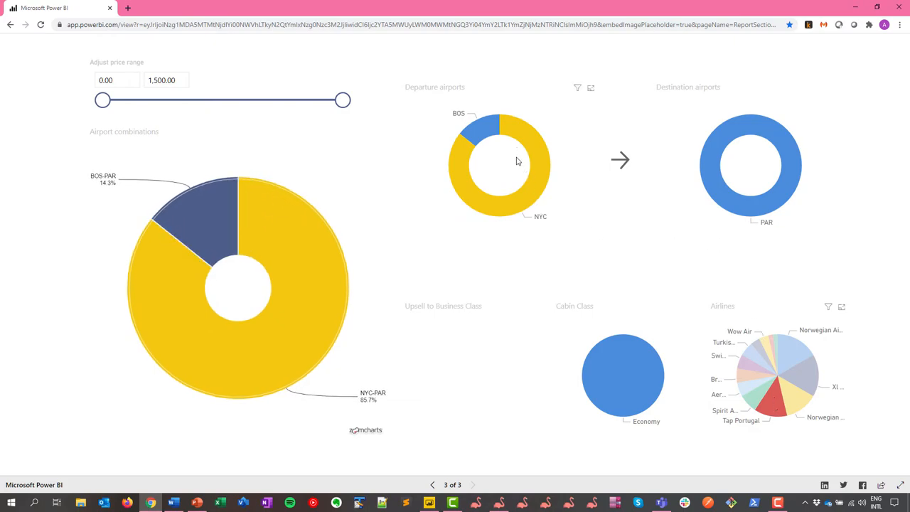
mouse_move(767, 173)
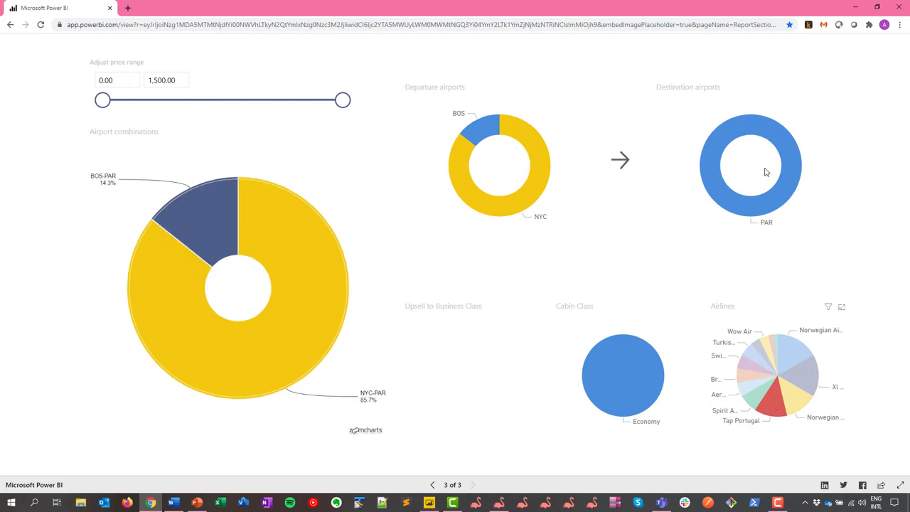
mouse_move(781, 349)
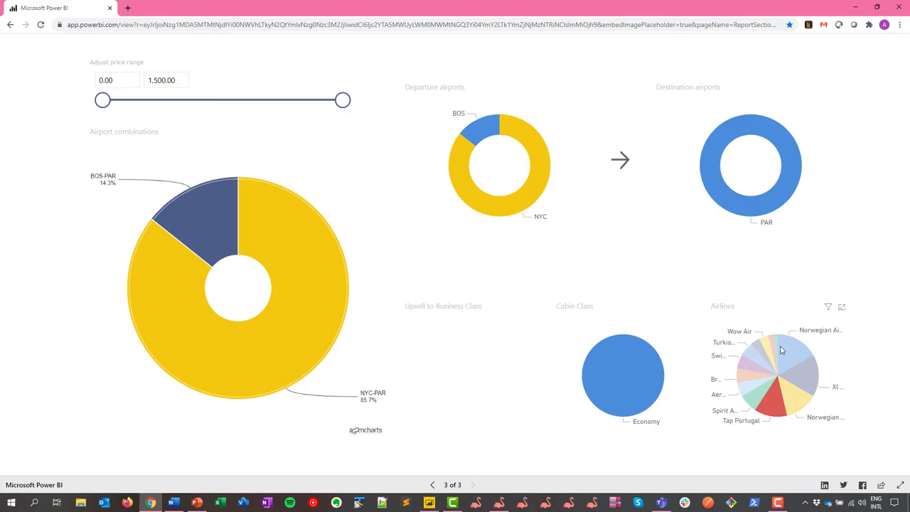
mouse_move(618, 355)
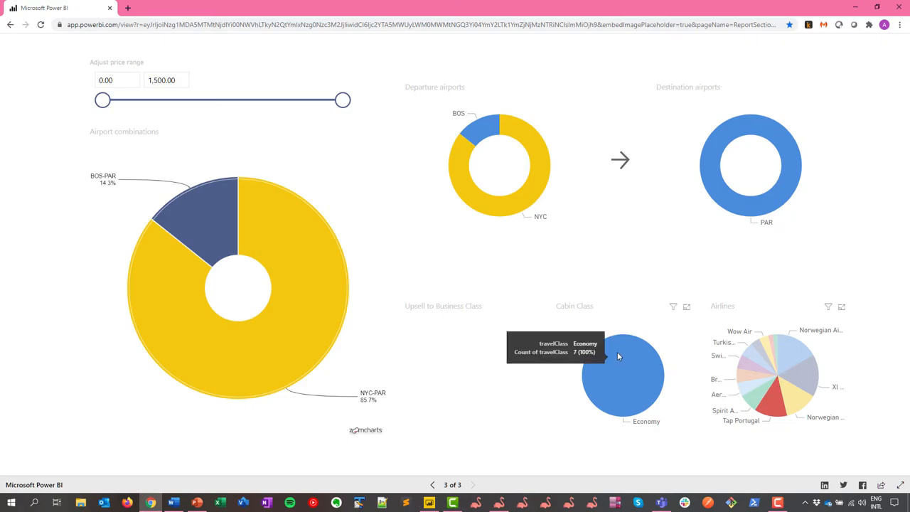
mouse_move(580, 367)
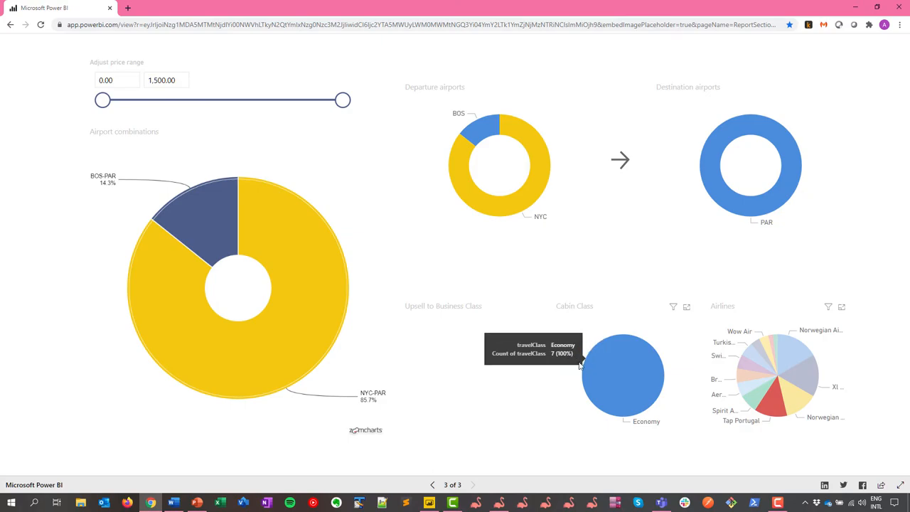
mouse_move(773, 404)
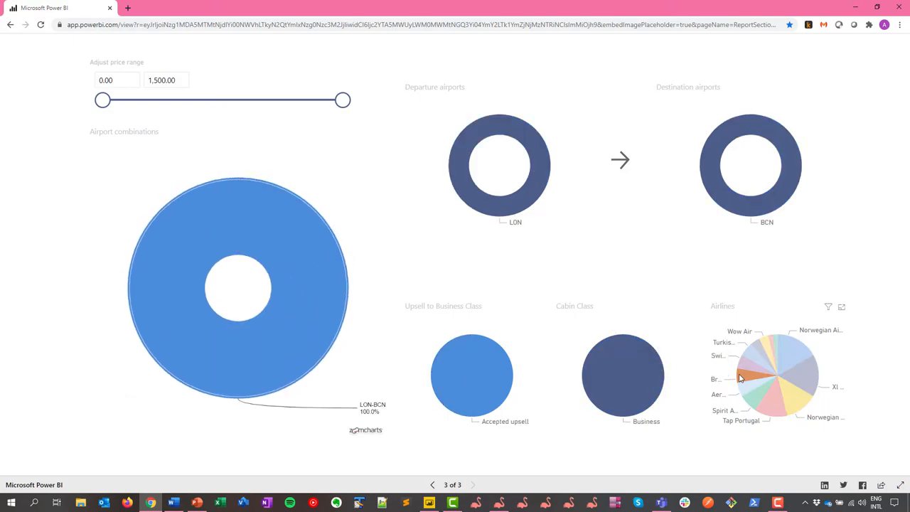
mouse_move(622, 358)
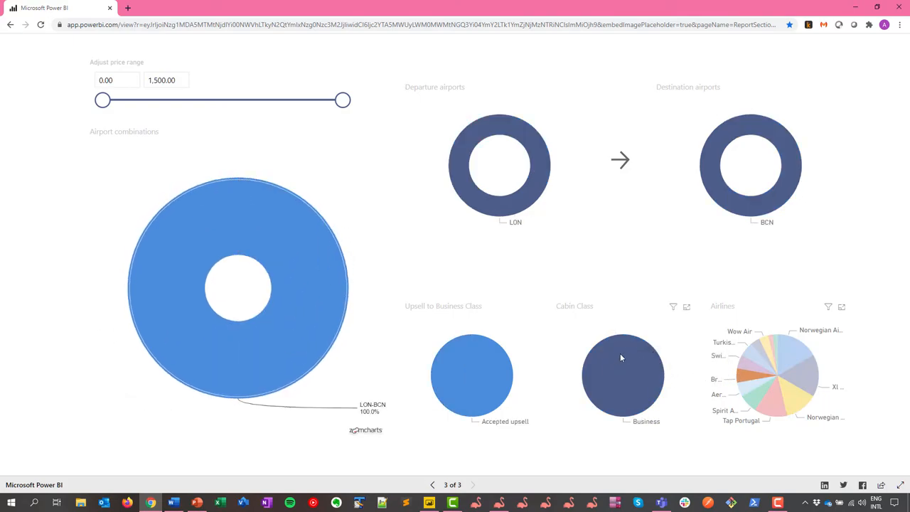
mouse_move(502, 367)
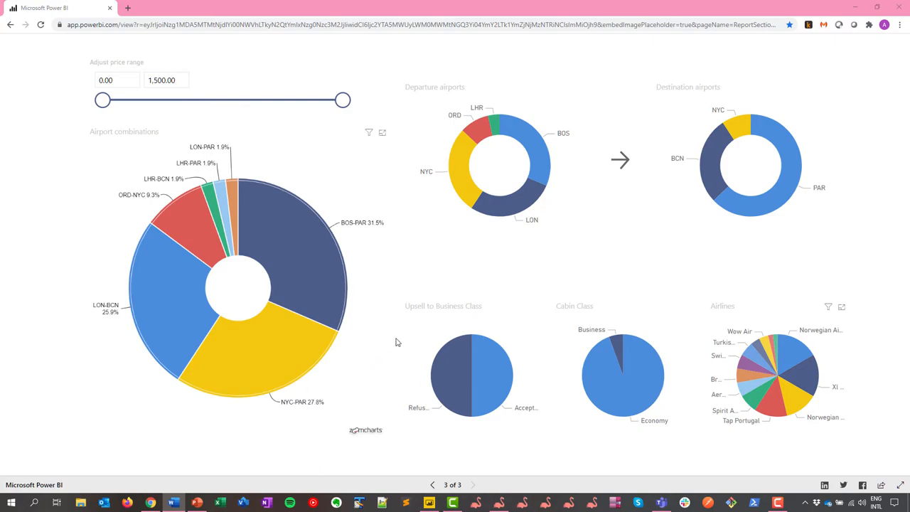
mouse_move(485, 298)
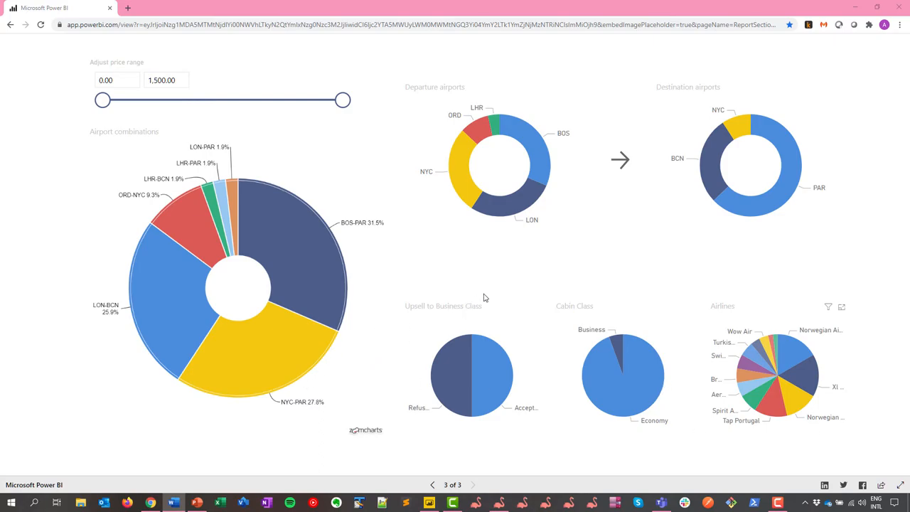